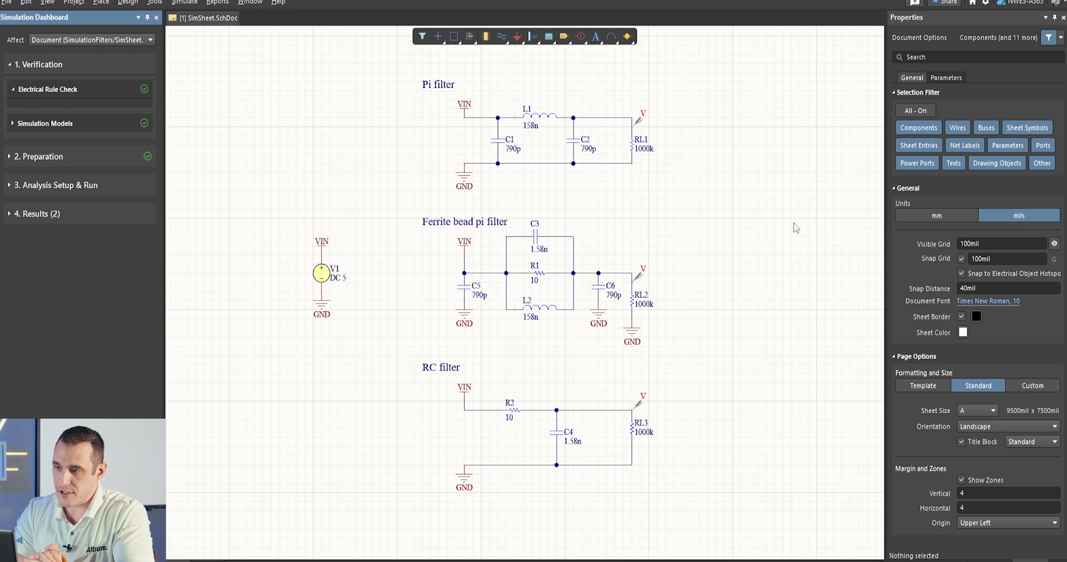
mouse_move(784, 252)
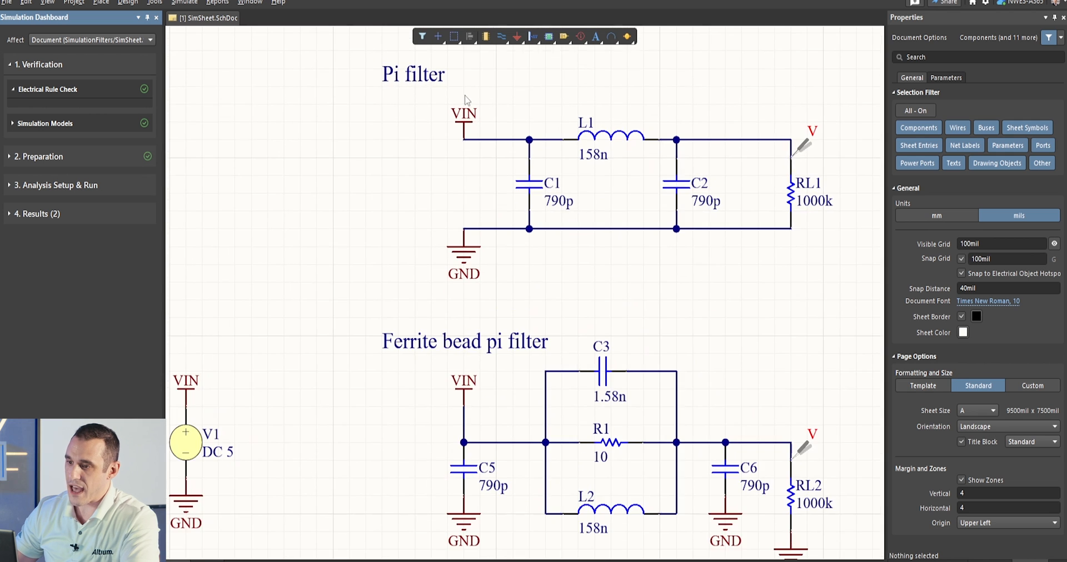
- Expand 'Analysis Setup & Run' to reveal the AC sweep settings from 0.1 to 10G
scroll(down, 3)
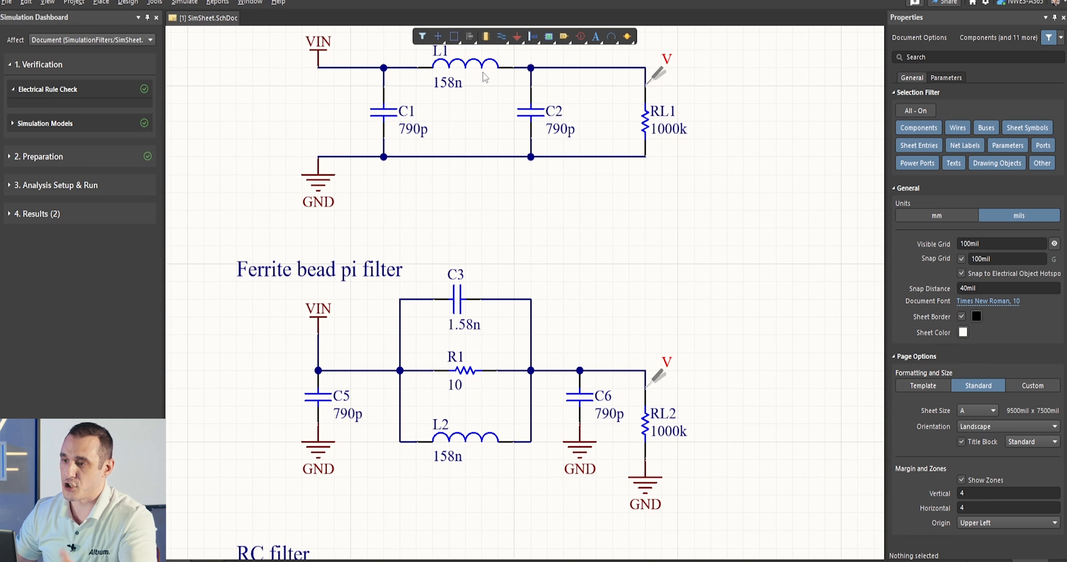
scroll(down, 3)
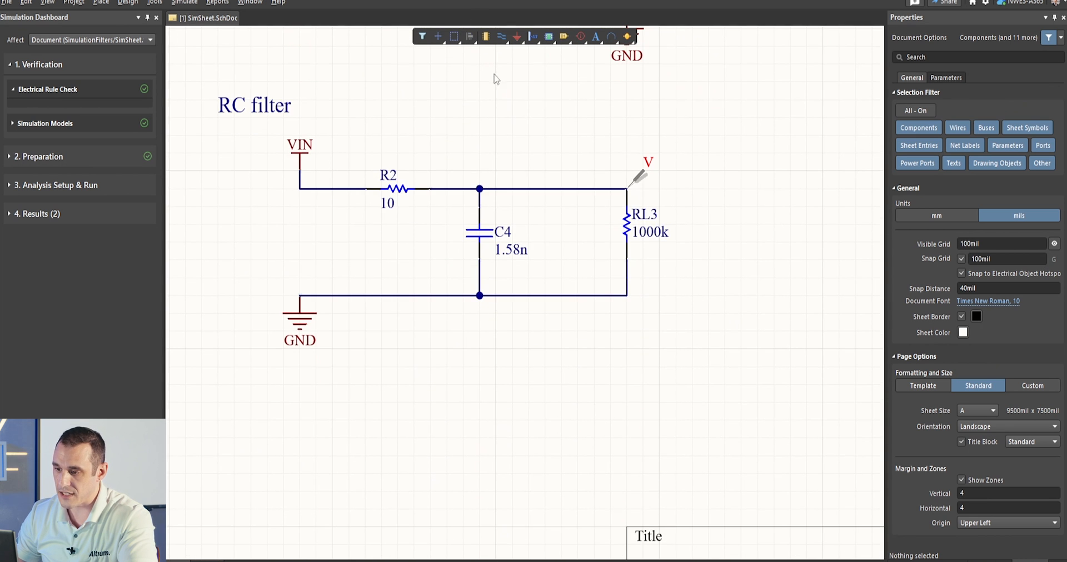
scroll(up, 3)
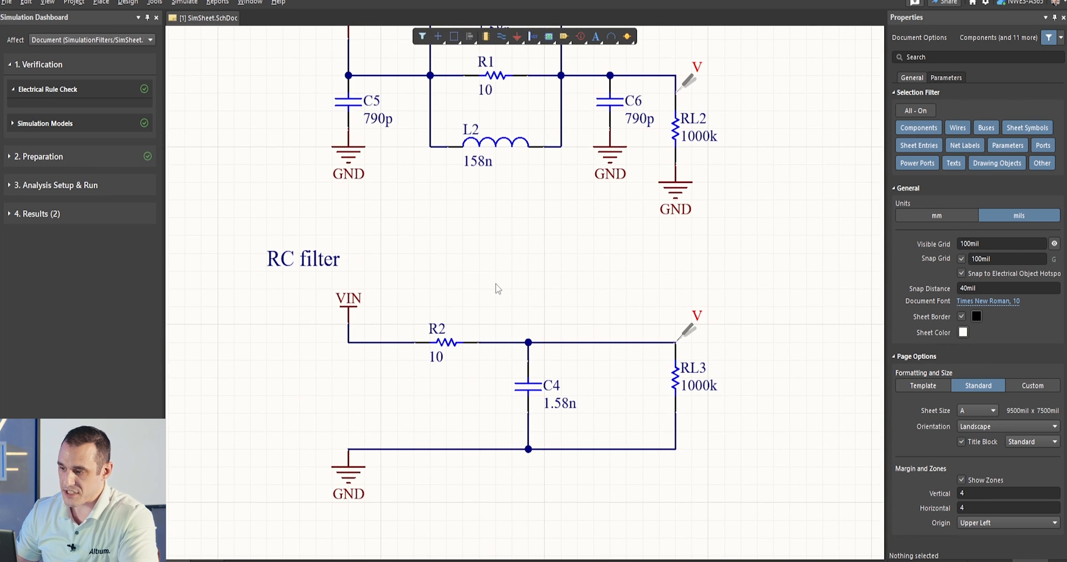
scroll(up, 3)
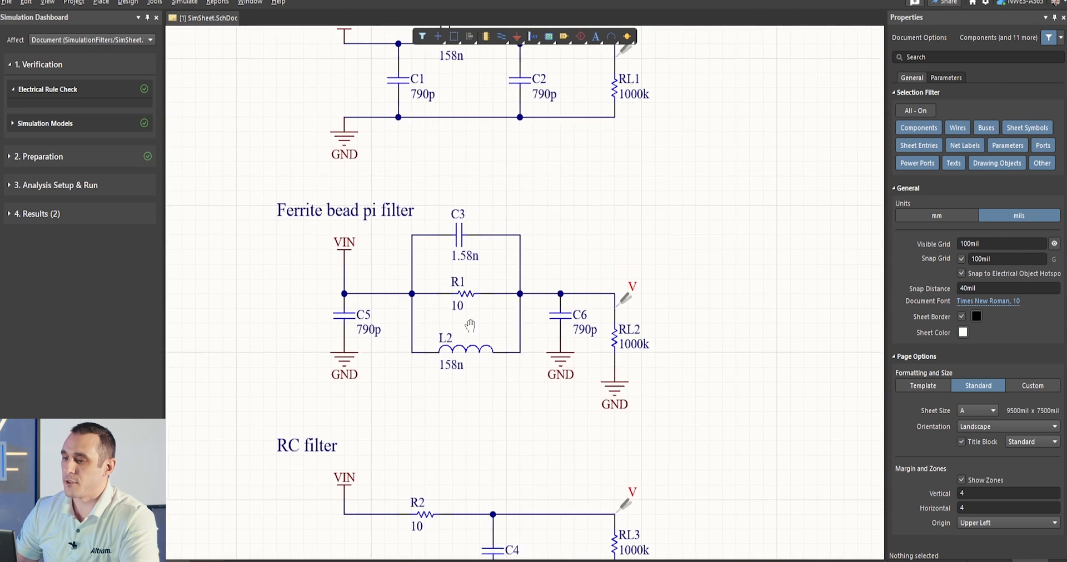
scroll(down, 3)
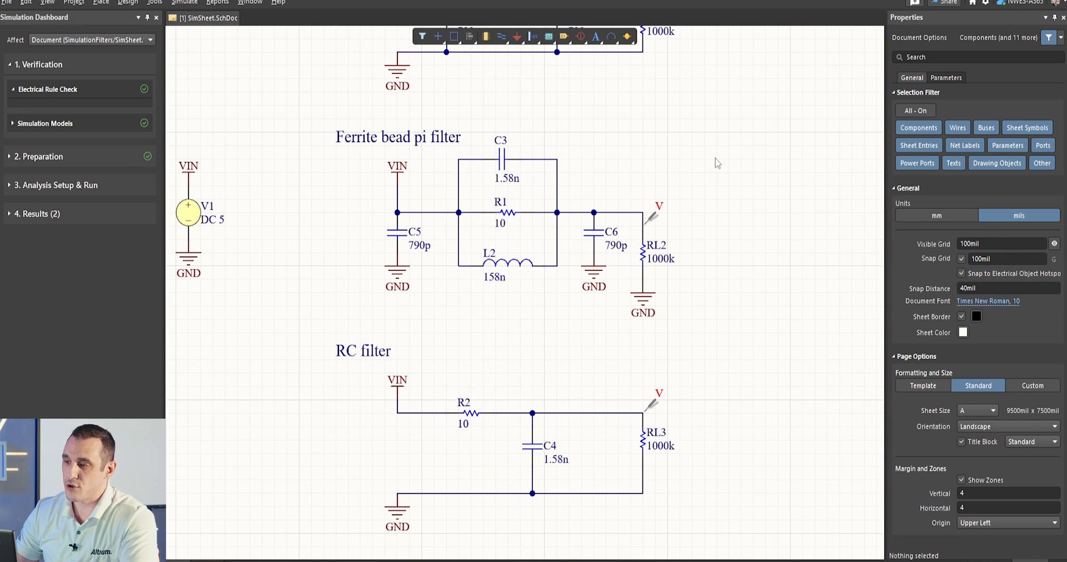
scroll(up, 3)
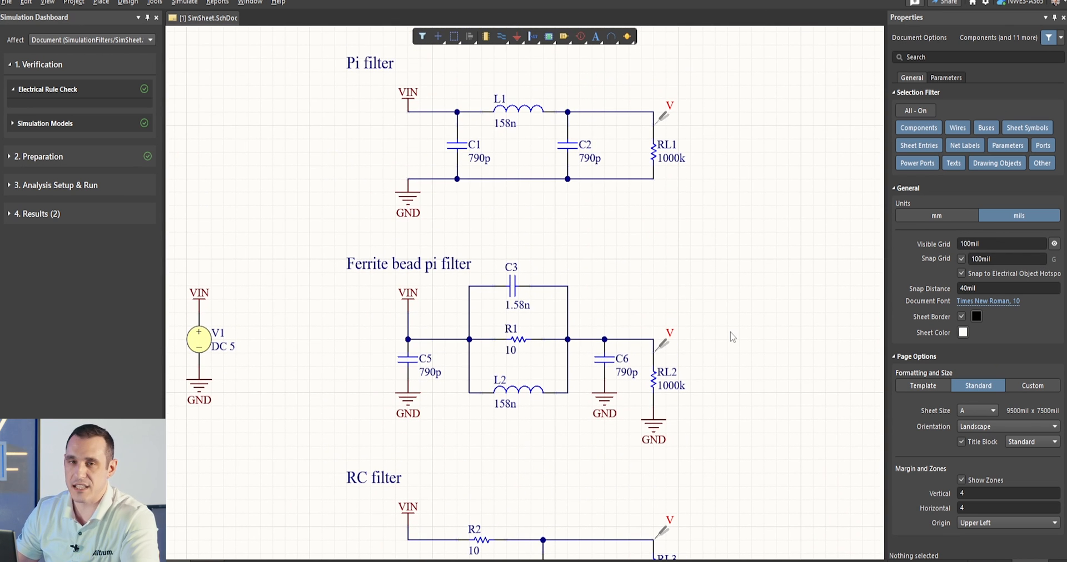
scroll(down, 3)
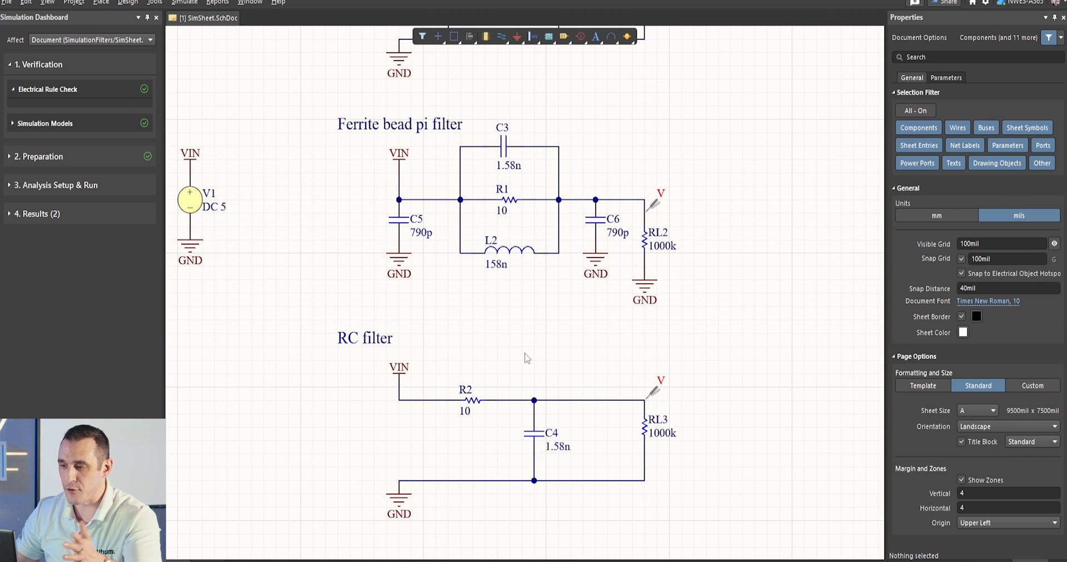
scroll(up, 3)
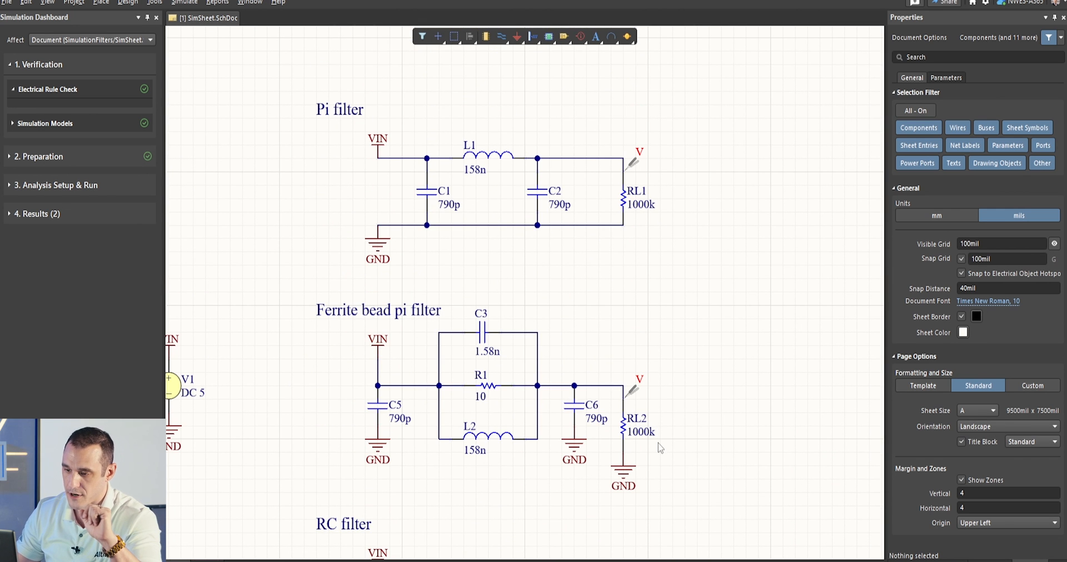
scroll(down, 3)
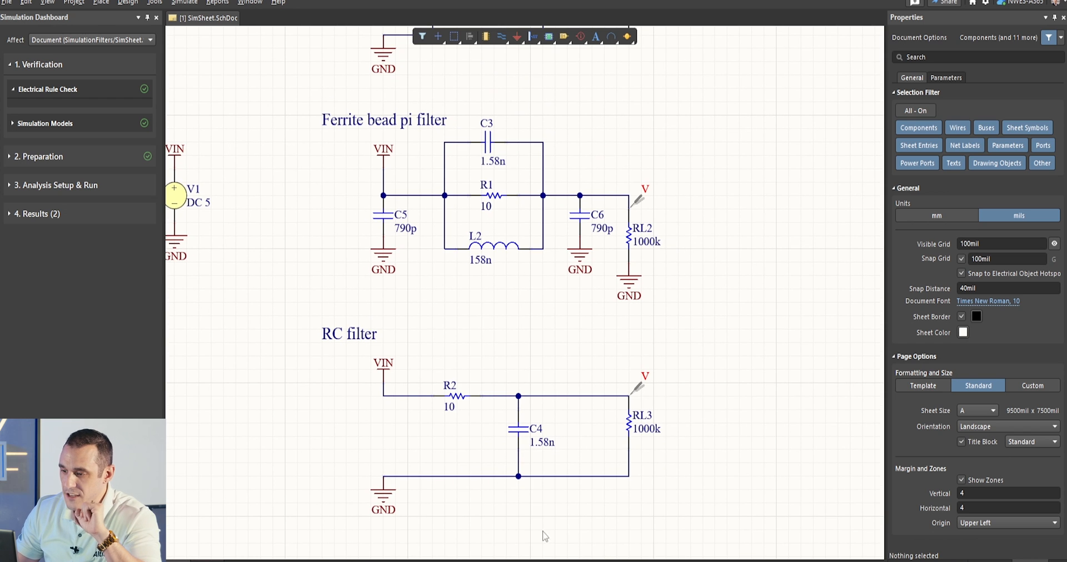
mouse_move(614, 480)
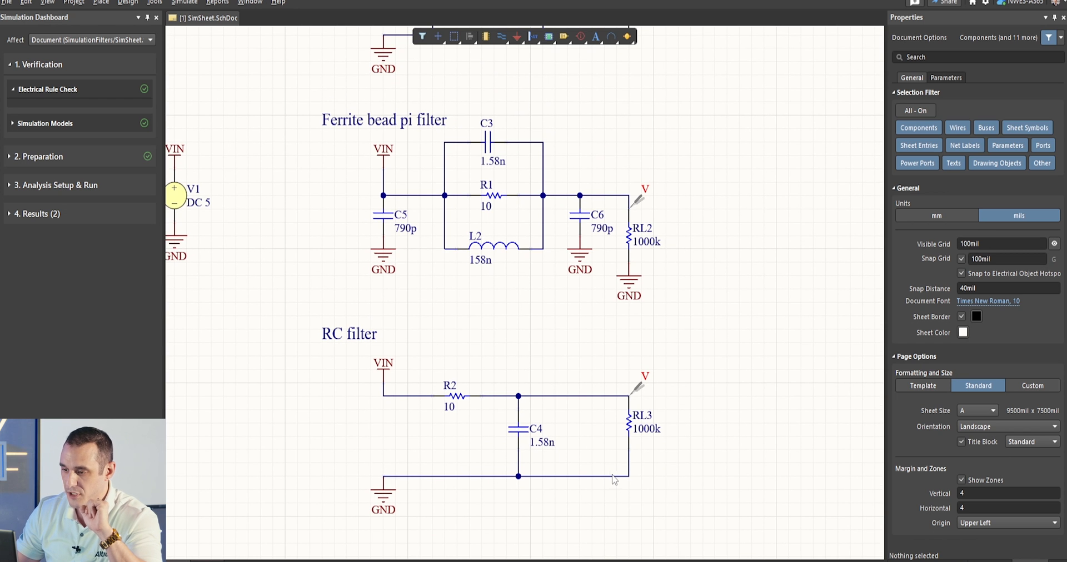
scroll(down, 3)
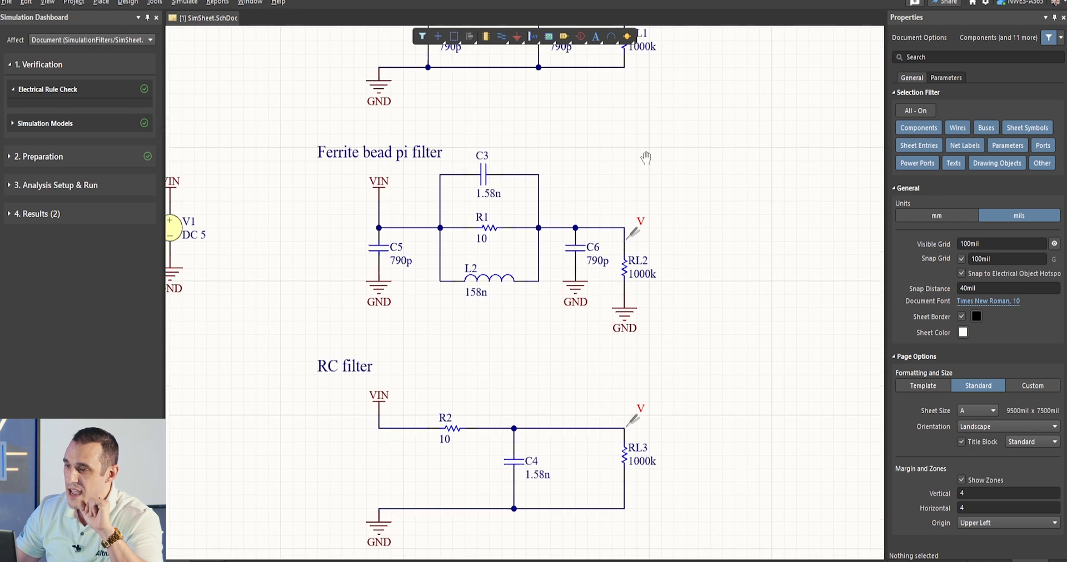
scroll(down, 3)
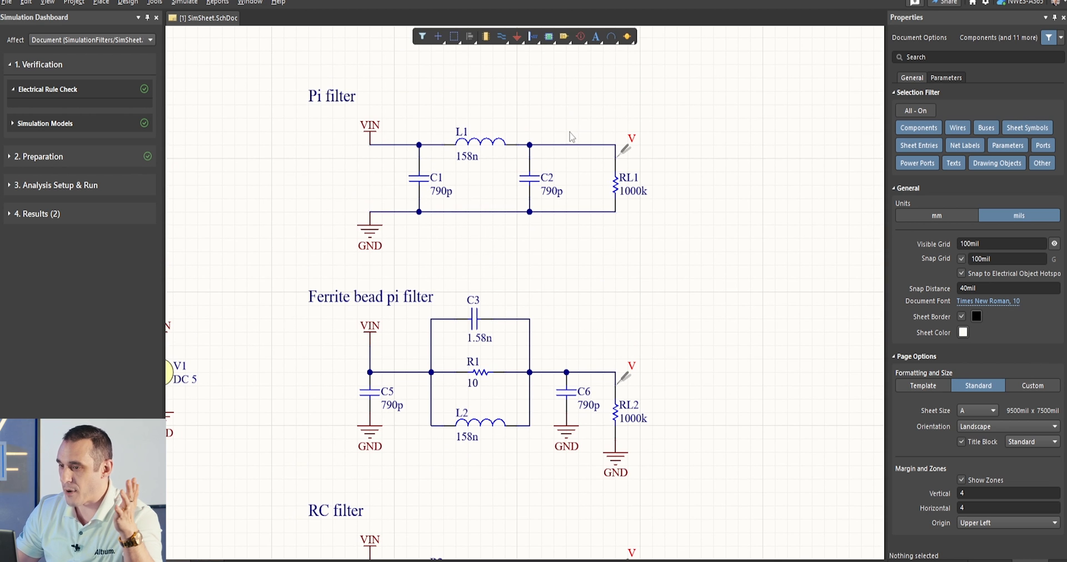
mouse_move(473, 148)
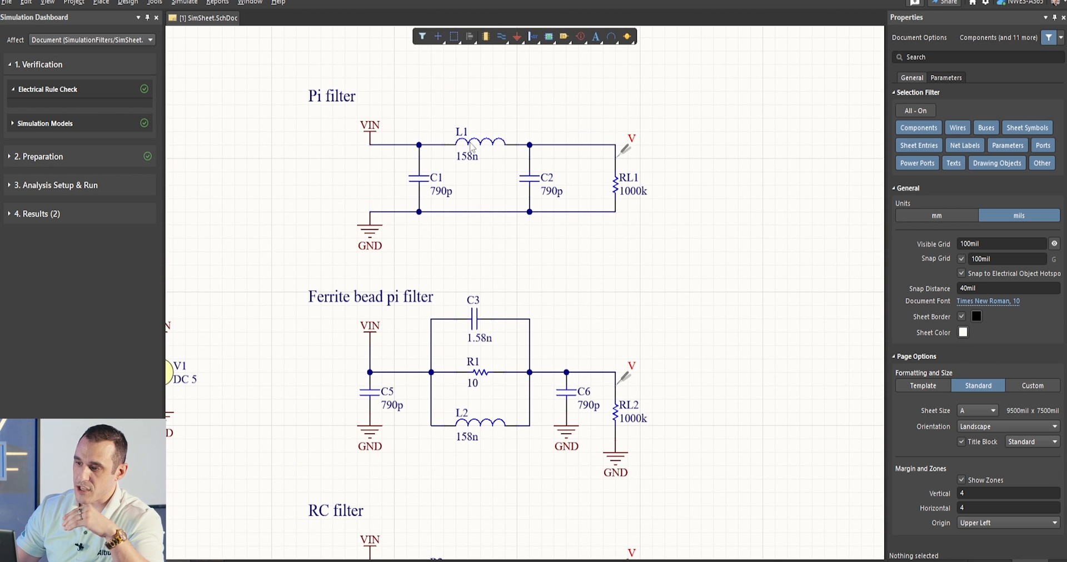
mouse_move(460, 189)
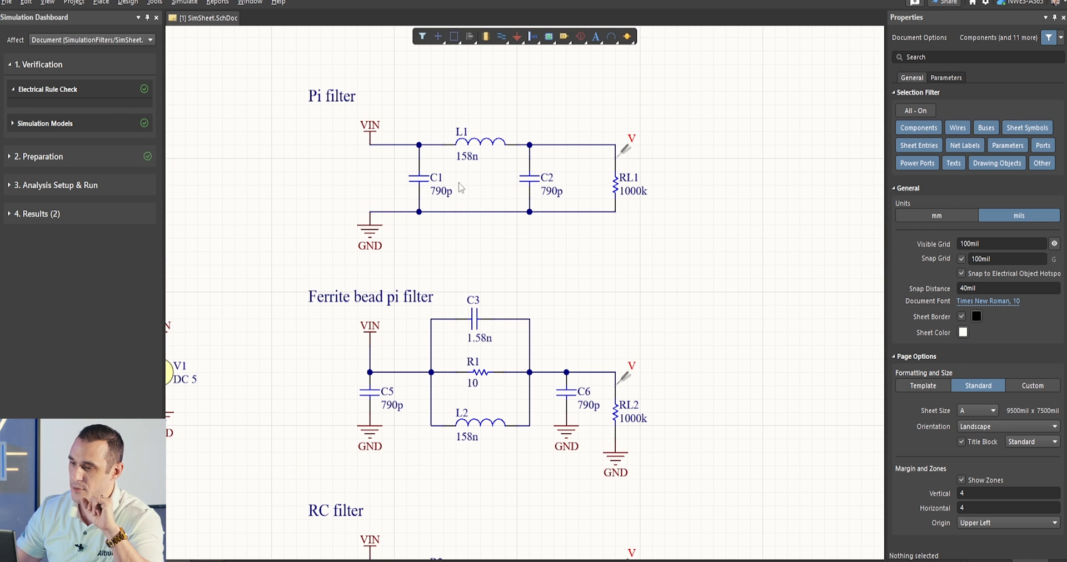
scroll(down, 3)
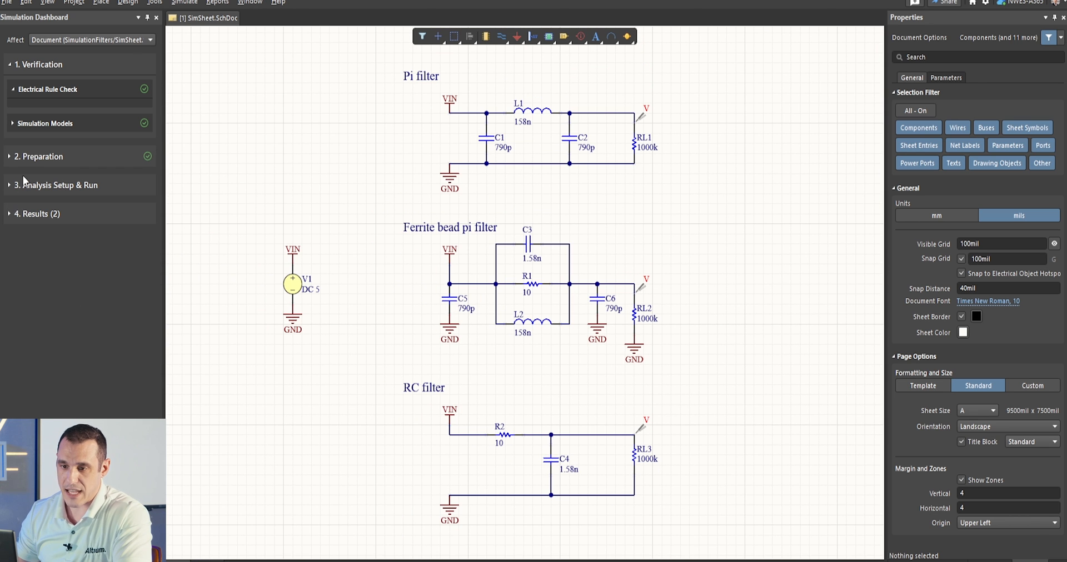
click(58, 184)
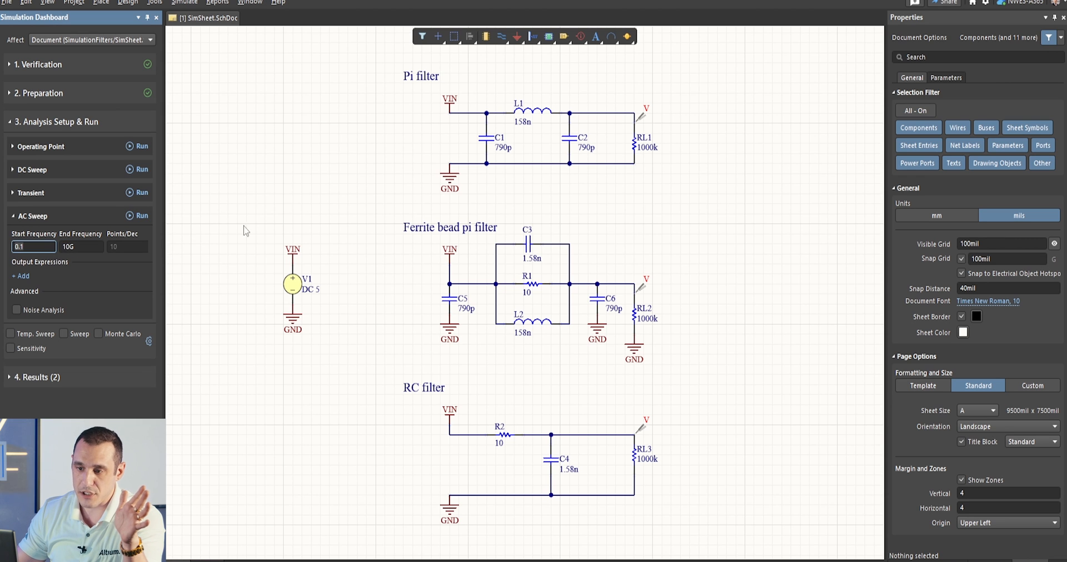
mouse_move(266, 209)
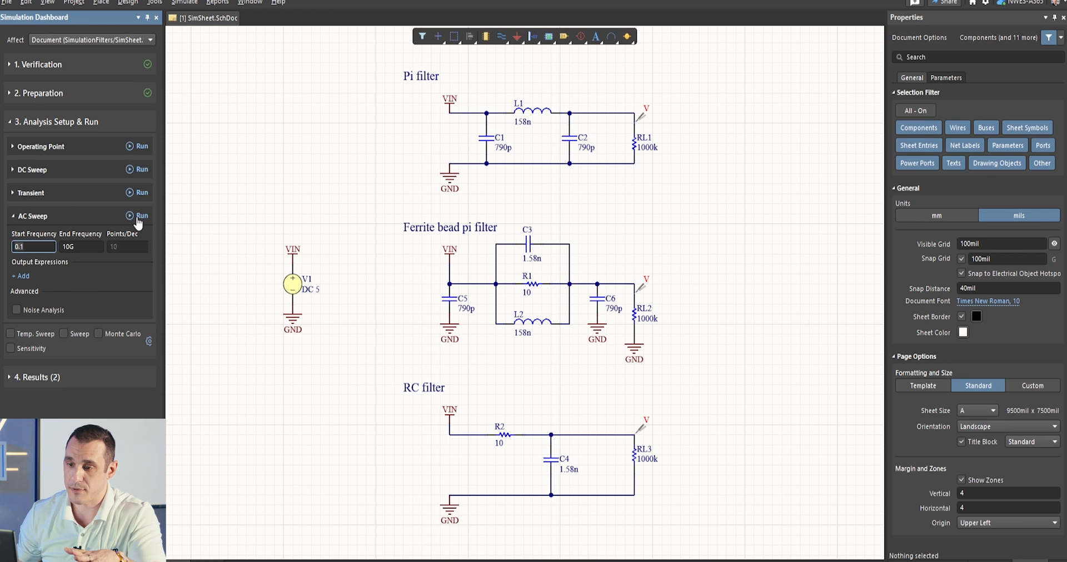
- Run the AC sweep for the three-curve plot, then return to SimSheet.SchDoc
click(143, 215)
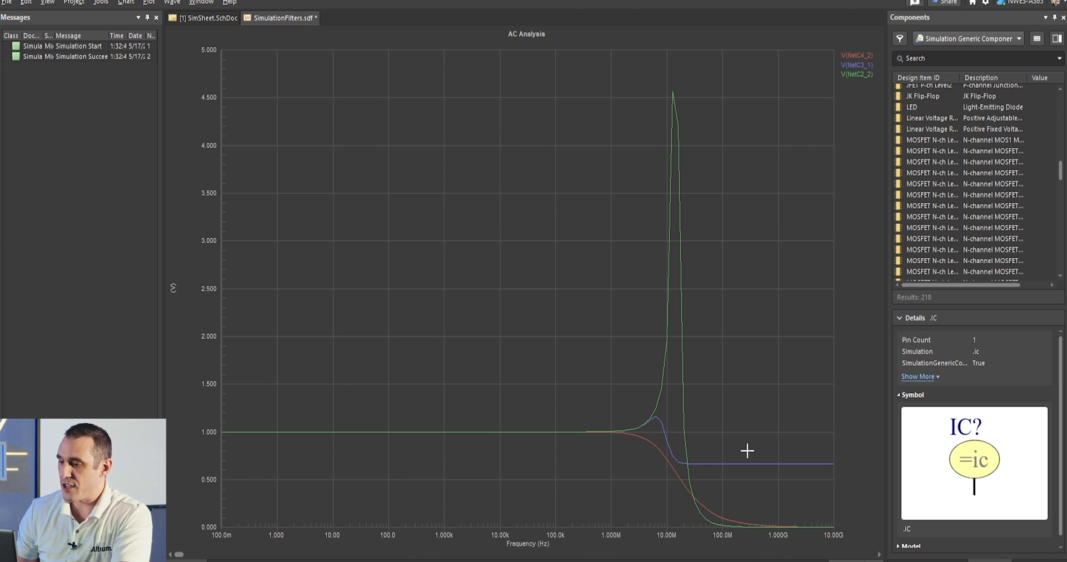
mouse_move(251, 97)
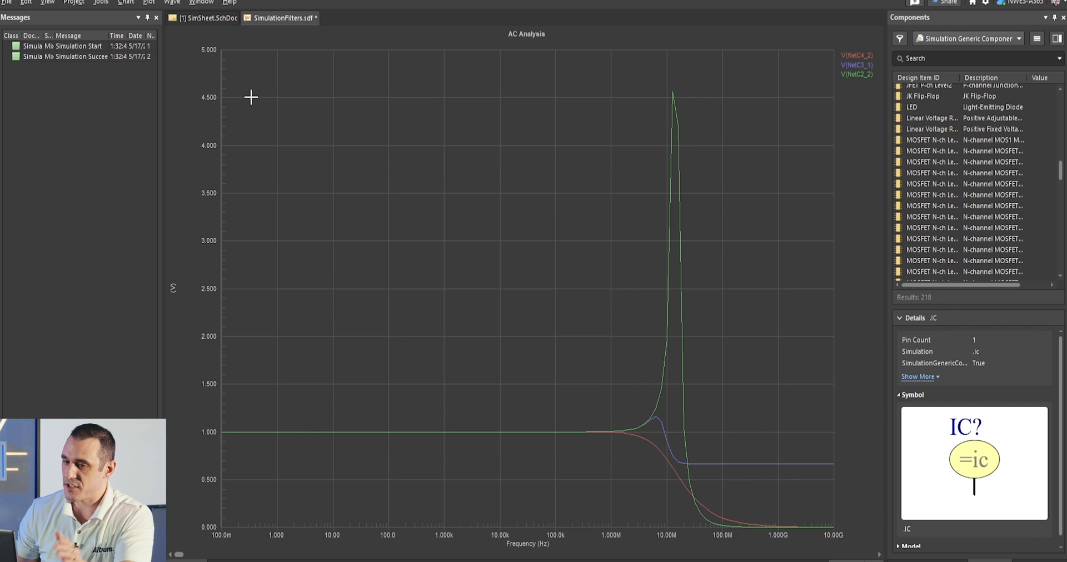
mouse_move(678, 184)
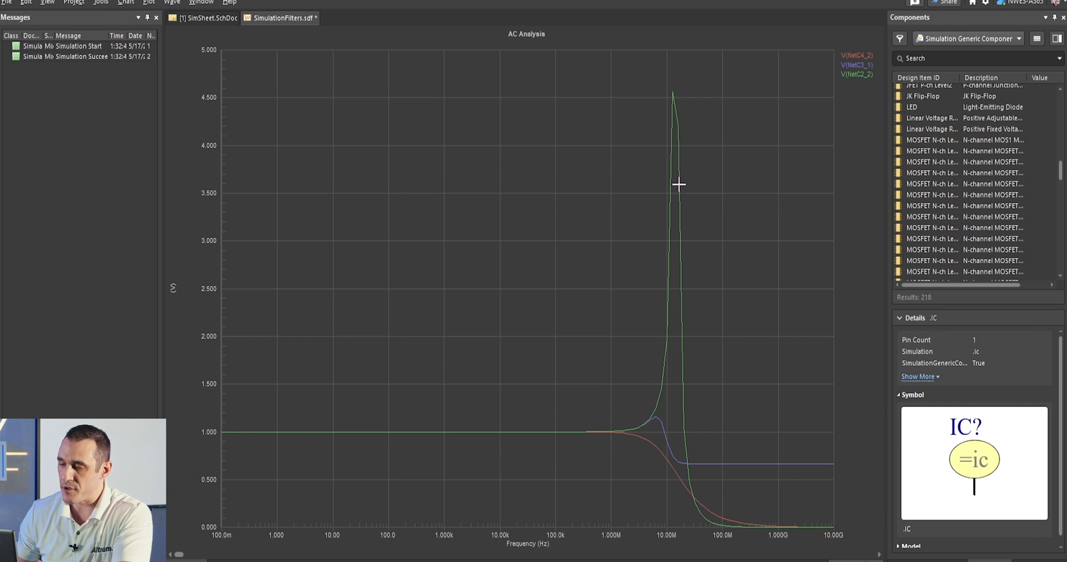
click(206, 18)
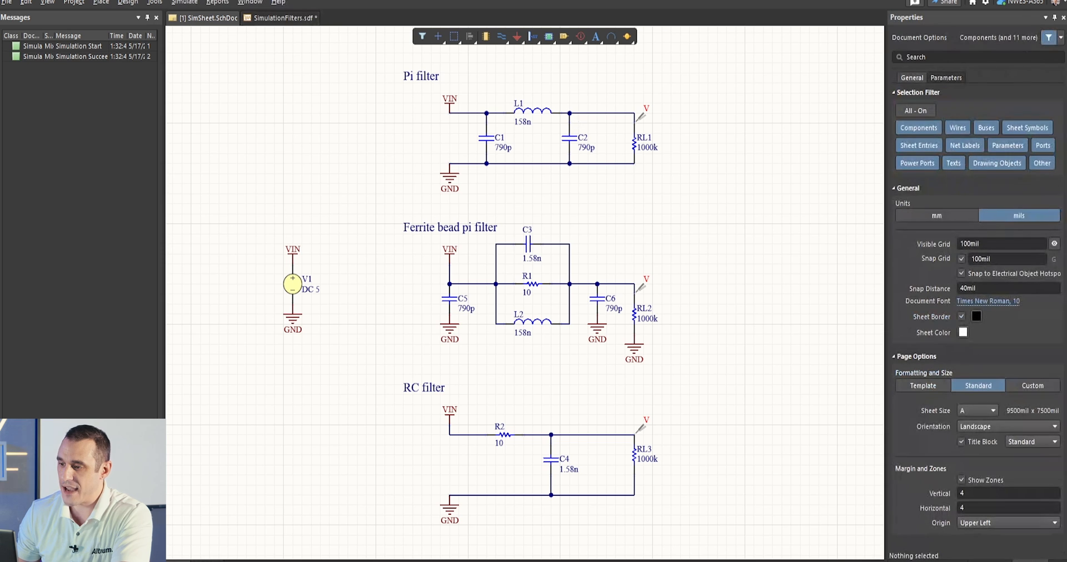
mouse_move(785, 220)
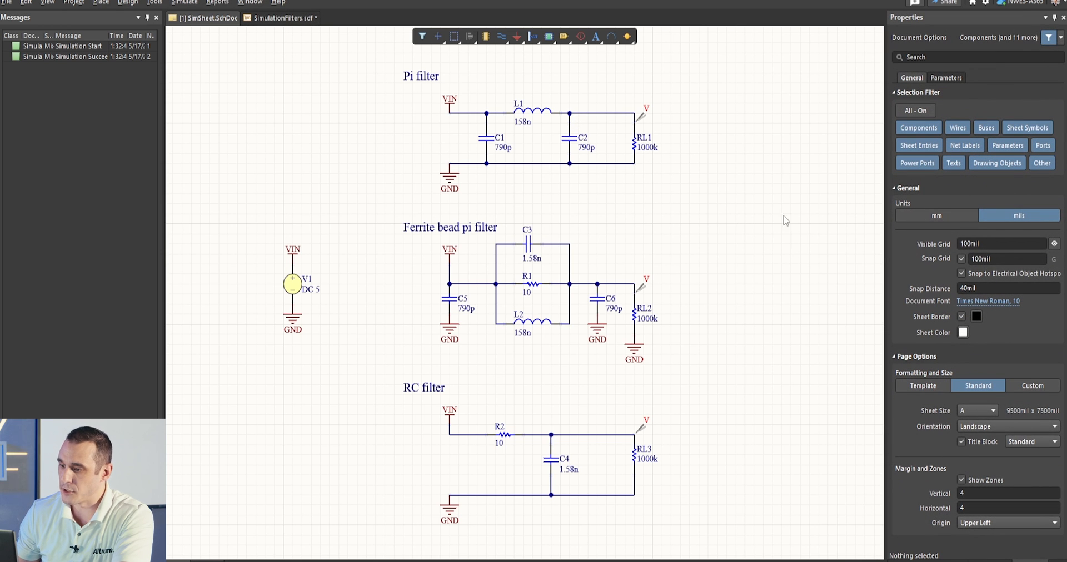
mouse_move(791, 384)
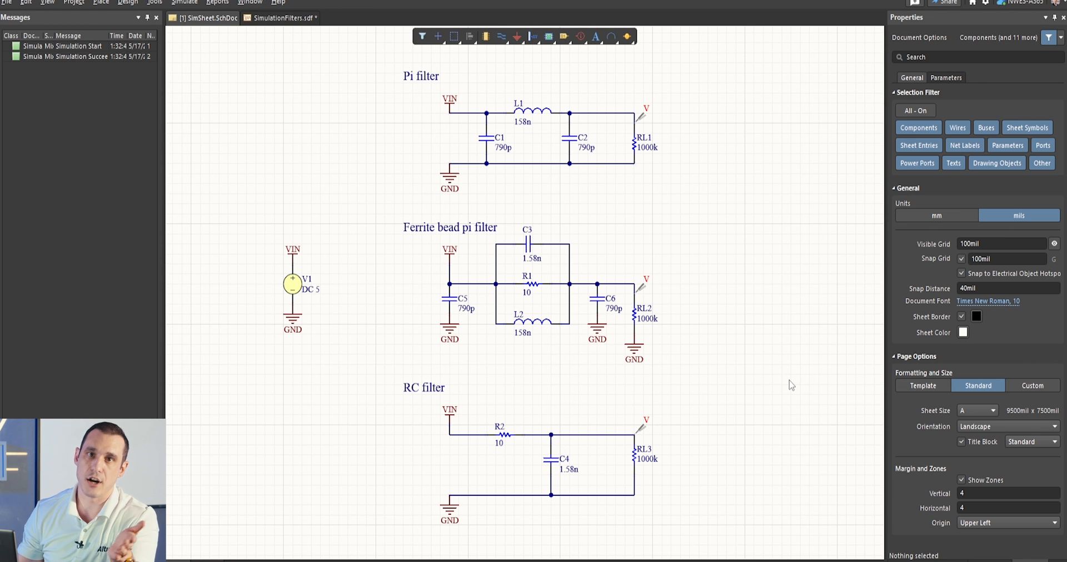
mouse_move(370, 106)
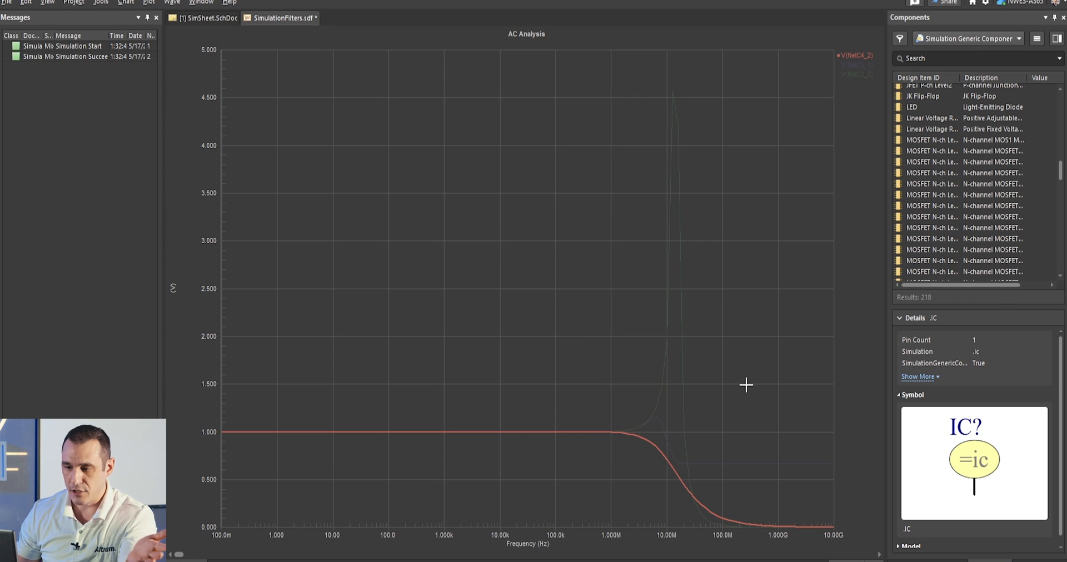
mouse_move(754, 311)
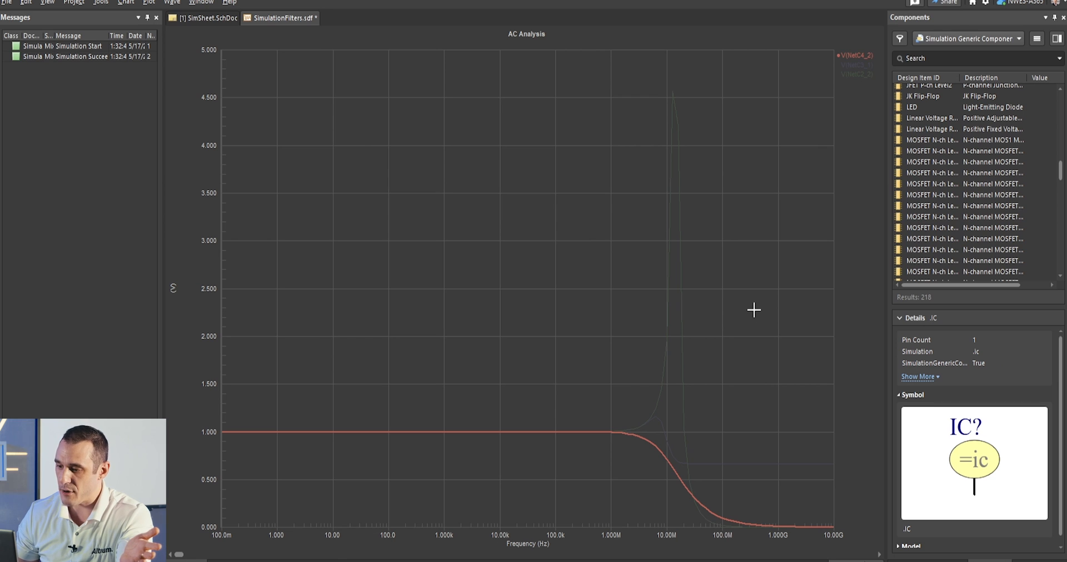
mouse_move(867, 73)
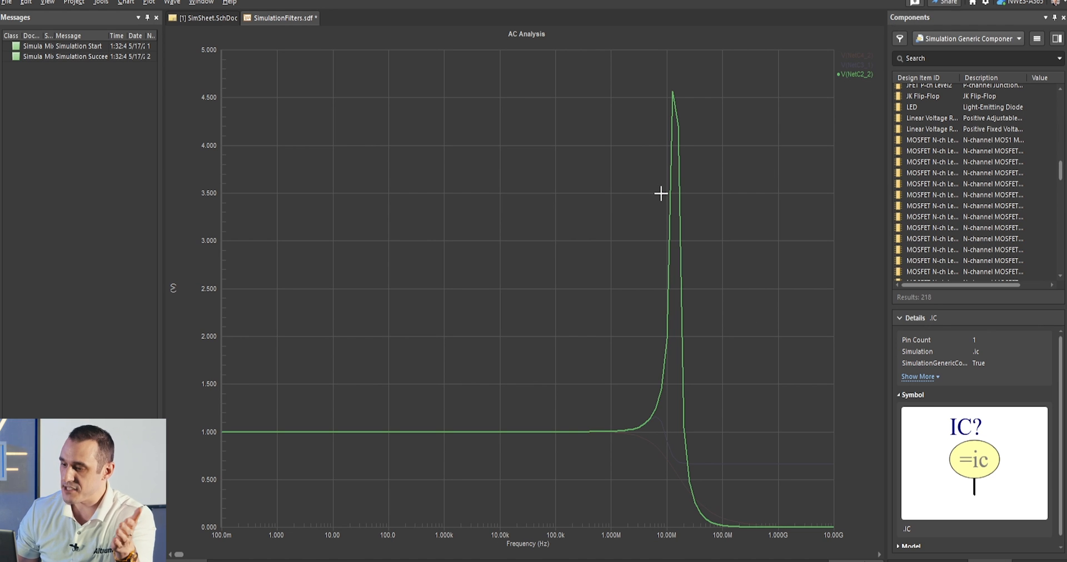
mouse_move(662, 377)
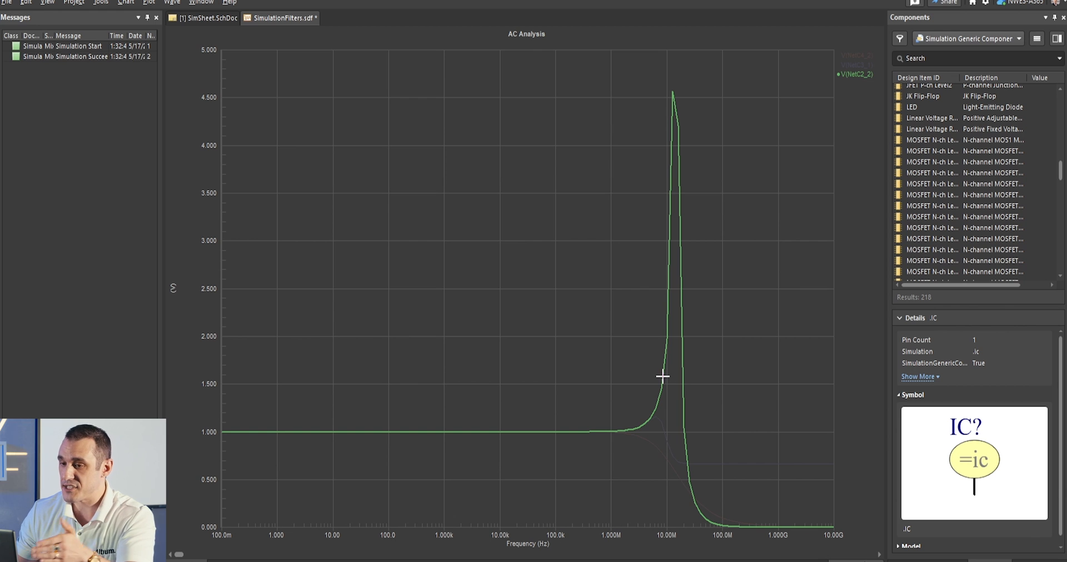
mouse_move(661, 43)
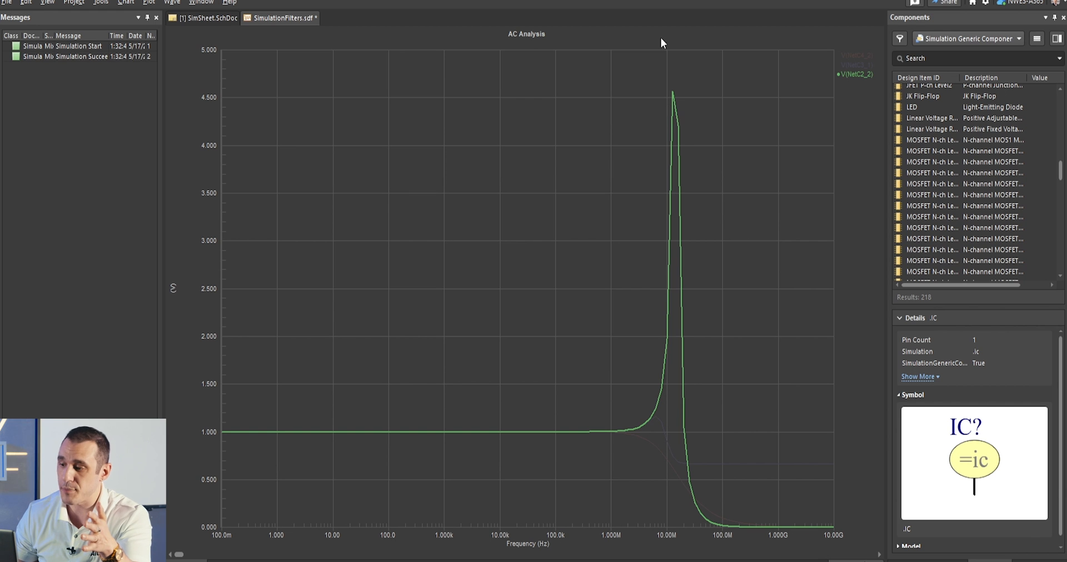
mouse_move(618, 348)
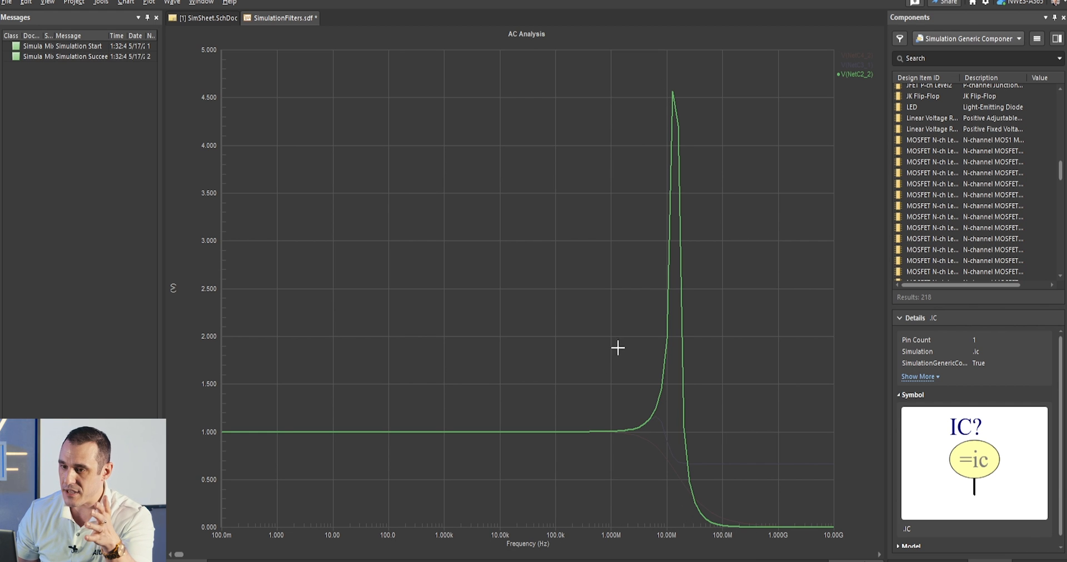
mouse_move(645, 139)
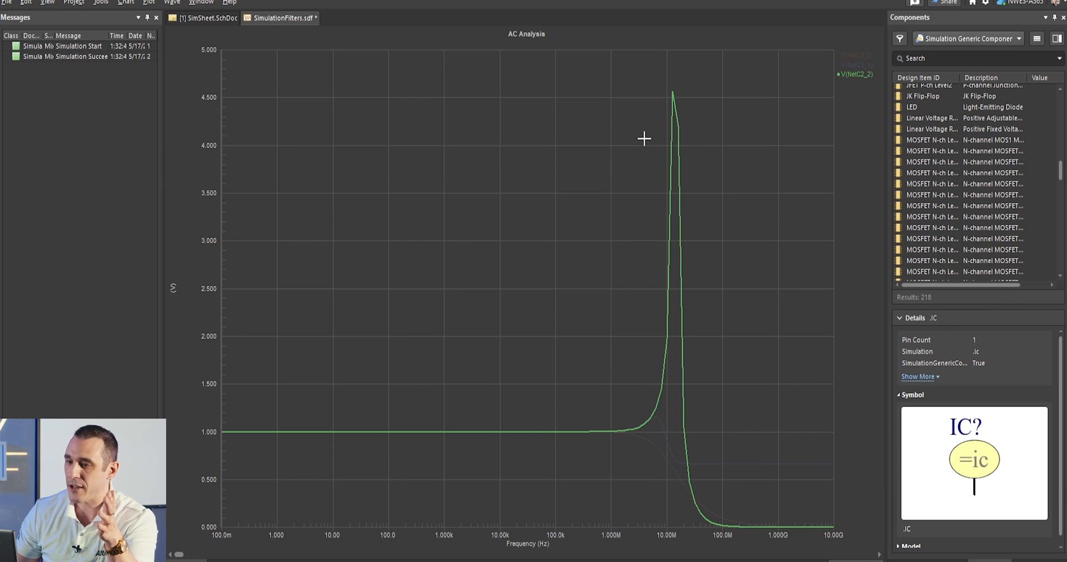
mouse_move(849, 89)
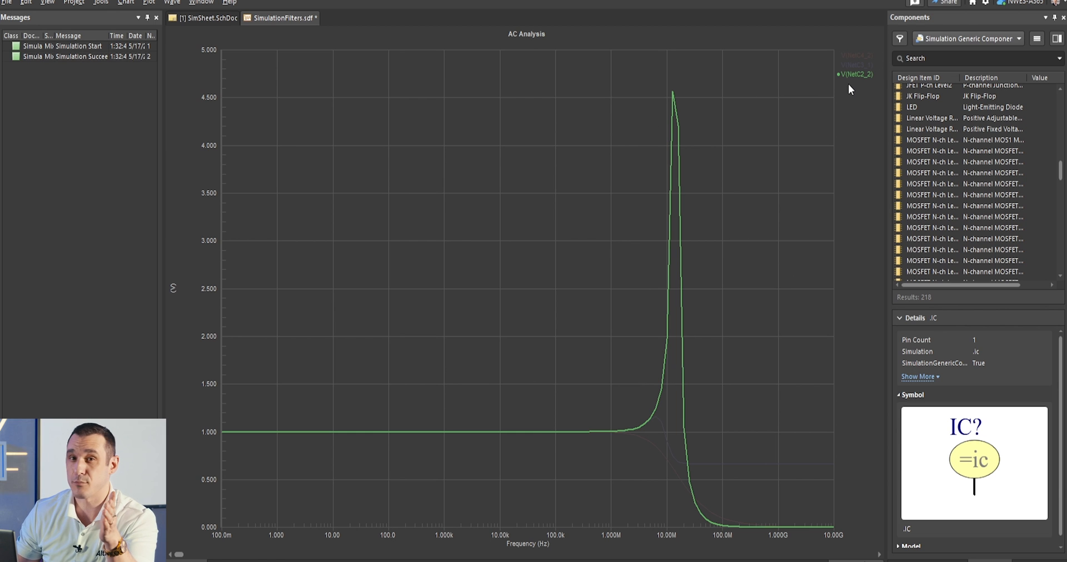
mouse_move(636, 315)
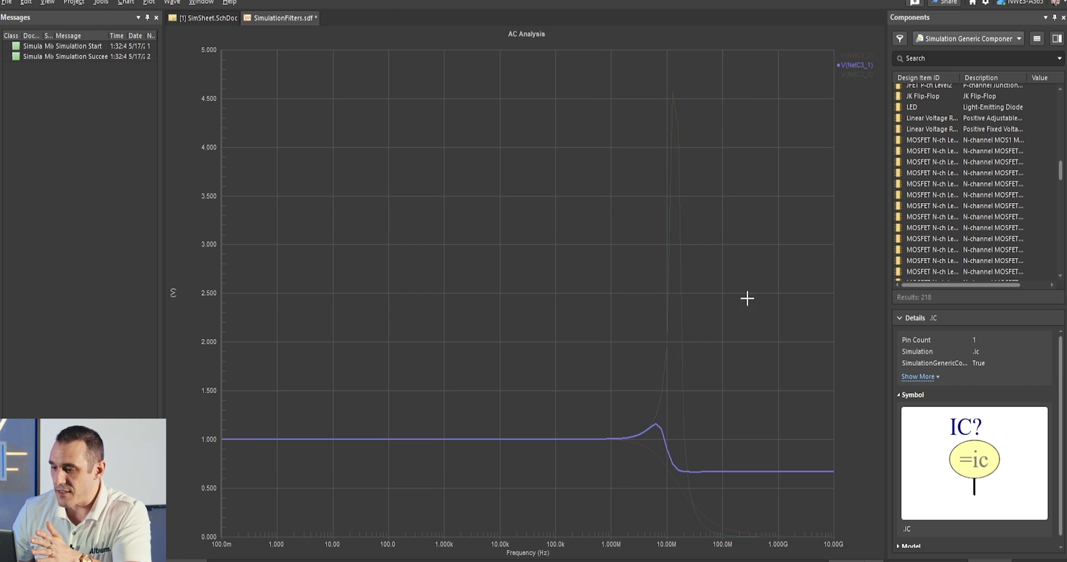
mouse_move(675, 453)
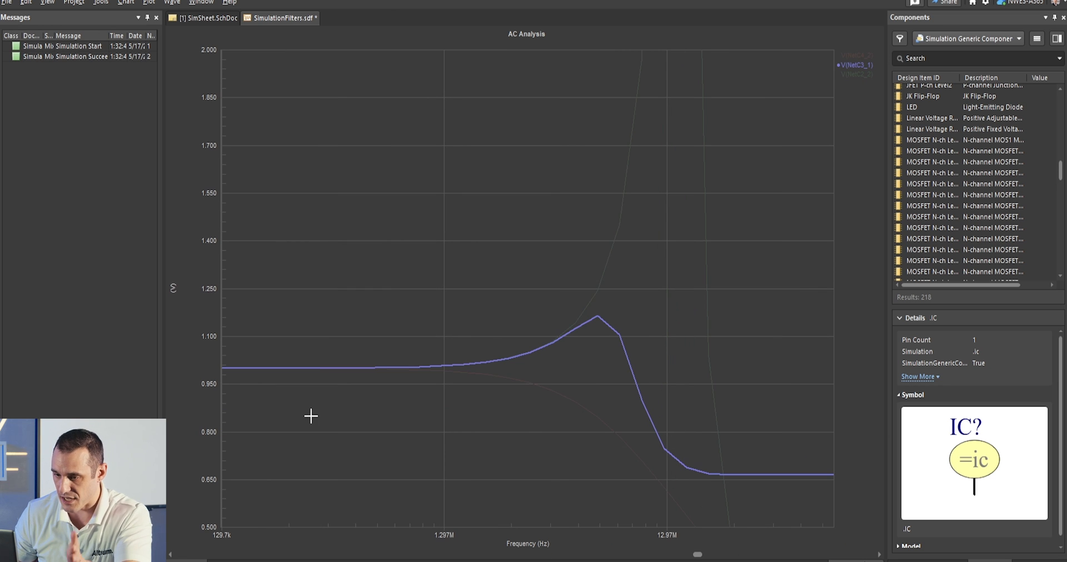
mouse_move(285, 378)
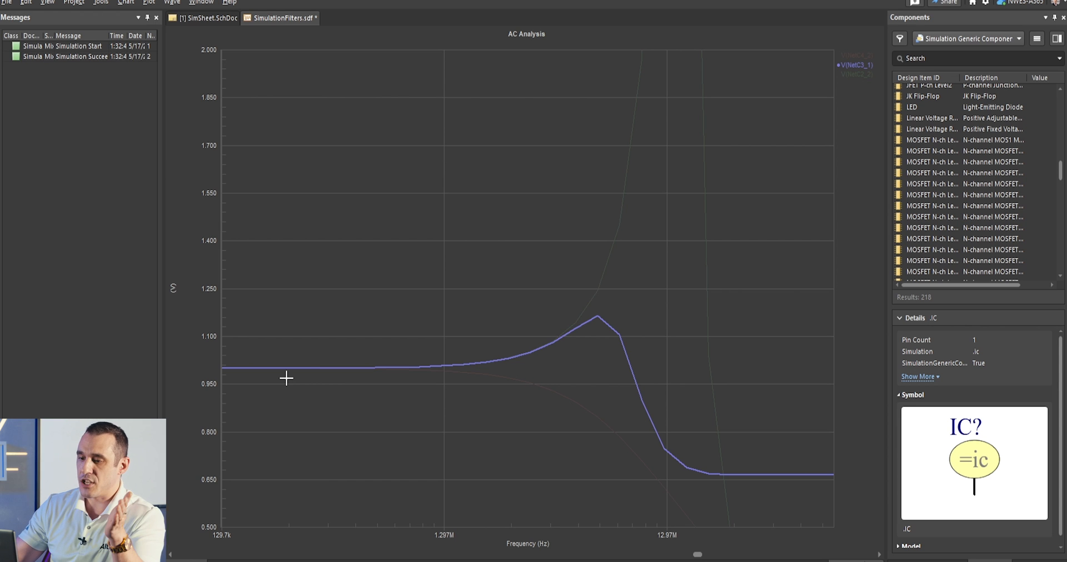
mouse_move(309, 375)
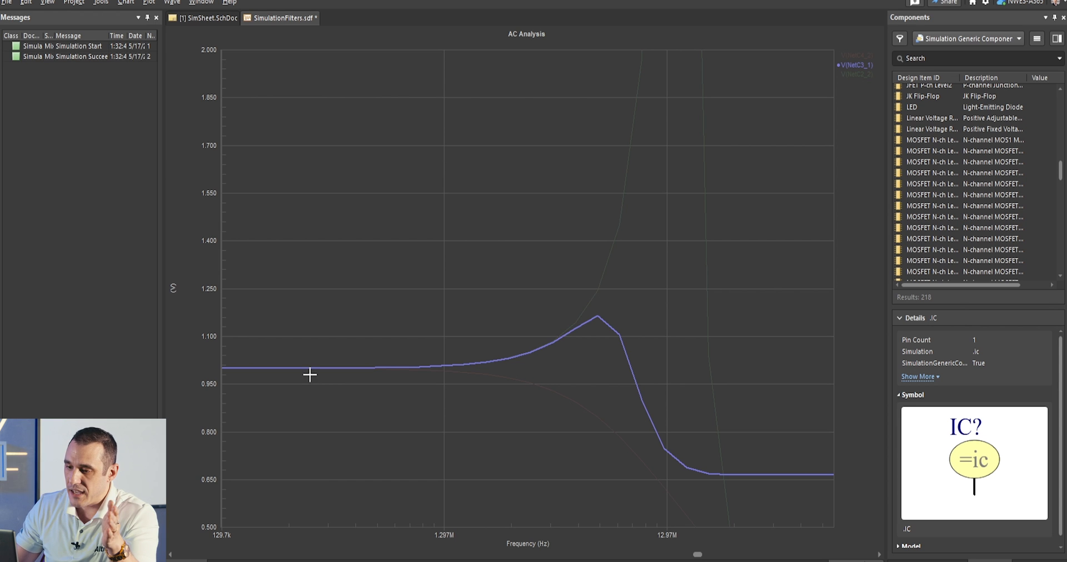
mouse_move(566, 330)
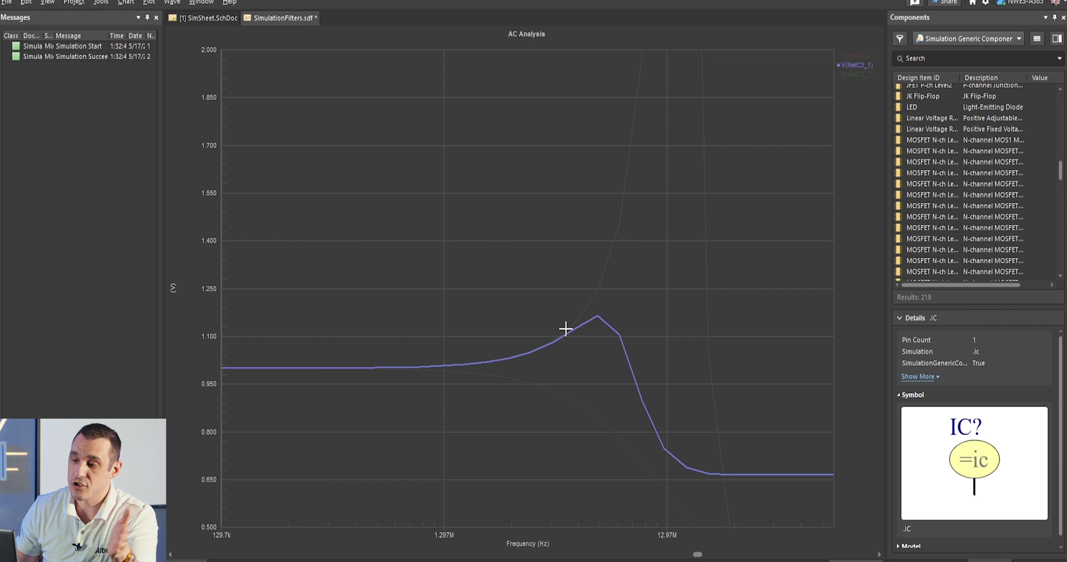
mouse_move(603, 321)
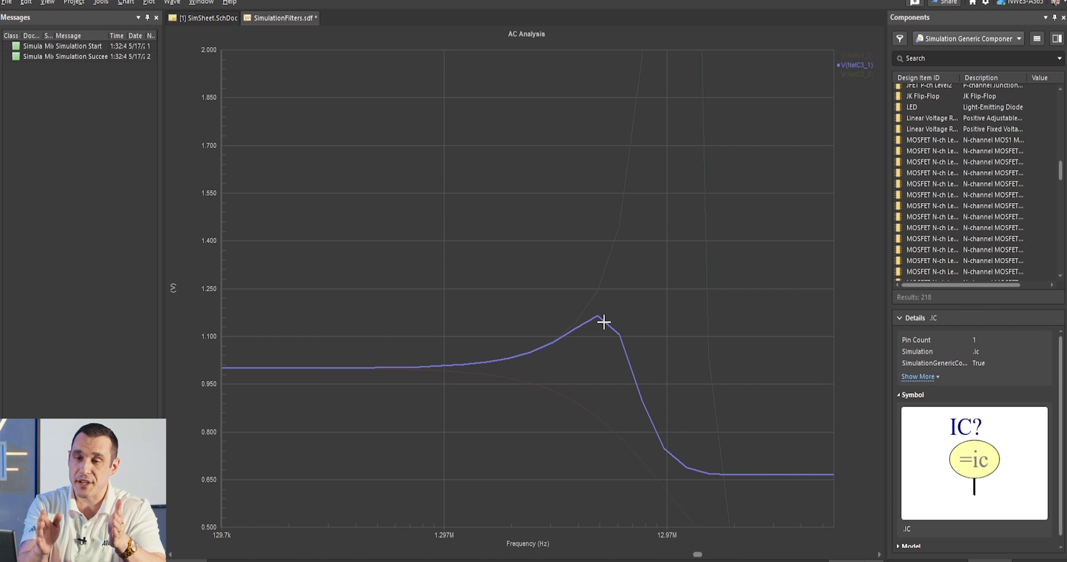
- Show the ferrite-bead pi filter (C3 1.58n, R1 10, L2 158n) on SimSheet.SchDoc
click(205, 17)
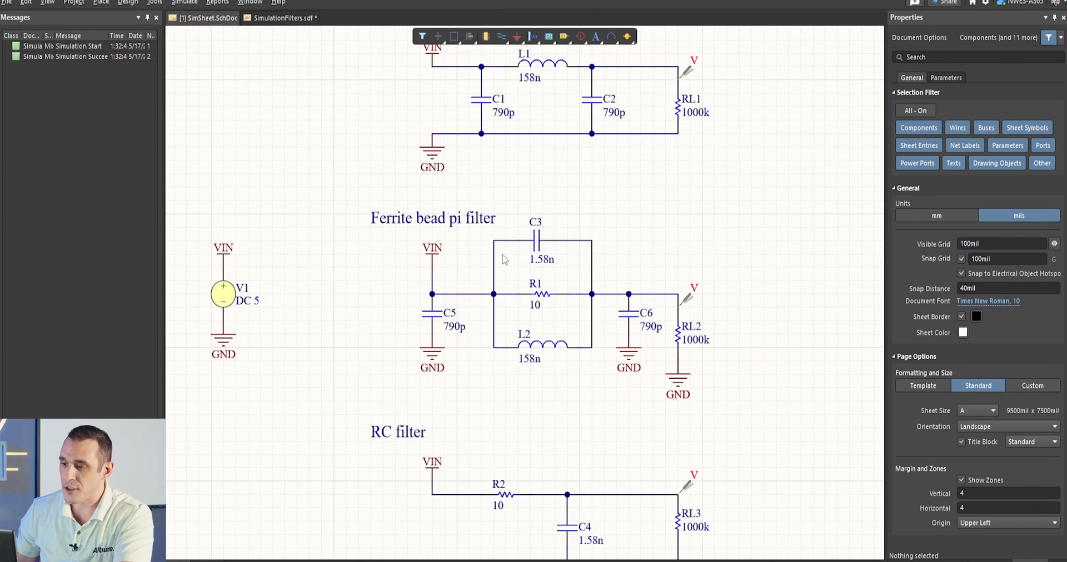
scroll(up, 3)
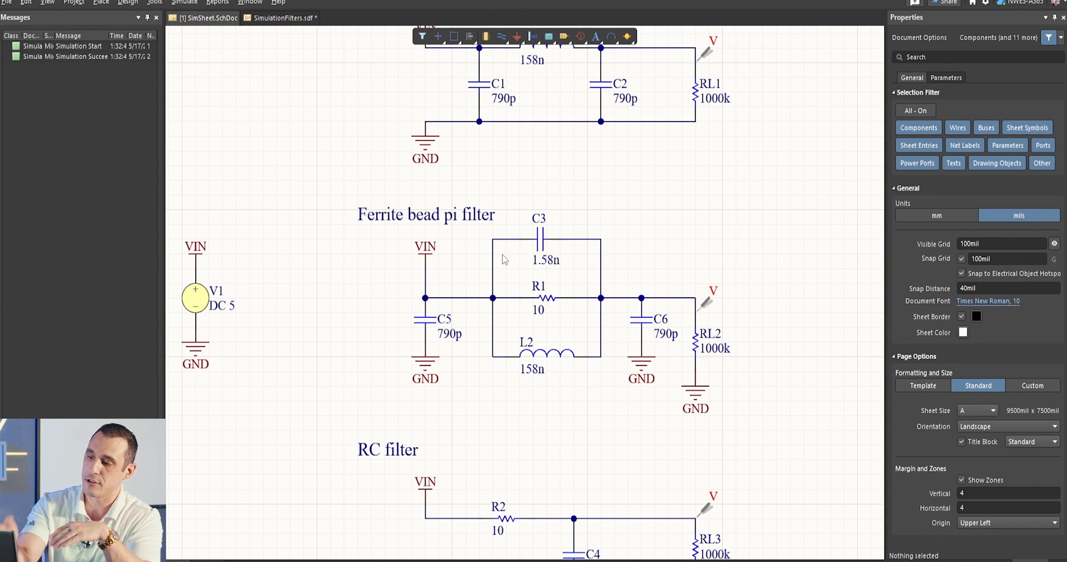
mouse_move(250, 2)
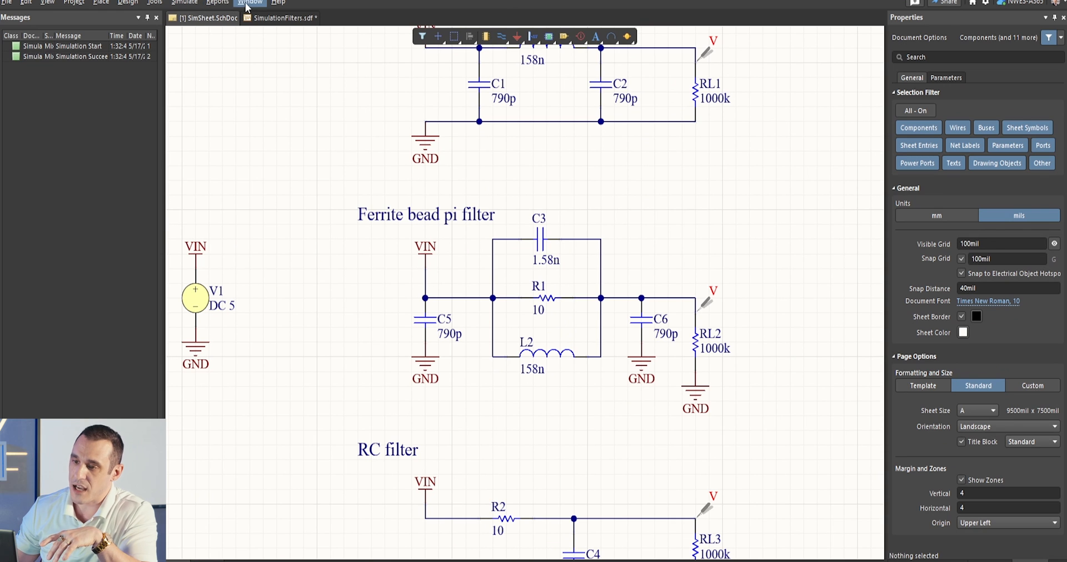
- Return to the SimulationFilters.sdf AC results and bring up the plot's context menu
click(279, 17)
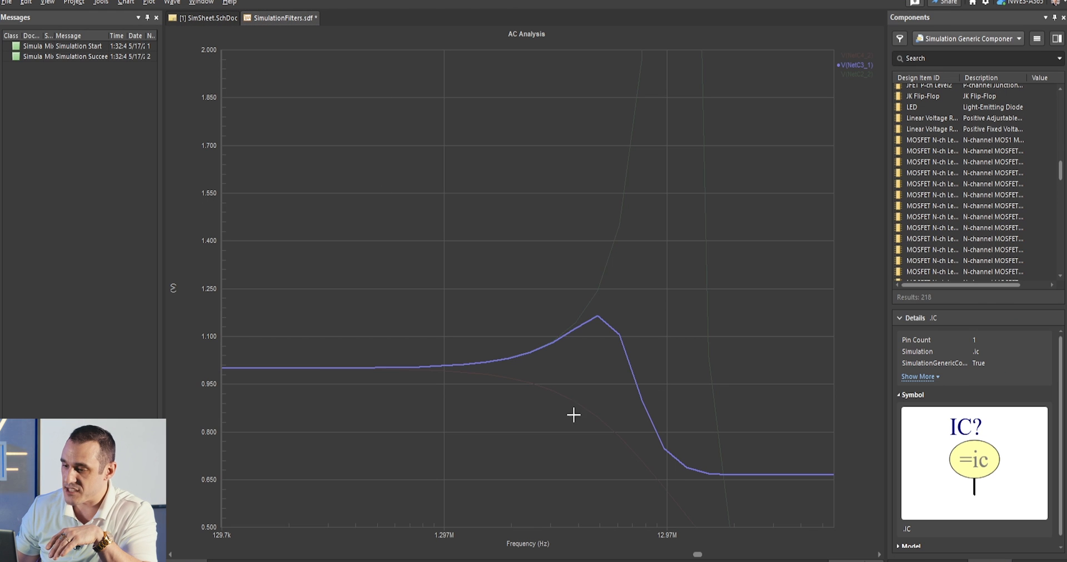
mouse_move(593, 215)
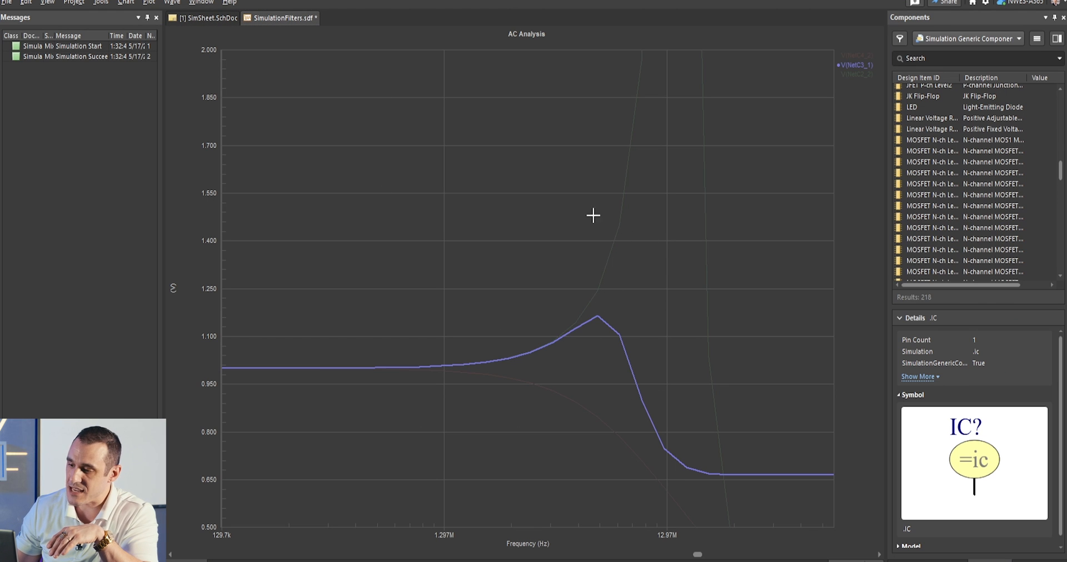
mouse_move(593, 335)
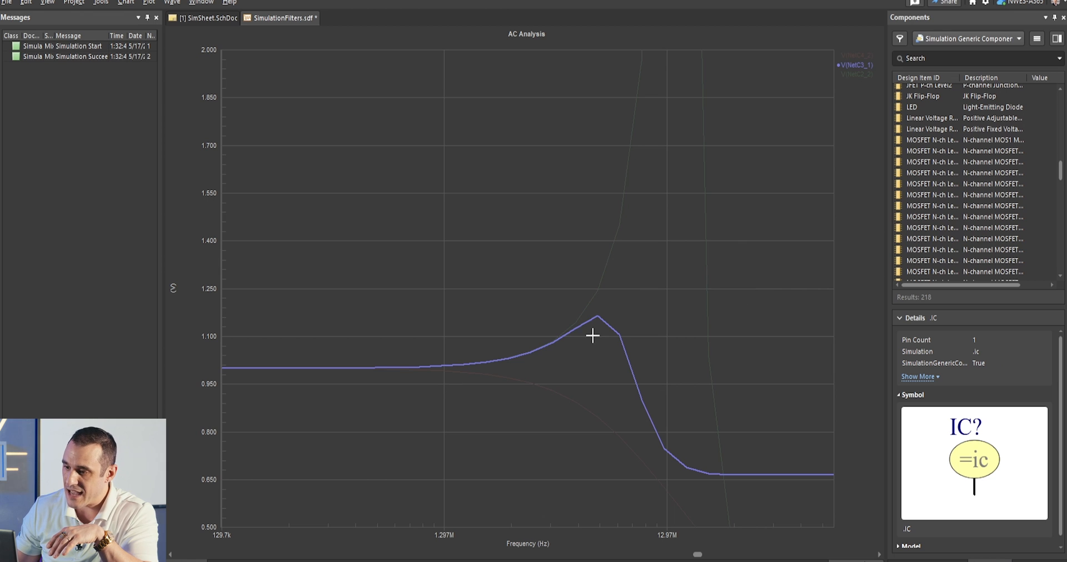
mouse_move(606, 315)
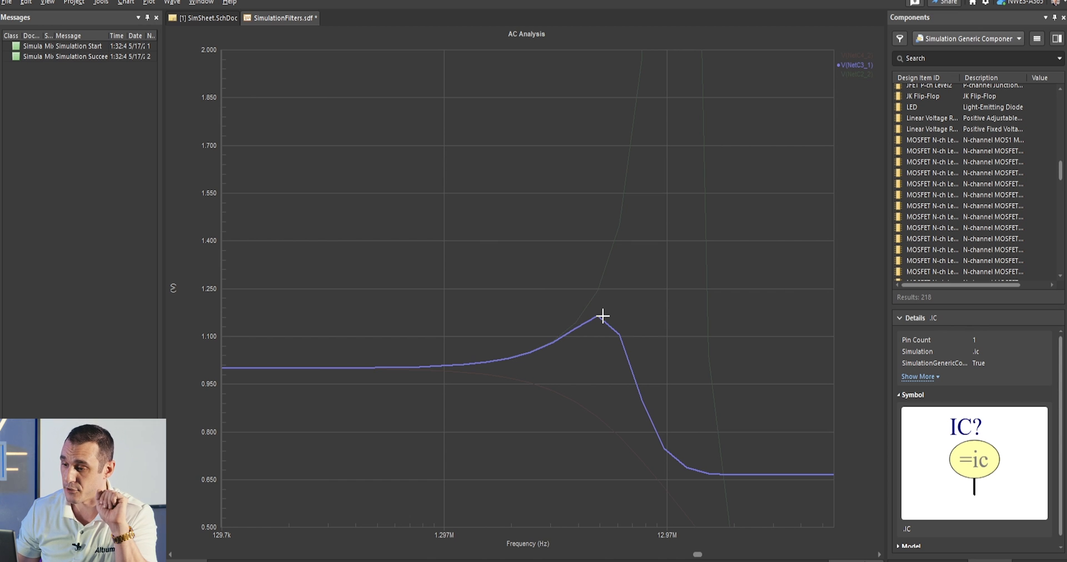
mouse_move(679, 450)
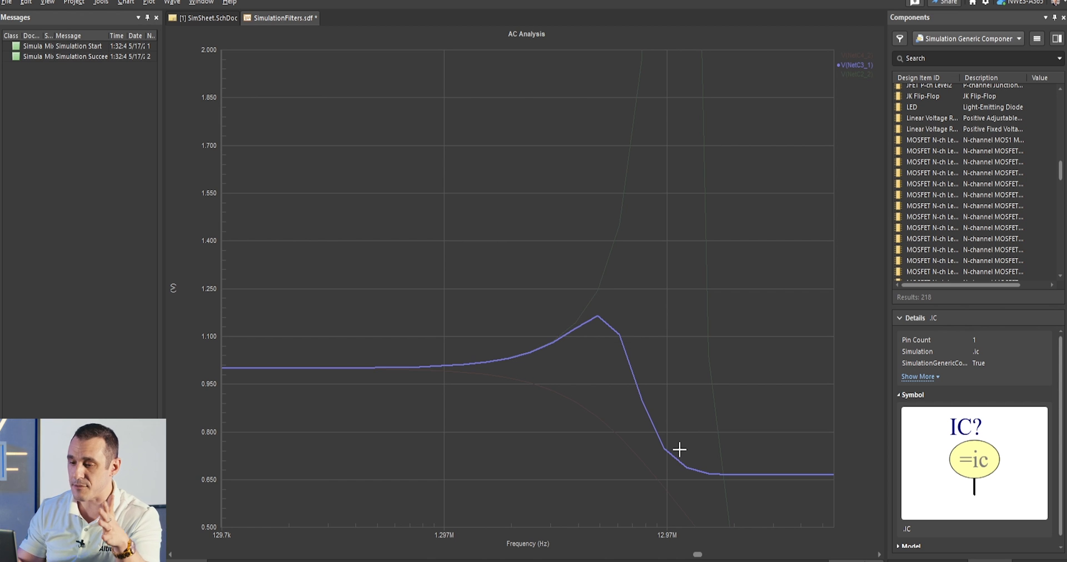
mouse_move(572, 368)
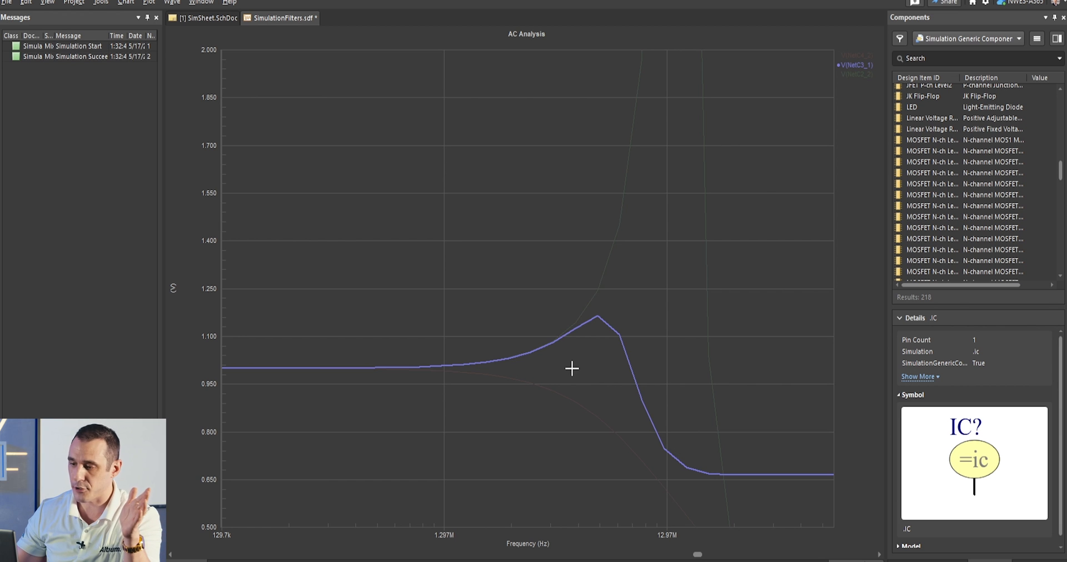
right_click(572, 368)
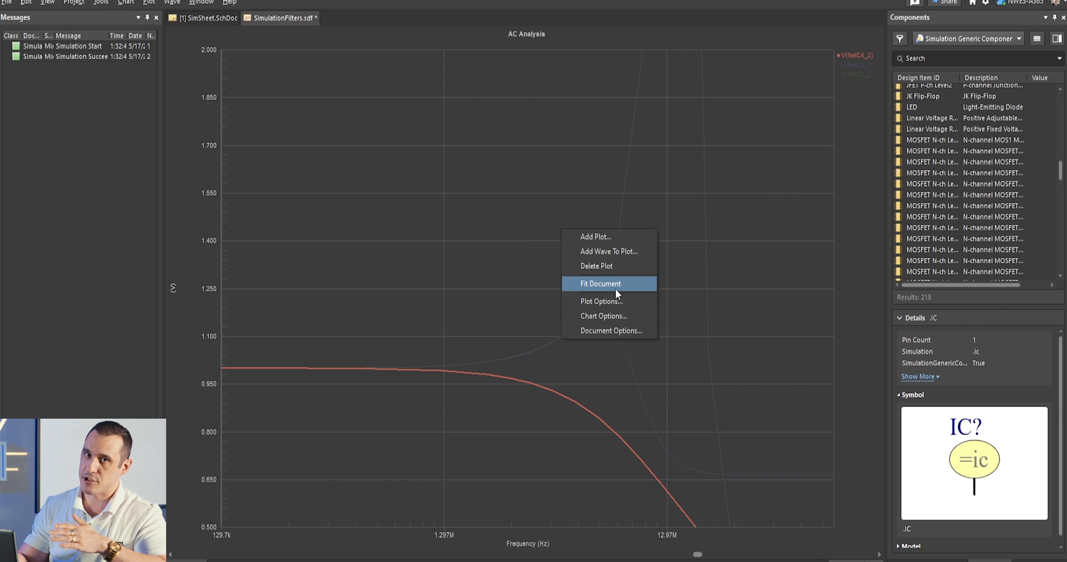
- Fit the plot to 100m–10G Hz and set the Y axis to logarithmic
click(600, 283)
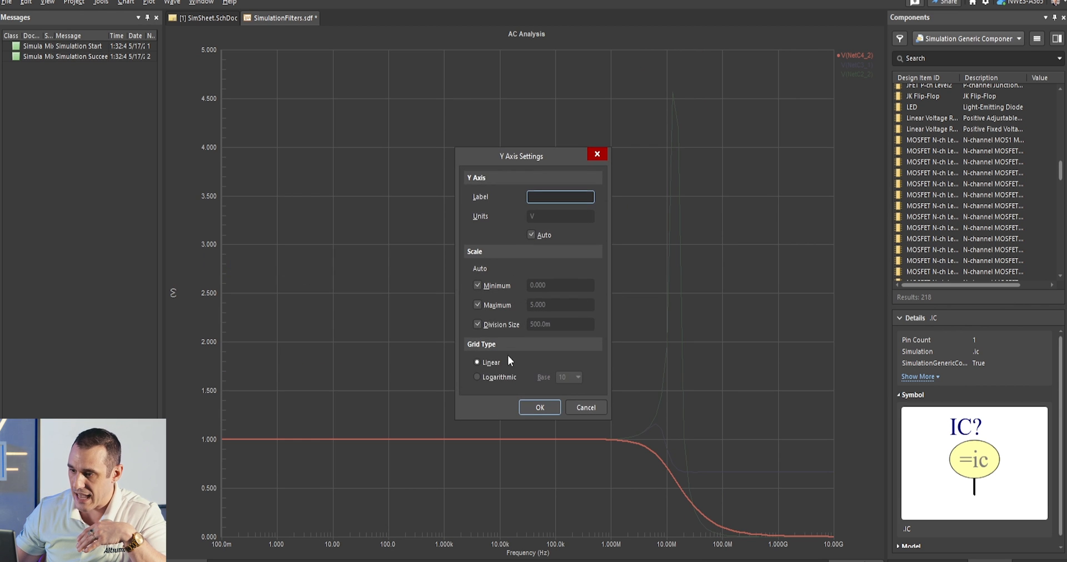
click(539, 407)
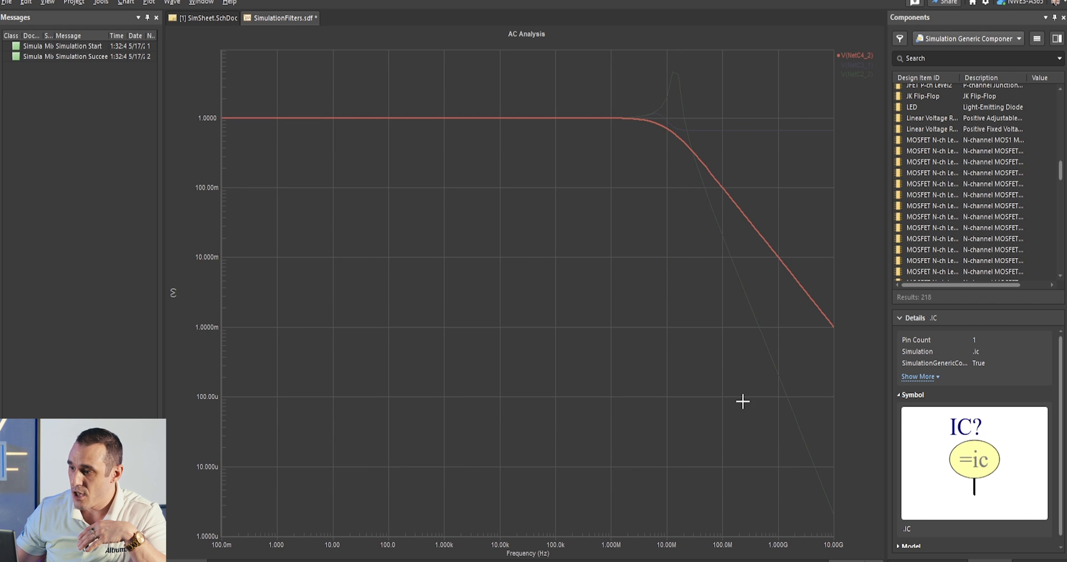
mouse_move(856, 65)
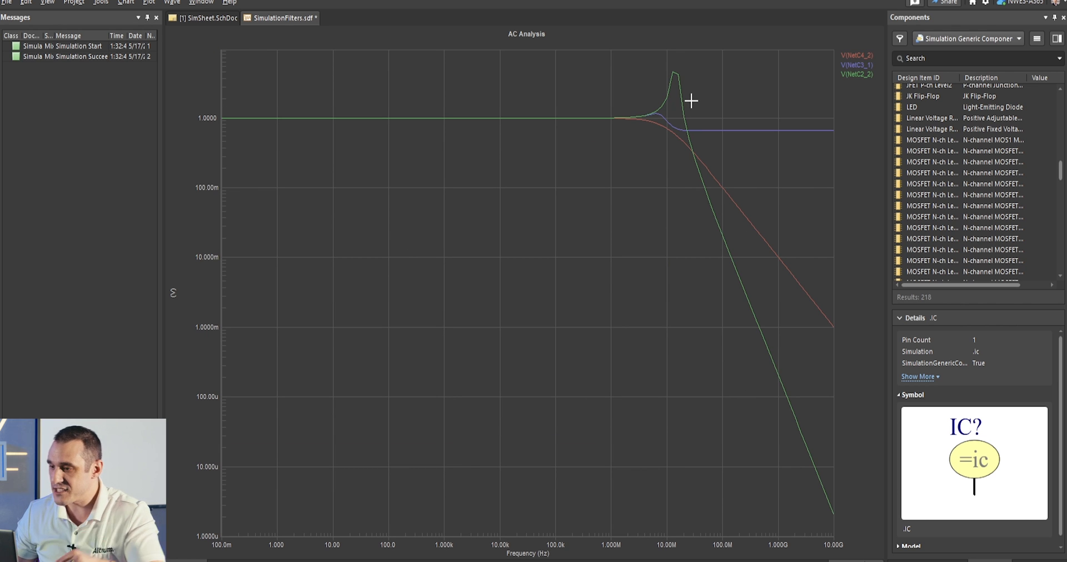
mouse_move(697, 132)
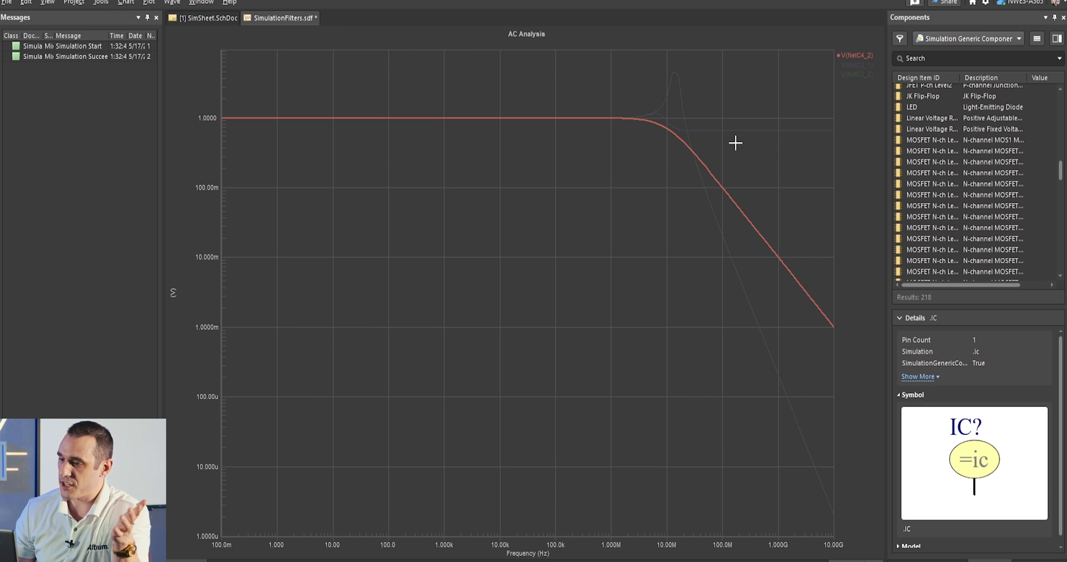
mouse_move(722, 150)
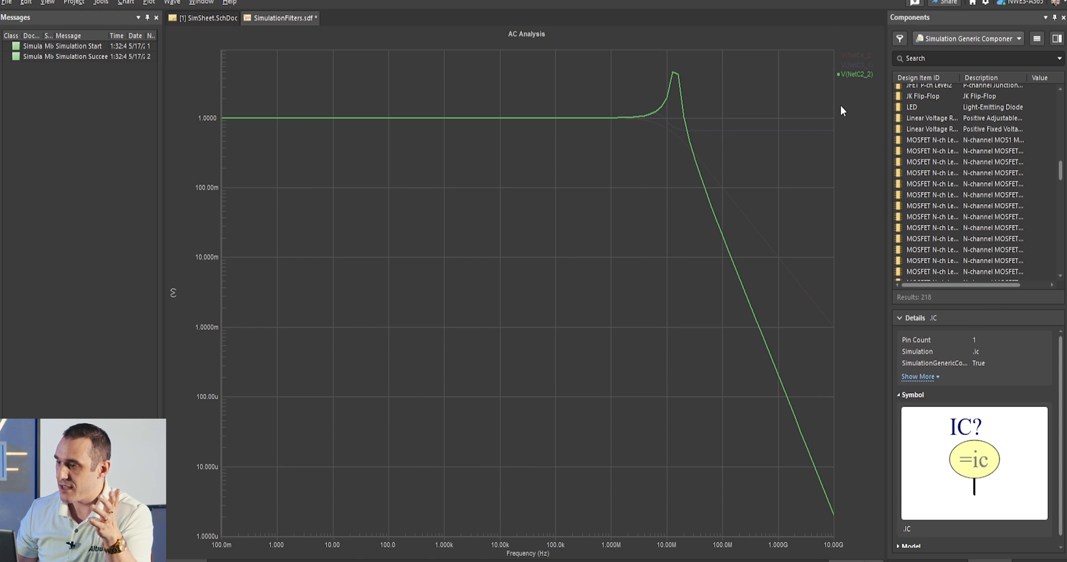
mouse_move(640, 147)
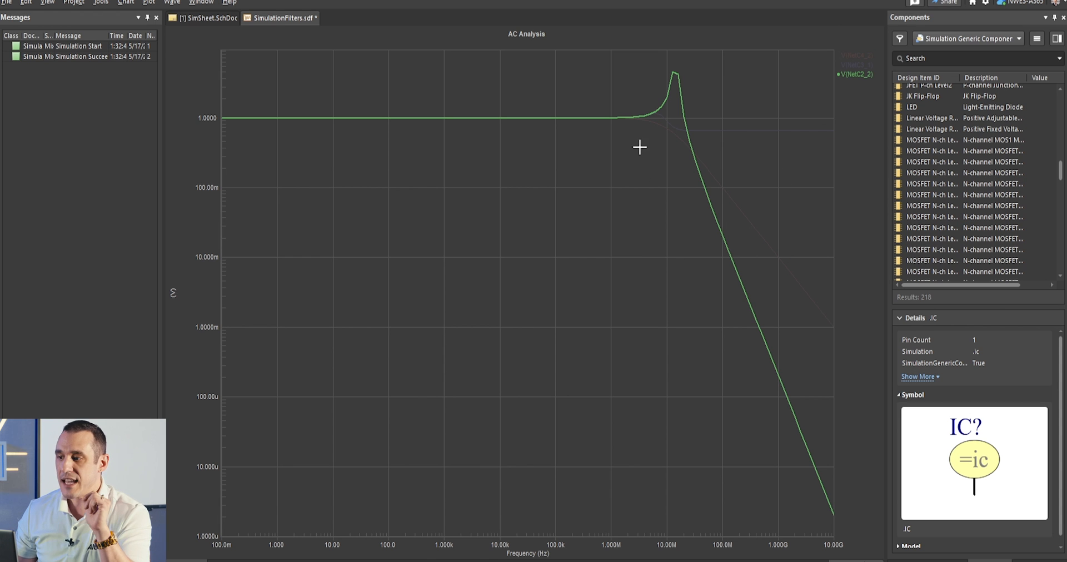
mouse_move(495, 204)
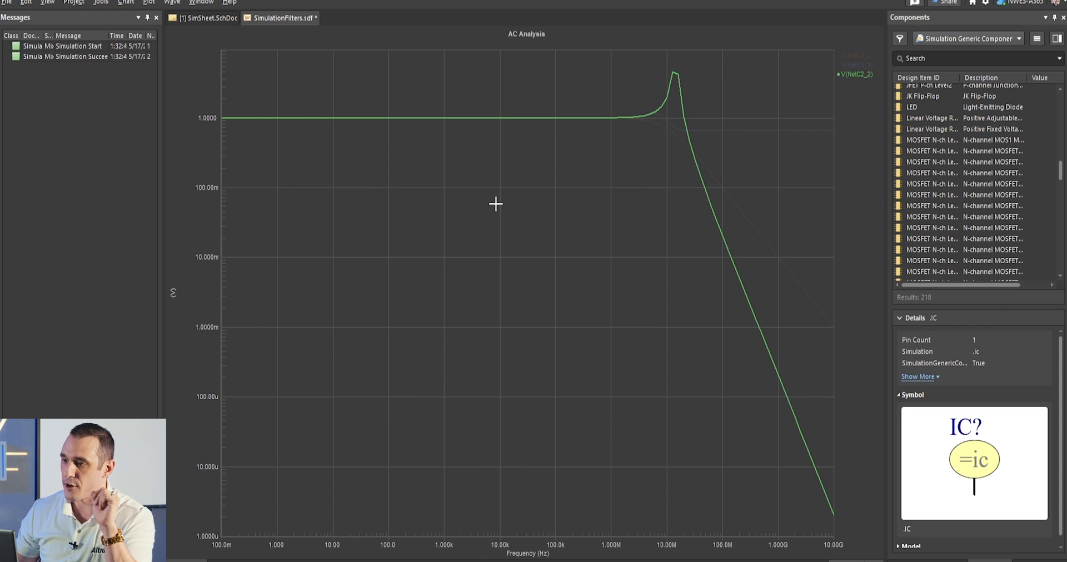
mouse_move(702, 156)
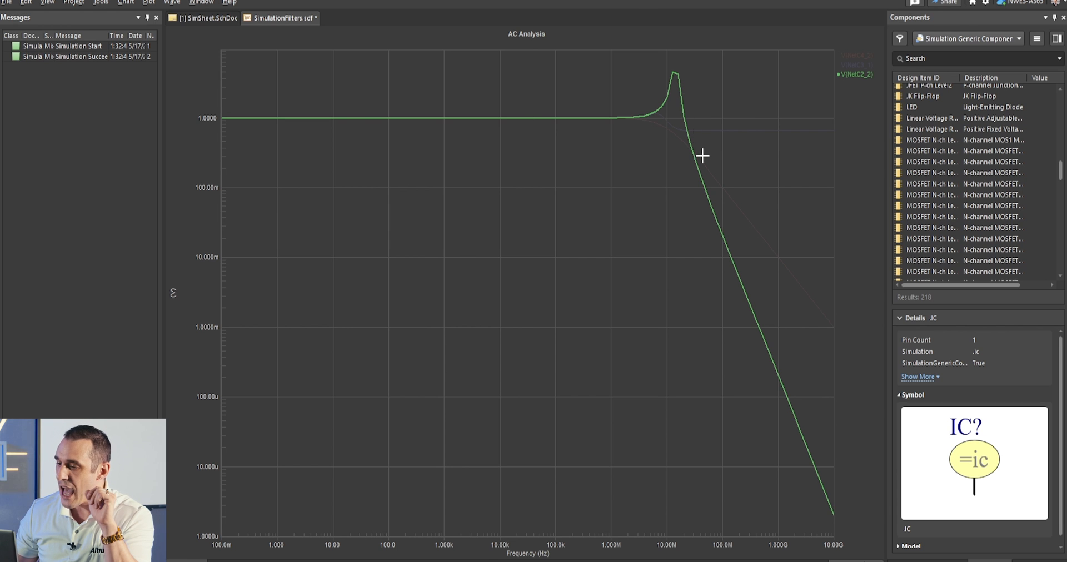
mouse_move(709, 244)
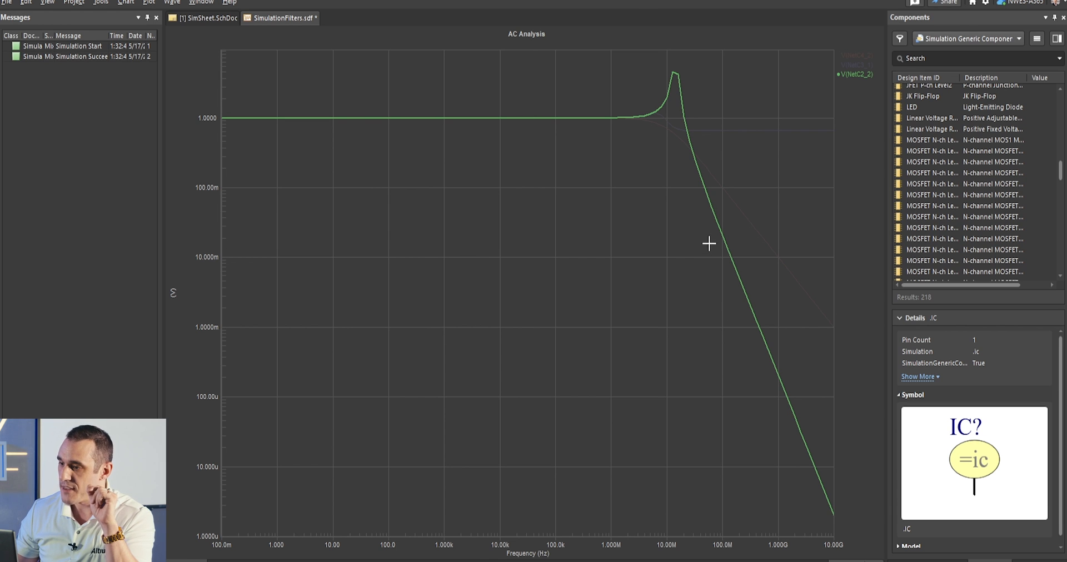
mouse_move(797, 415)
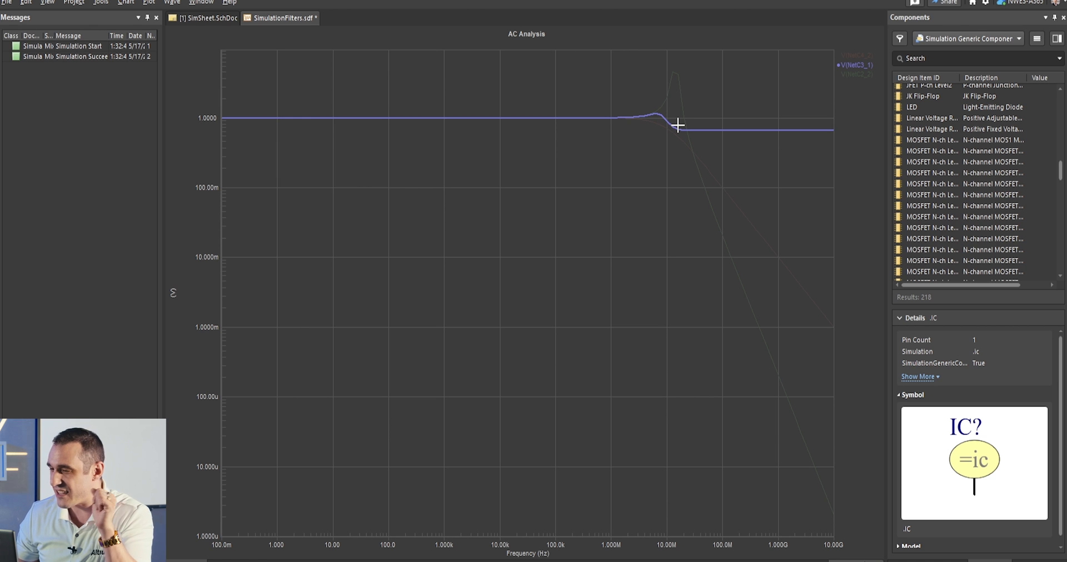
mouse_move(658, 123)
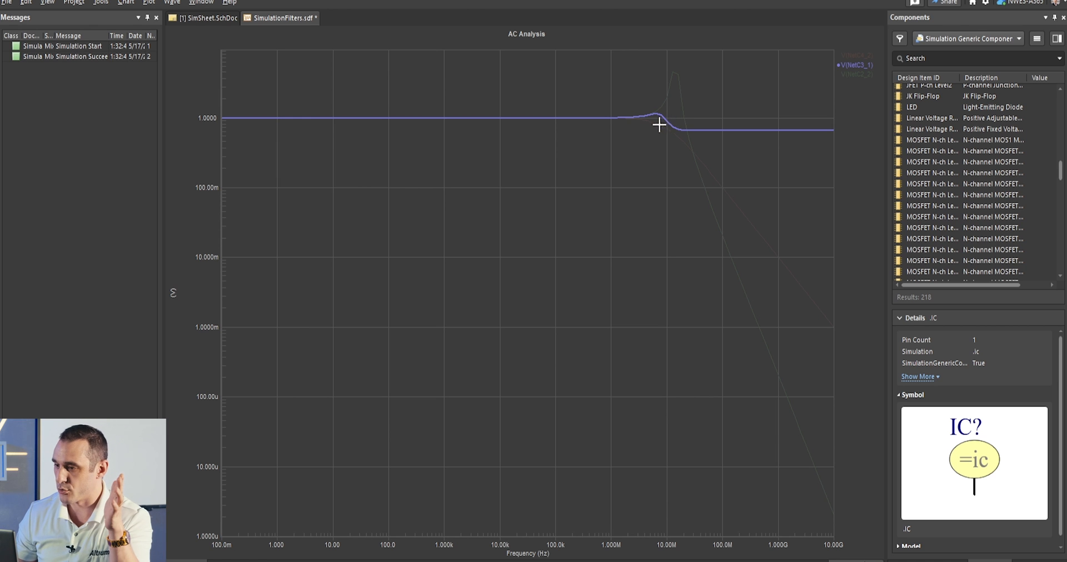
mouse_move(792, 134)
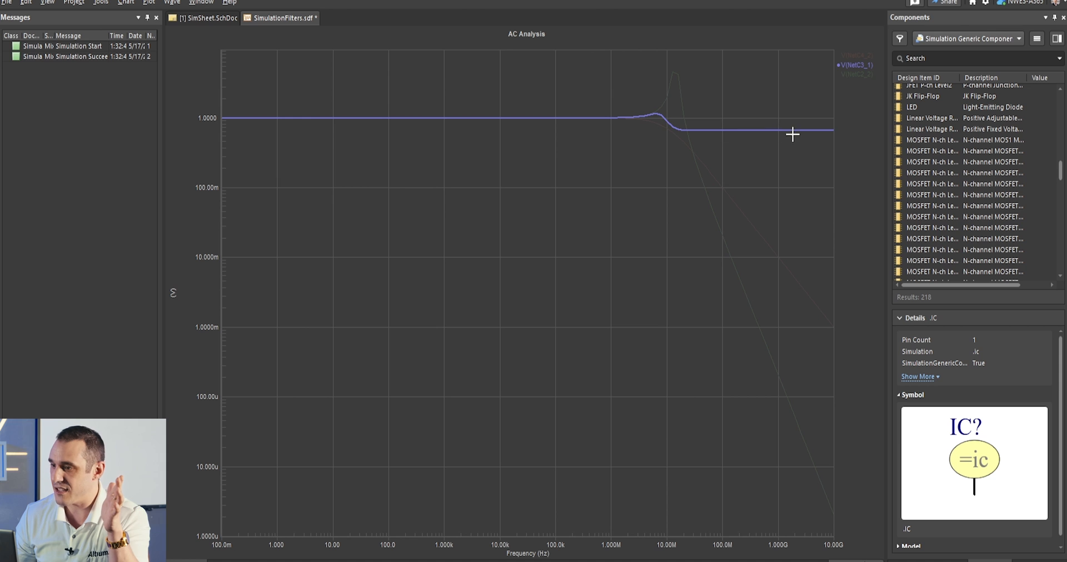
mouse_move(686, 133)
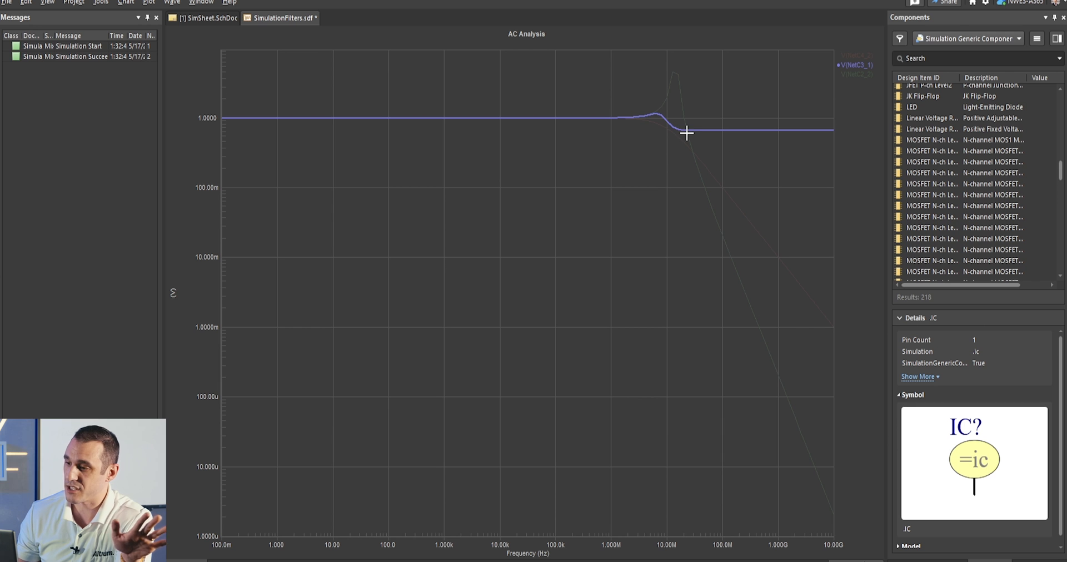
mouse_move(697, 131)
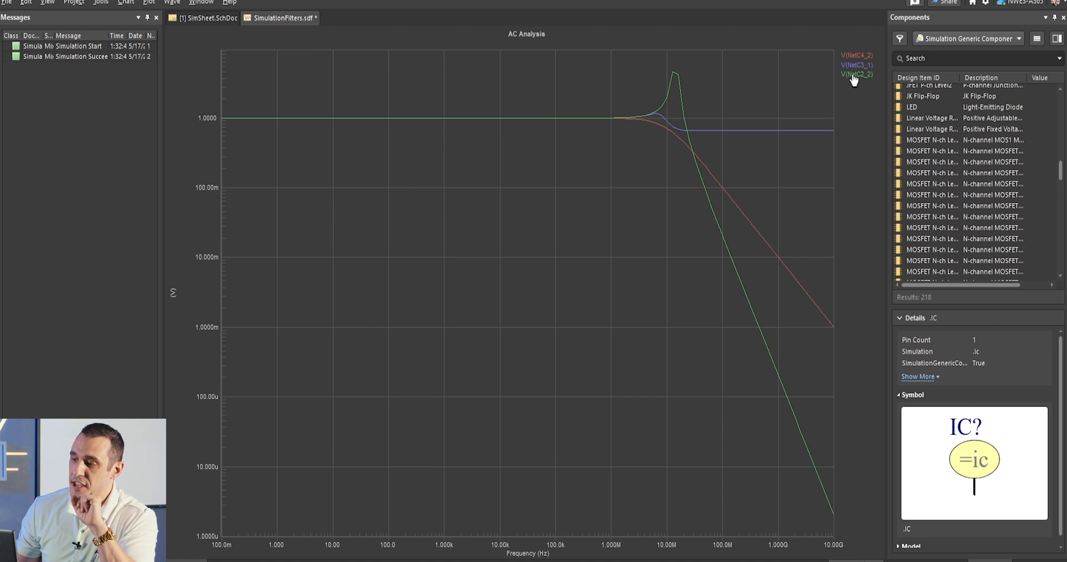
mouse_move(855, 75)
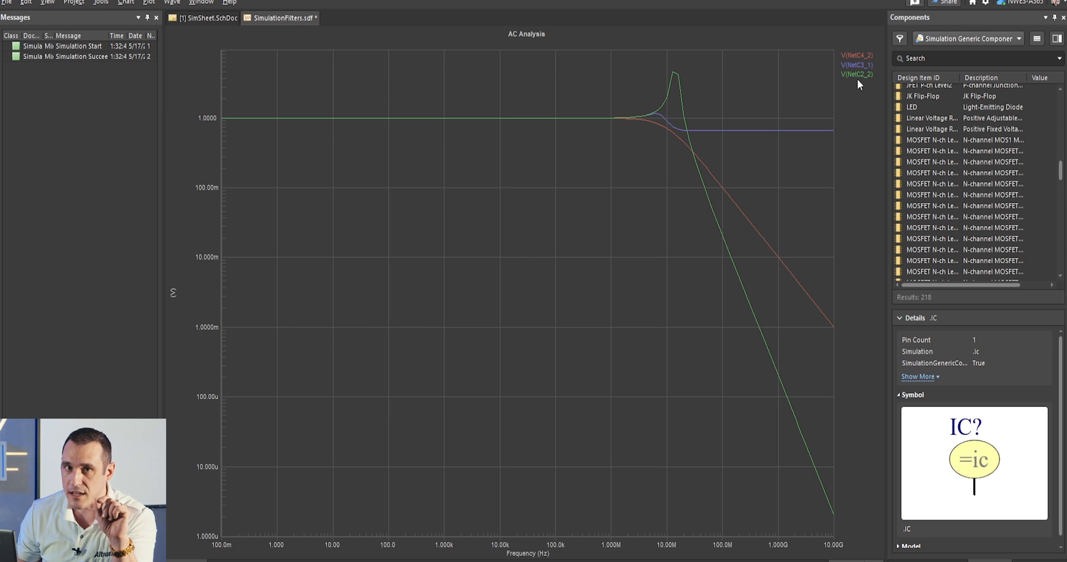
mouse_move(858, 89)
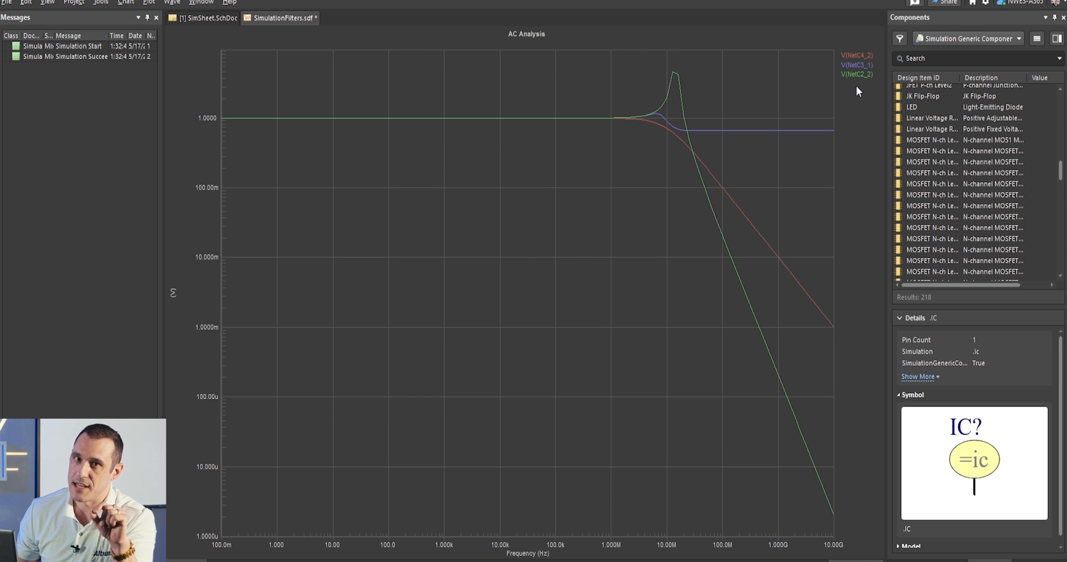
mouse_move(864, 89)
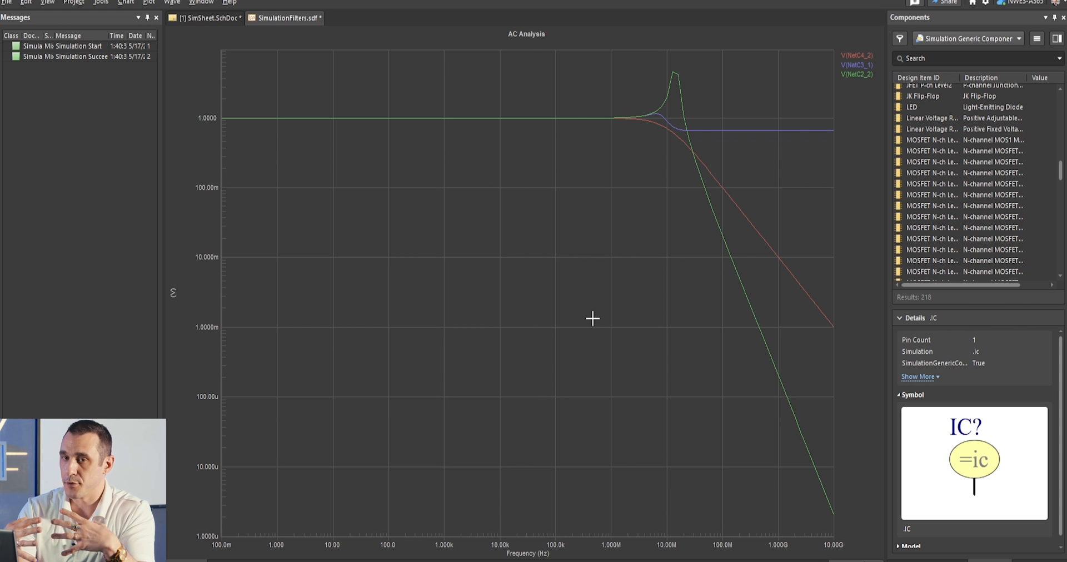
mouse_move(603, 227)
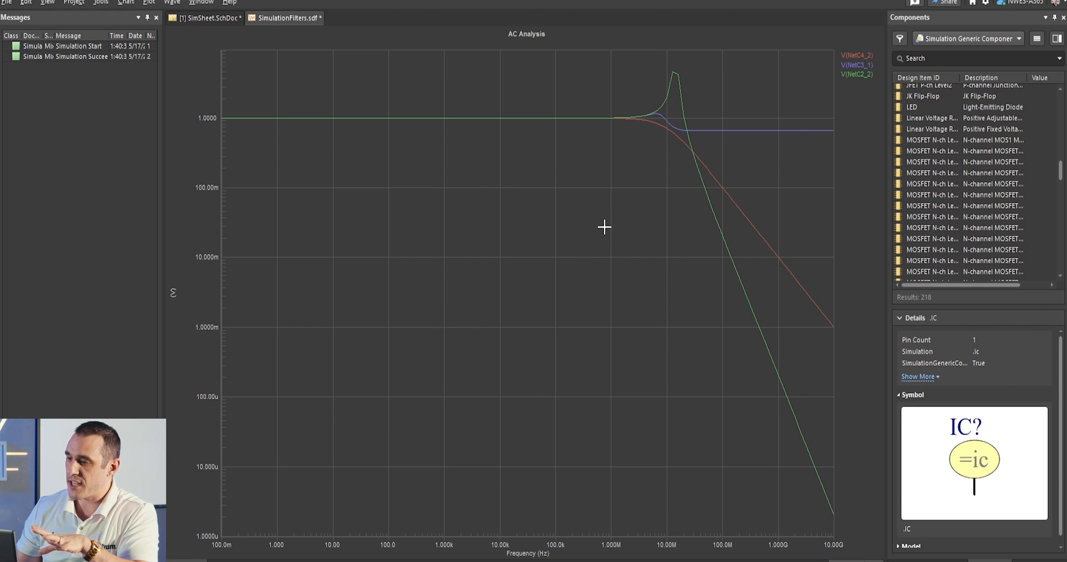
mouse_move(739, 117)
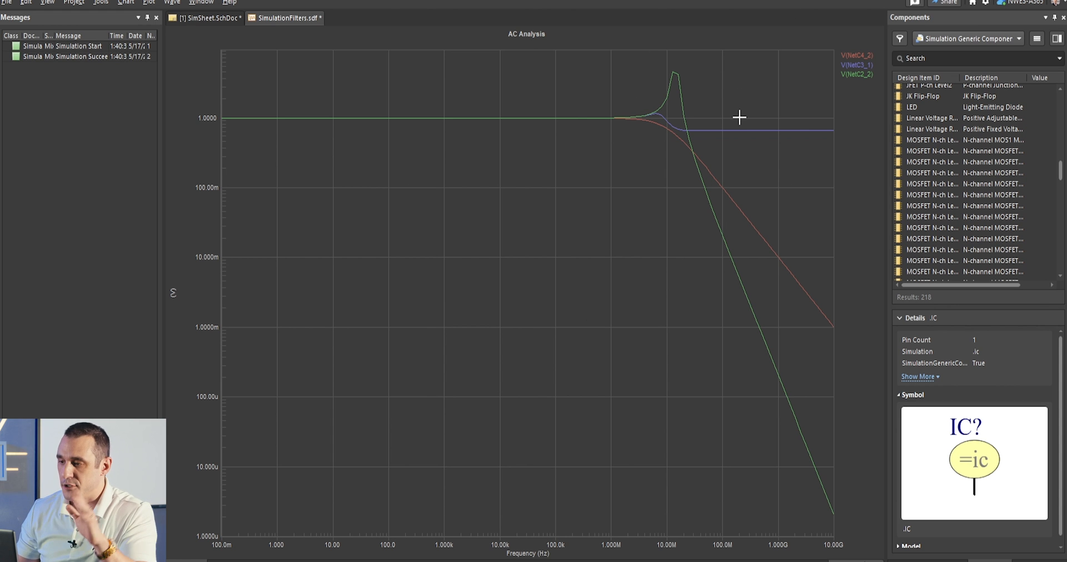
mouse_move(677, 51)
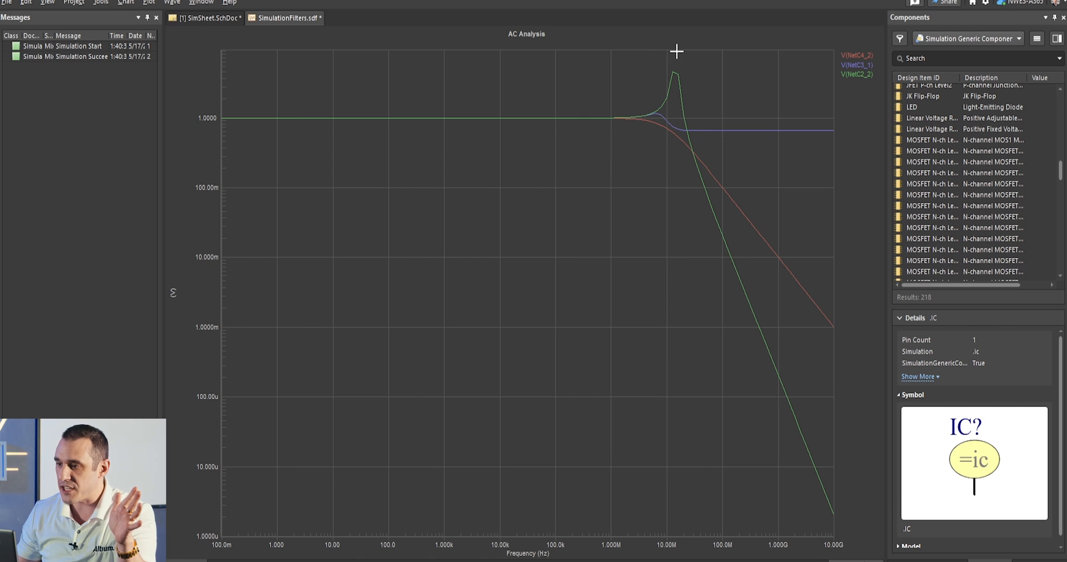
mouse_move(684, 125)
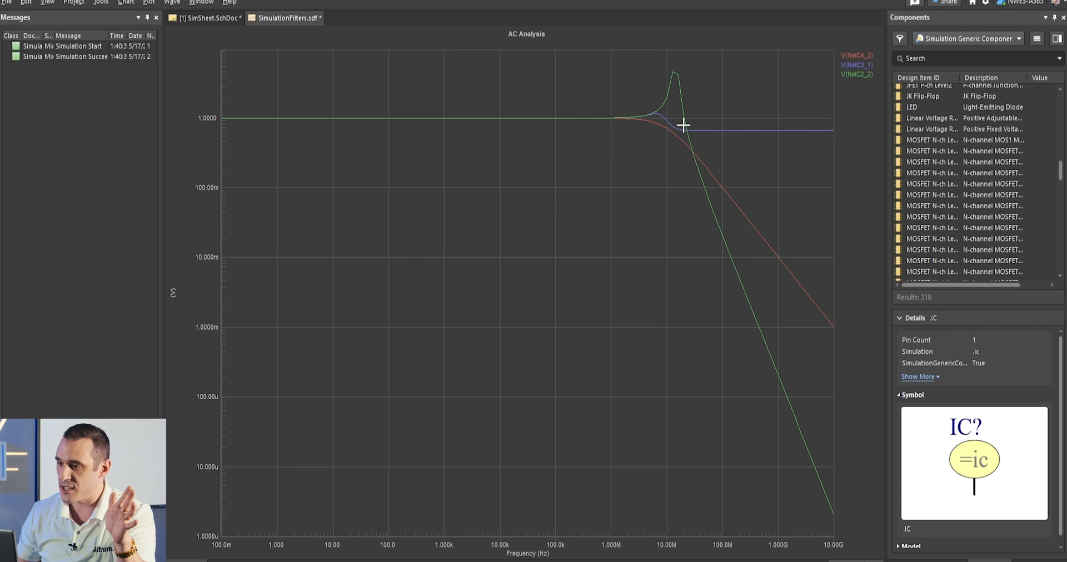
mouse_move(410, 82)
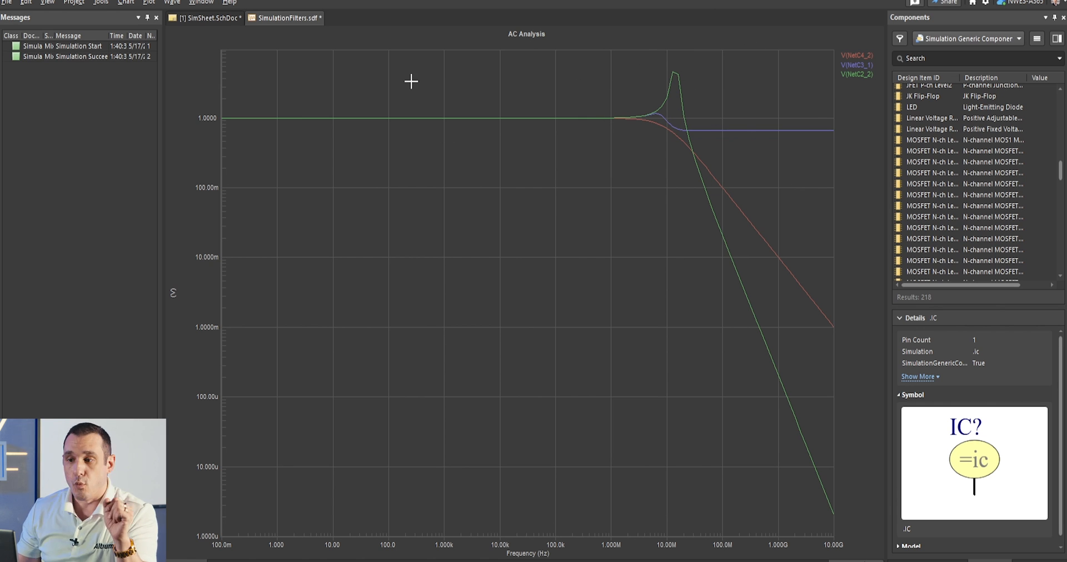
mouse_move(667, 55)
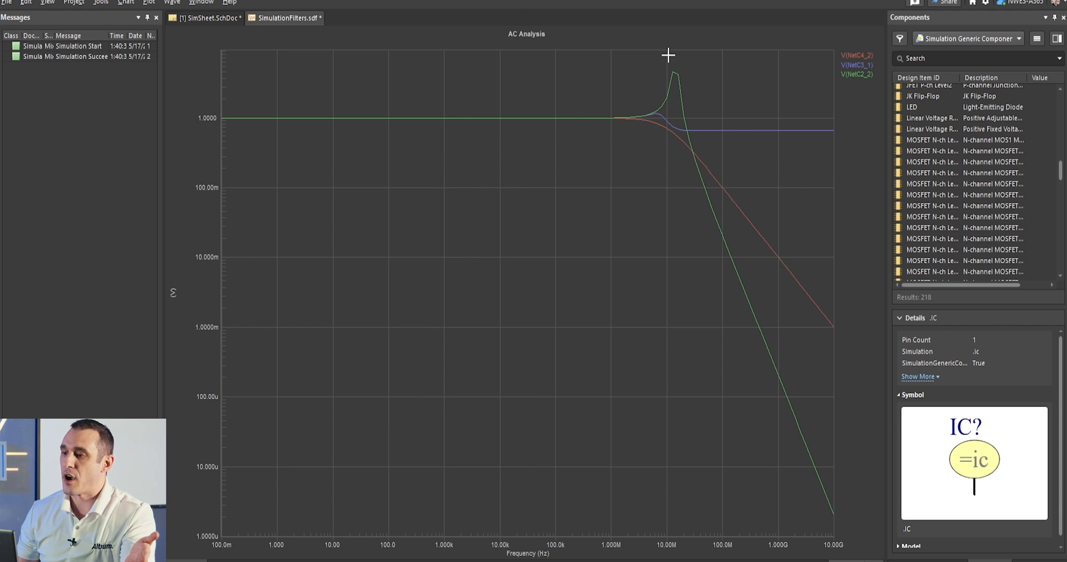
mouse_move(686, 81)
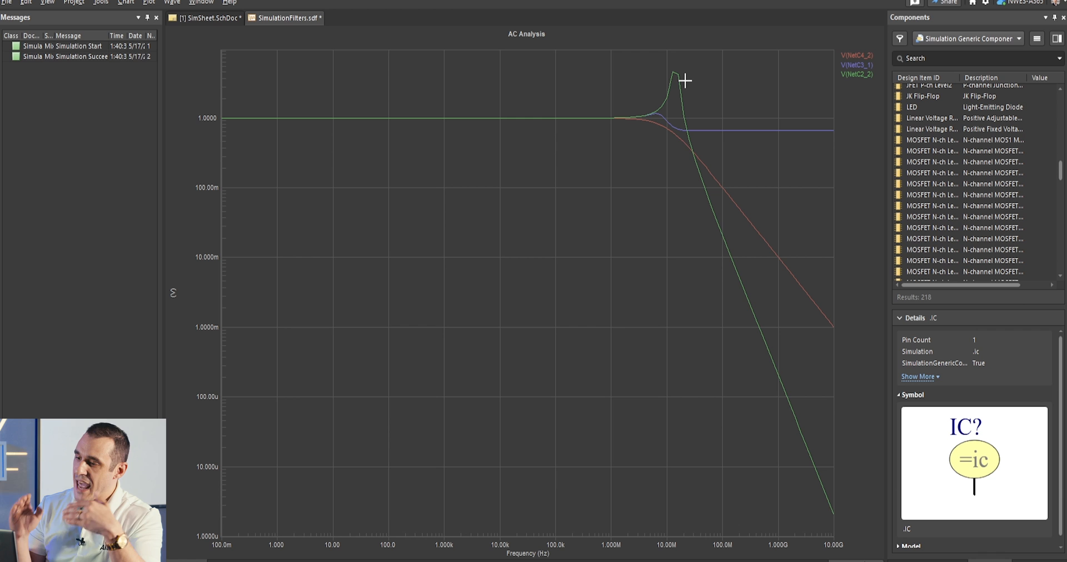
mouse_move(225, 100)
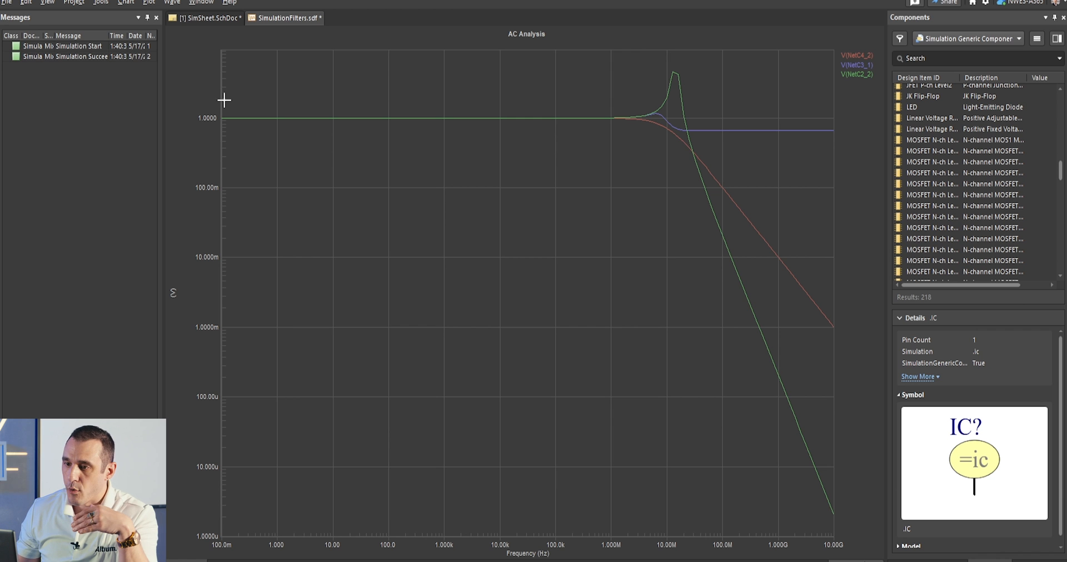
- Switch to SimSheet.SchDoc showing the pi filter with L1 158n, R3 10, C1/C2 790p
click(204, 18)
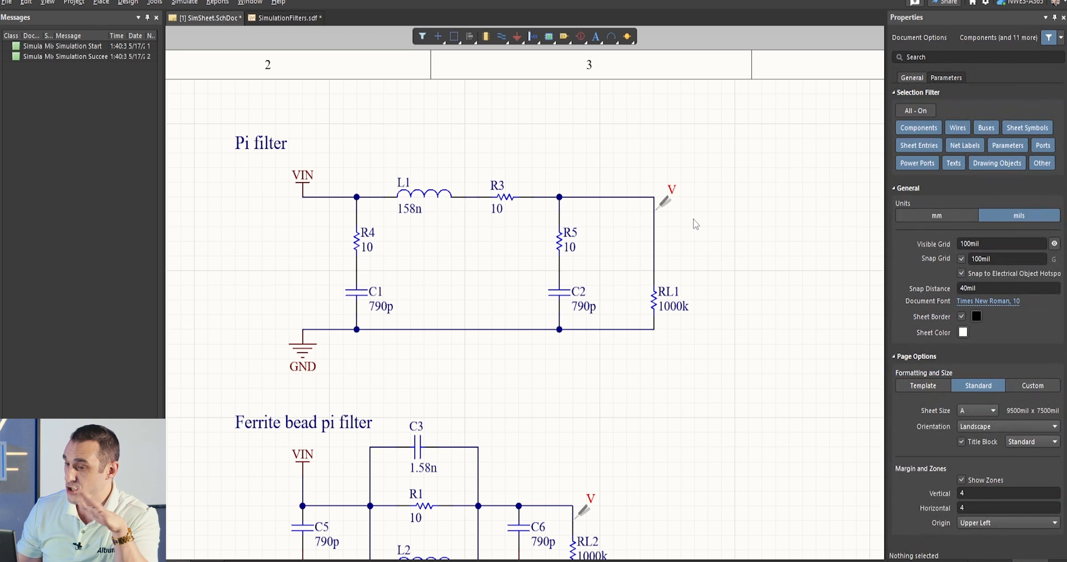
mouse_move(487, 197)
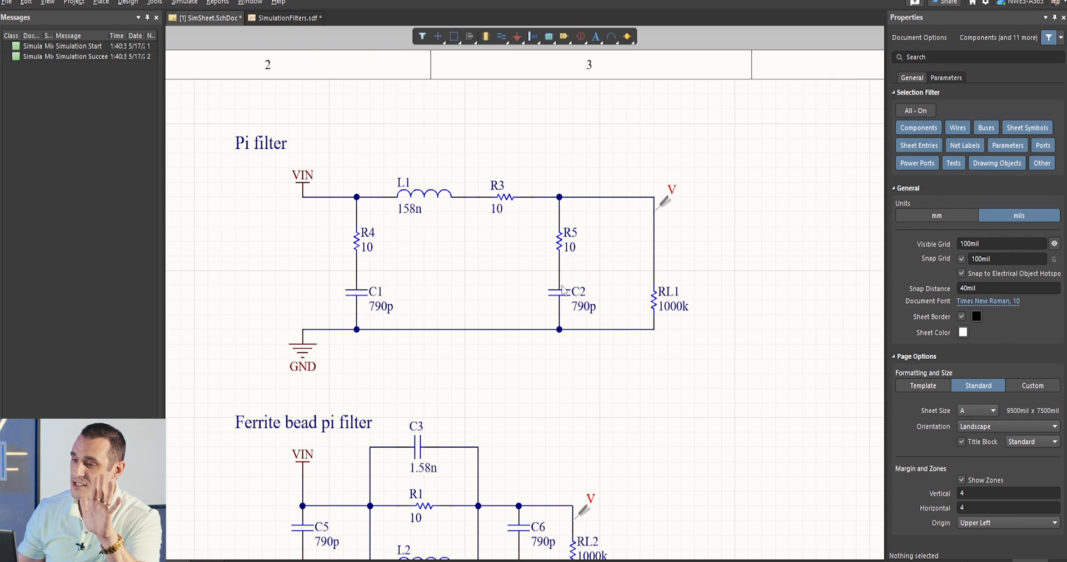
mouse_move(396, 130)
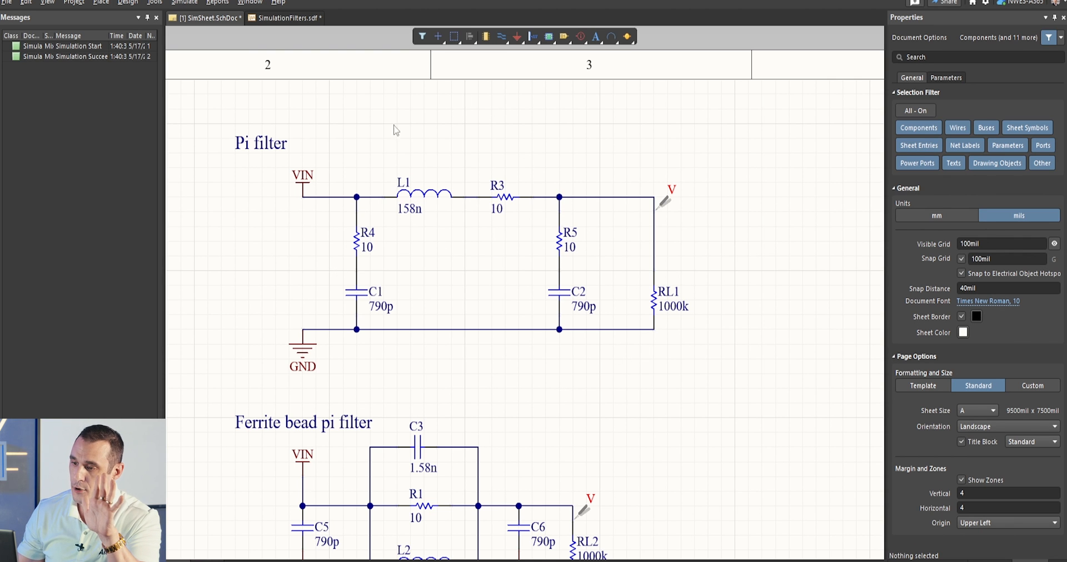
mouse_move(428, 190)
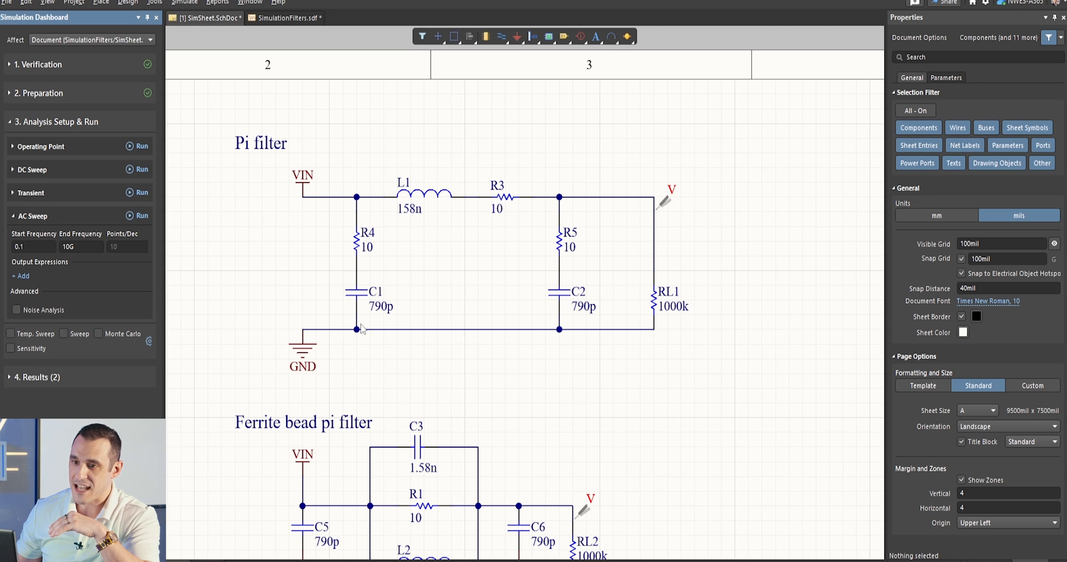
mouse_move(143, 228)
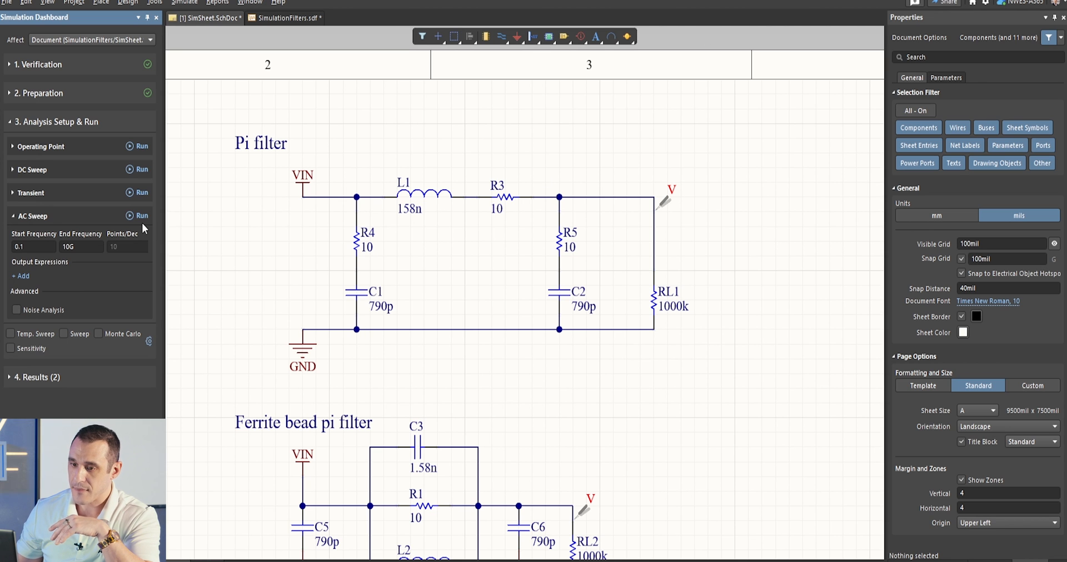
- Rerun the AC sweep and highlight only the V(NetR3_1) trace
click(142, 215)
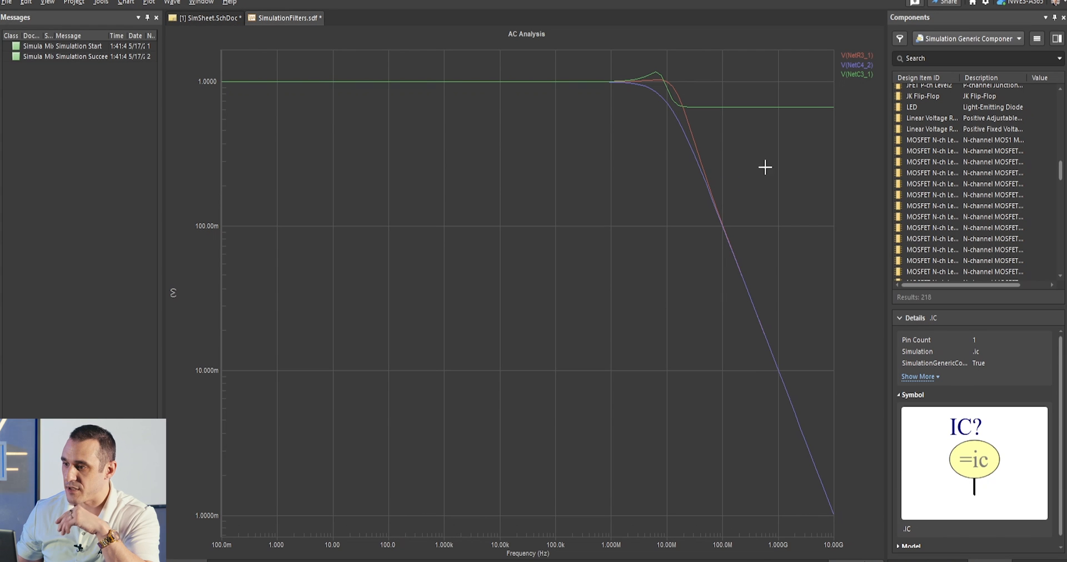
mouse_move(870, 60)
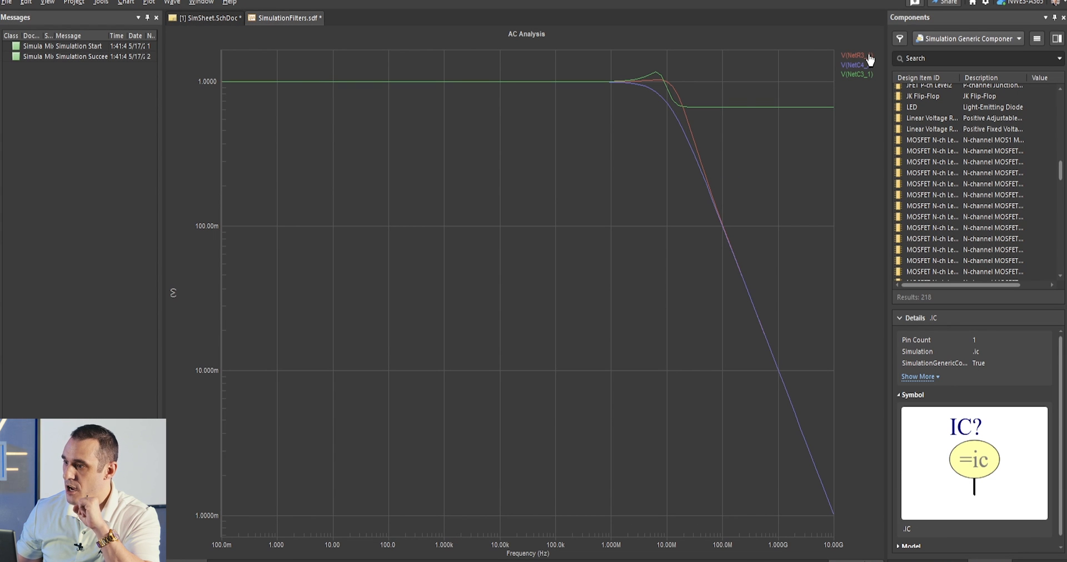
click(856, 55)
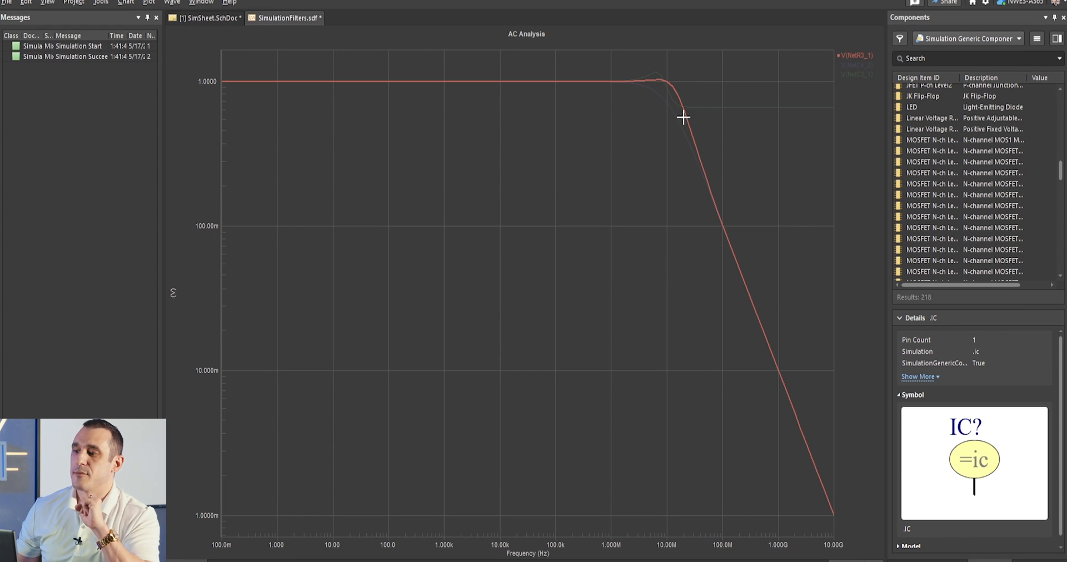
mouse_move(668, 73)
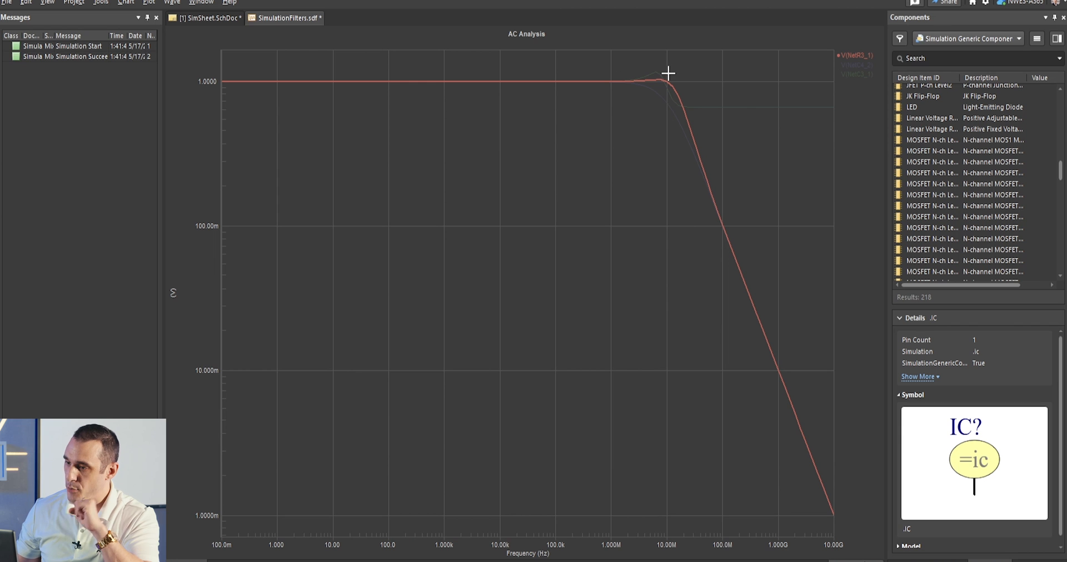
mouse_move(665, 78)
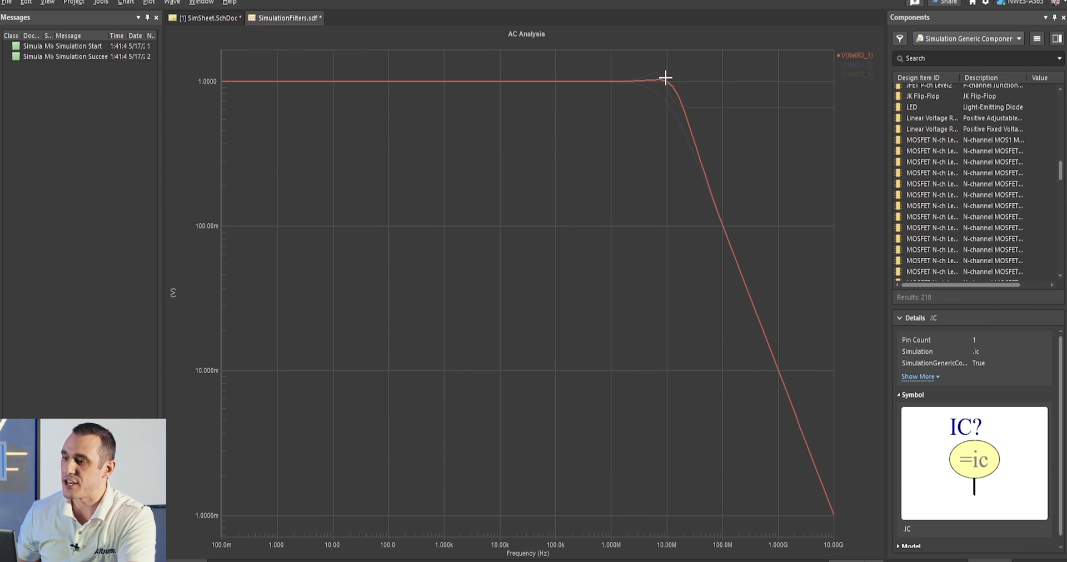
mouse_move(331, 100)
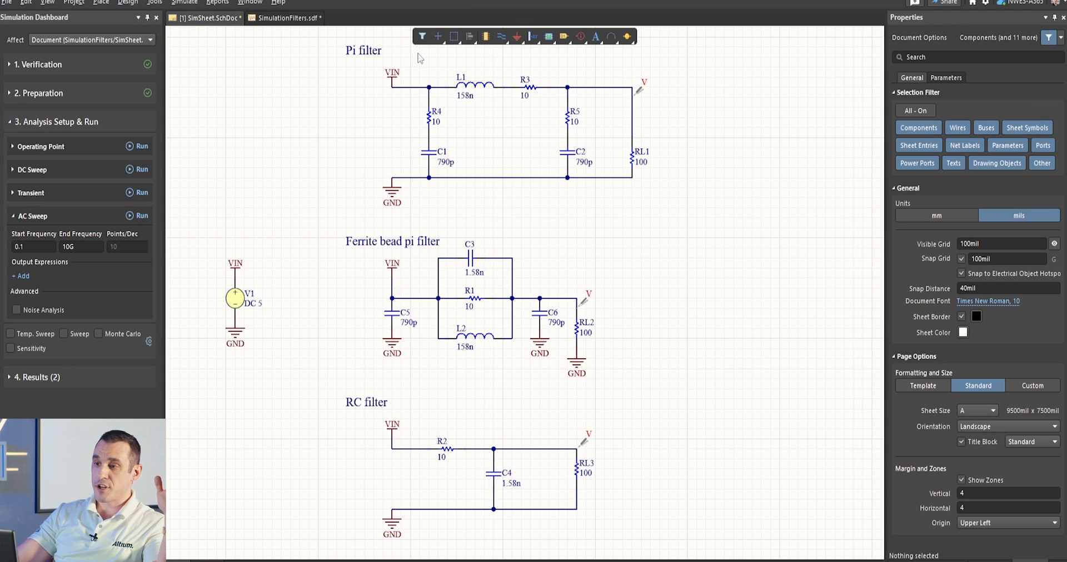
mouse_move(450, 238)
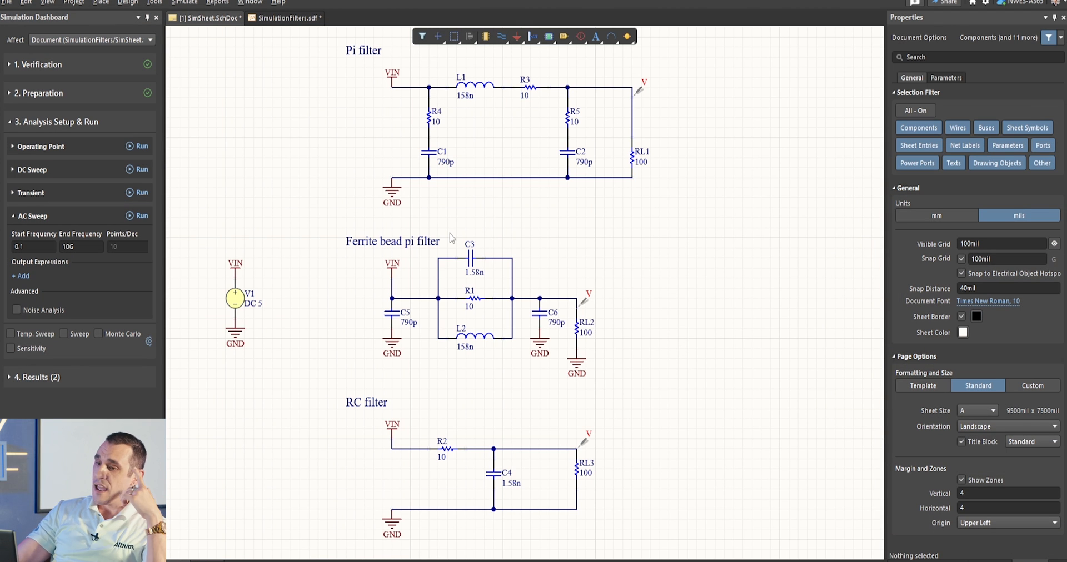
mouse_move(512, 404)
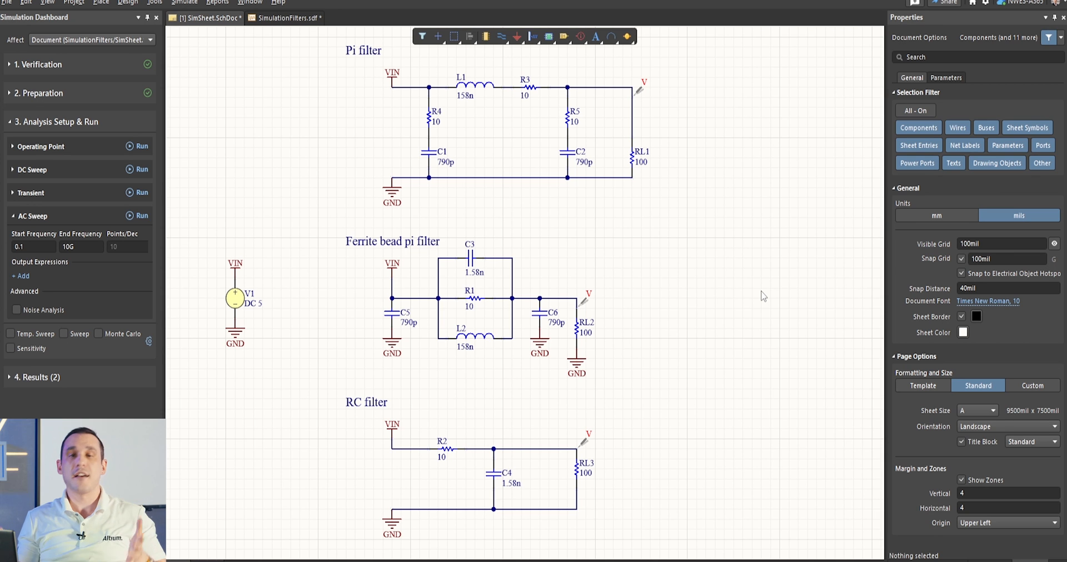
mouse_move(119, 190)
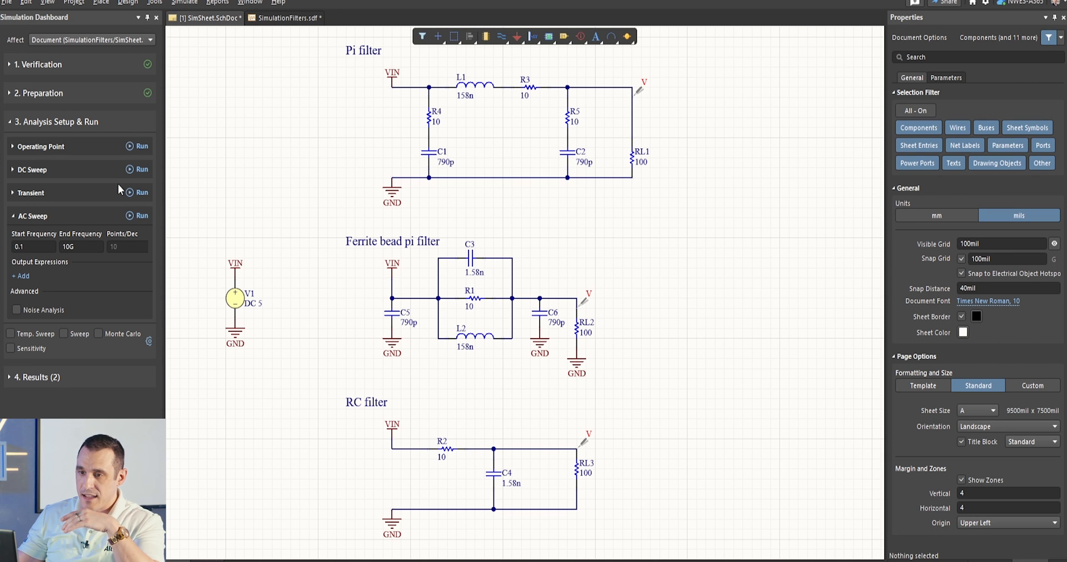
- Run the AC sweep with 100 Ω loads, review the plot, and return to the schematic
click(142, 216)
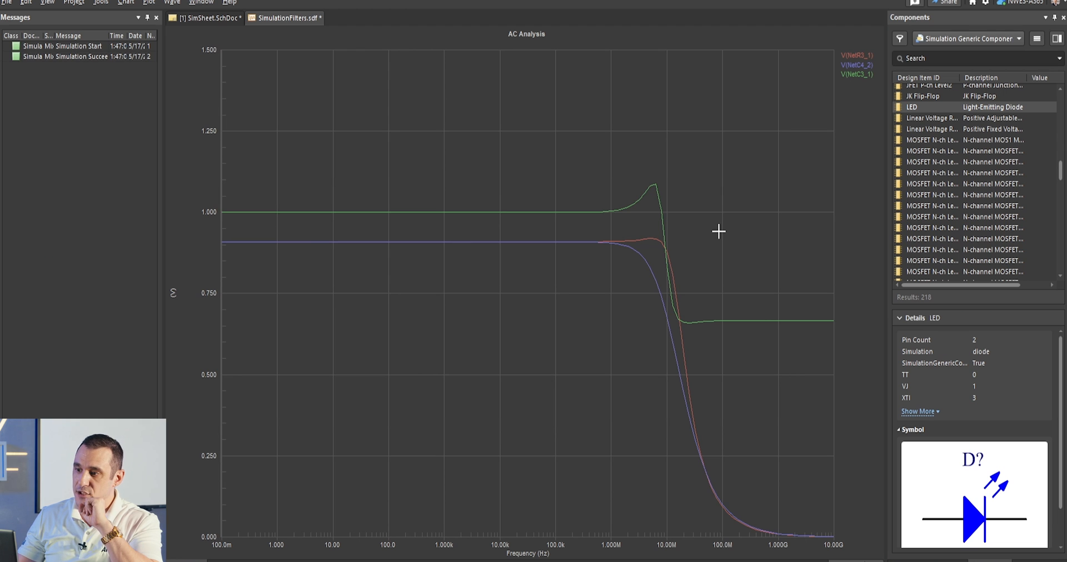
mouse_move(712, 187)
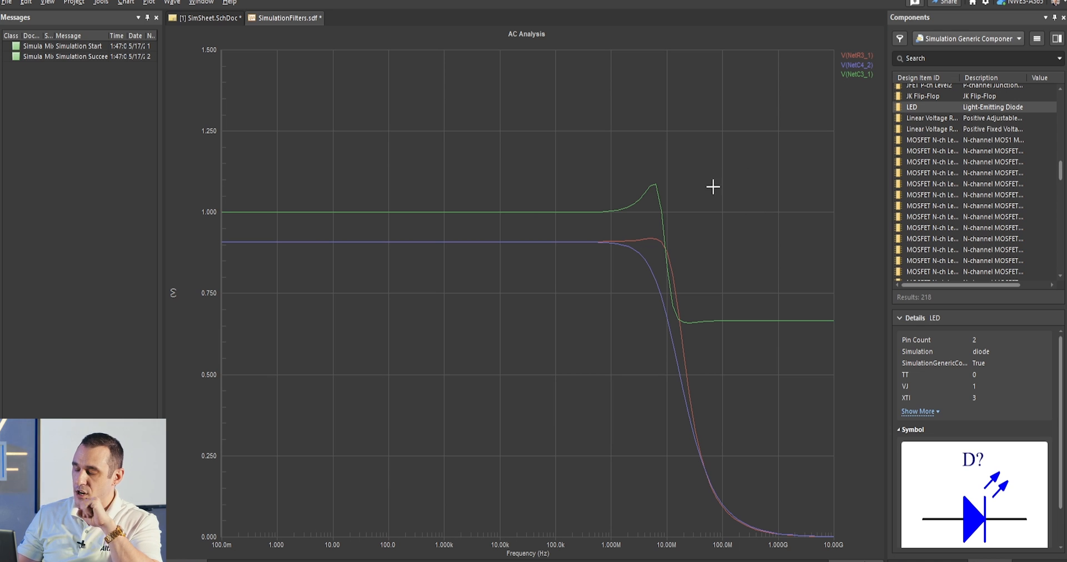
mouse_move(658, 182)
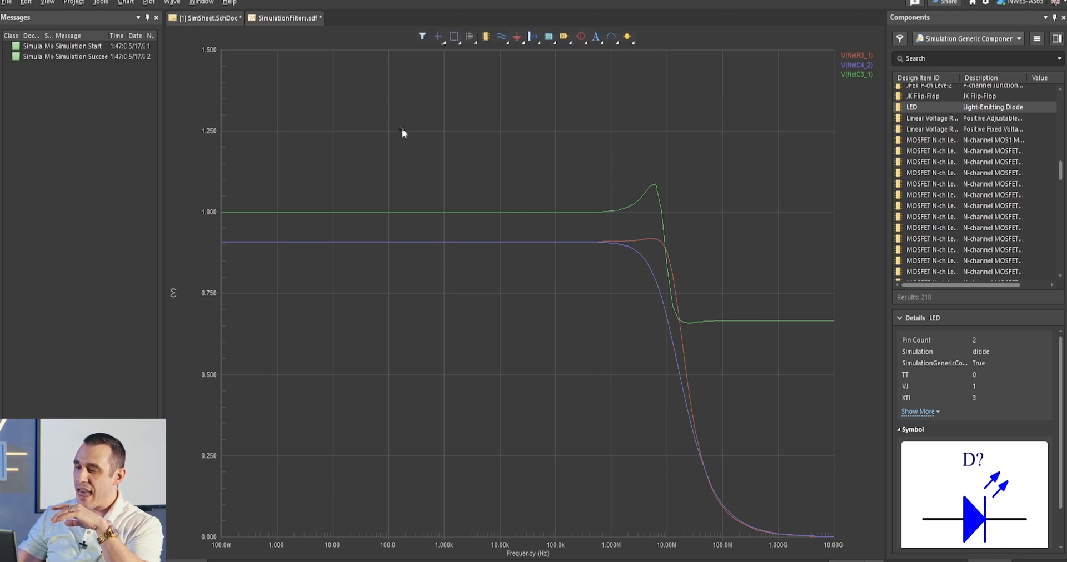
click(204, 17)
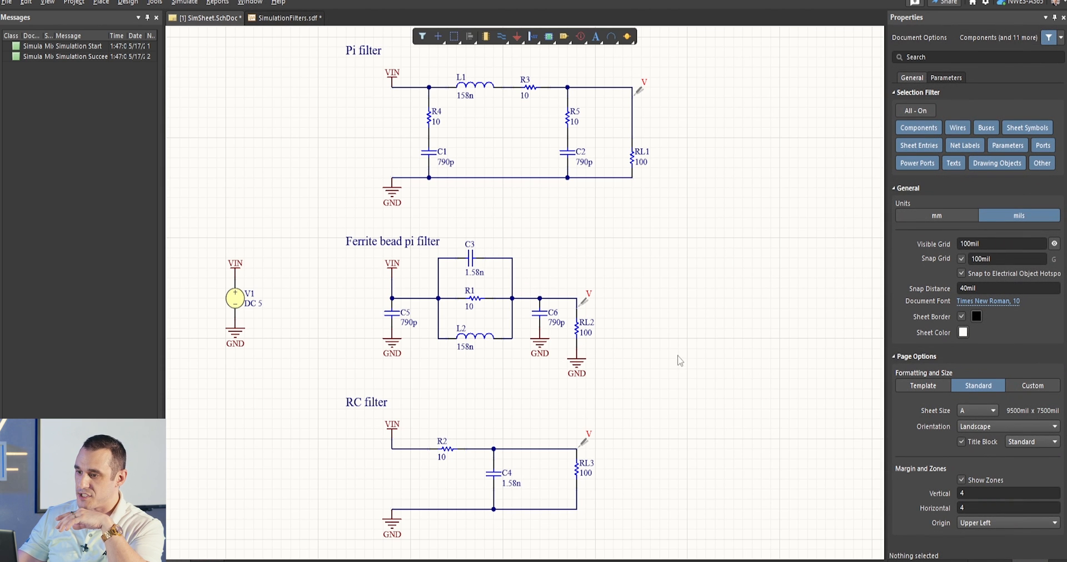
mouse_move(624, 293)
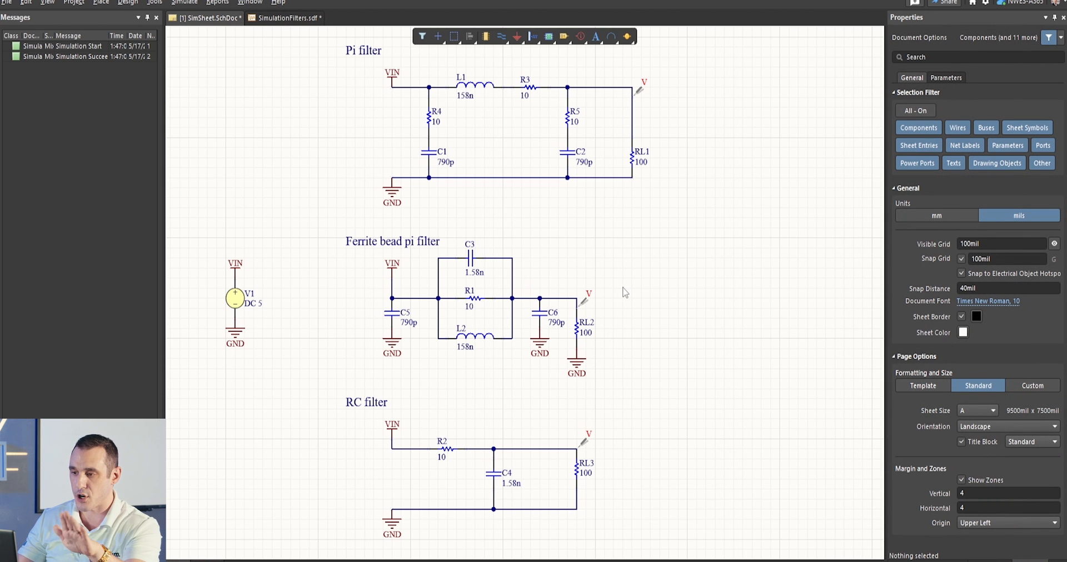
mouse_move(577, 300)
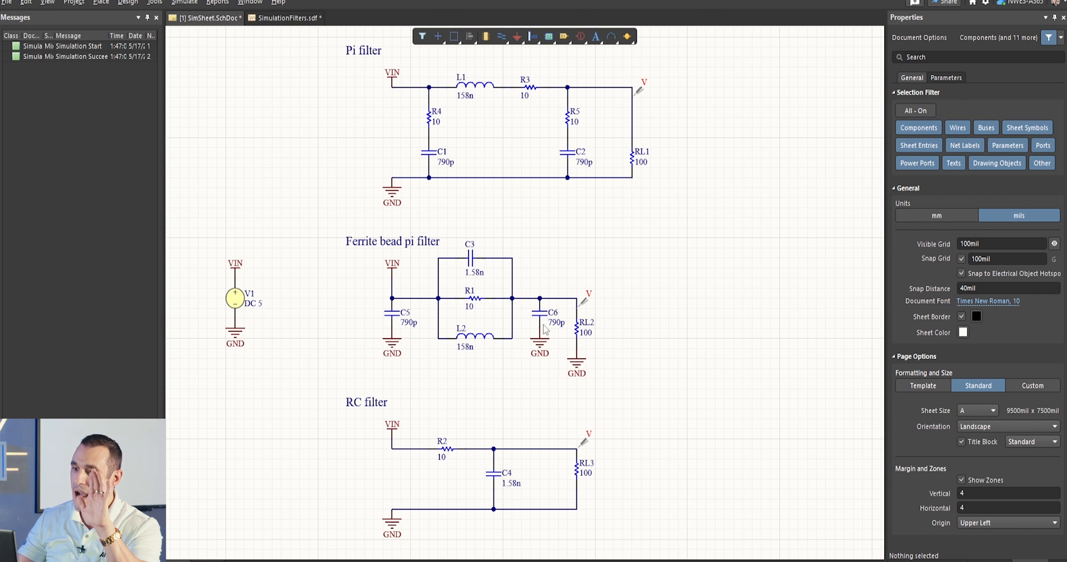
mouse_move(294, 39)
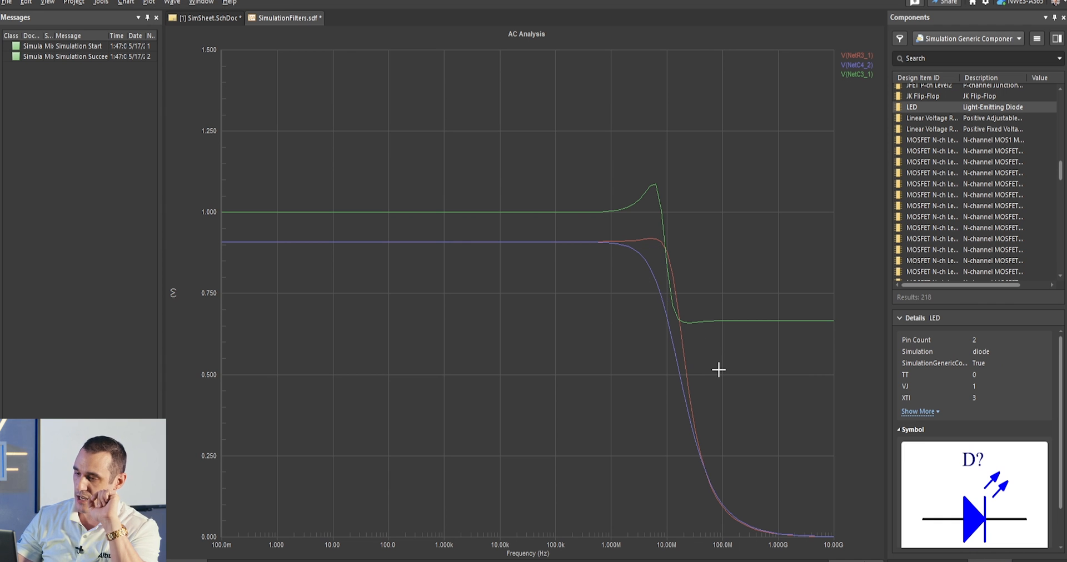
mouse_move(589, 203)
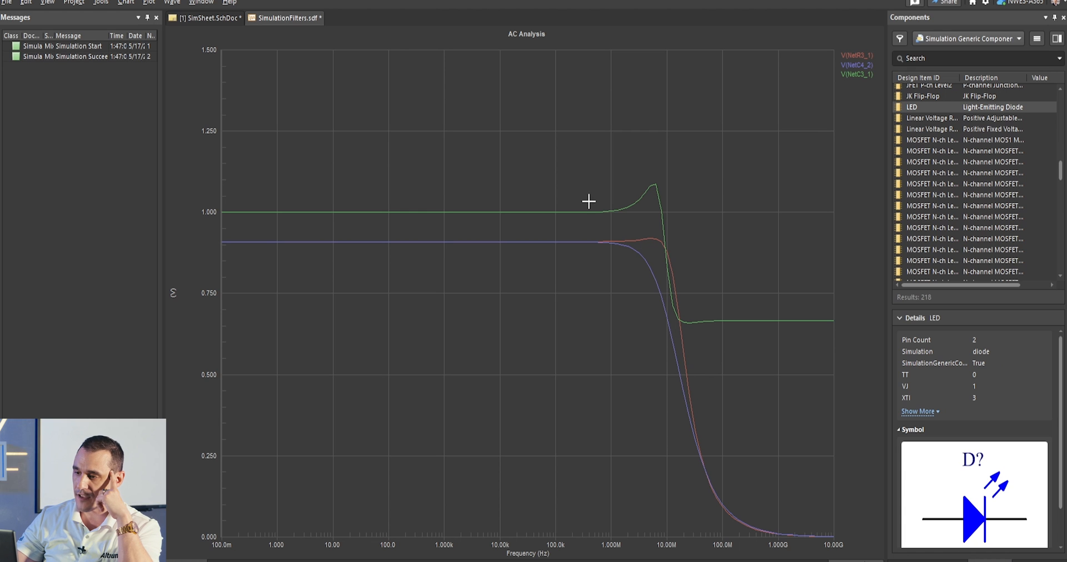
mouse_move(634, 231)
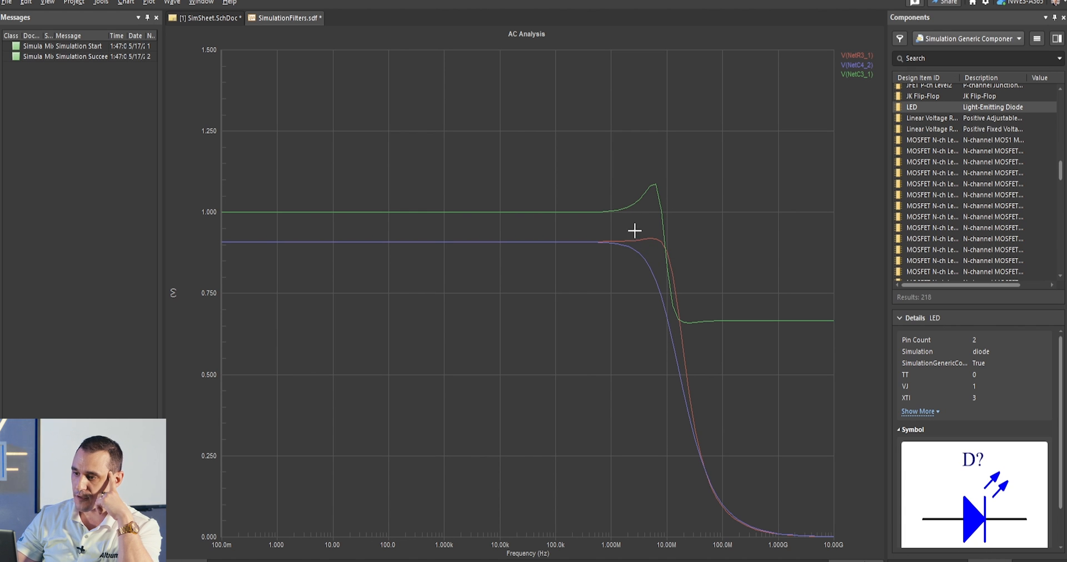
mouse_move(307, 88)
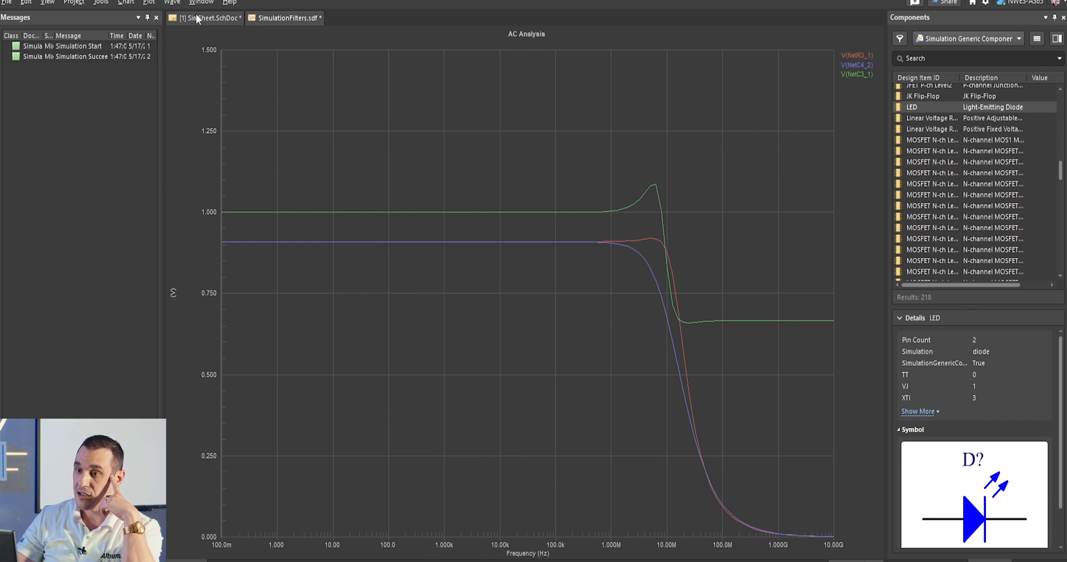
- Select load resistors RL1, RL2 and RL3 on SimSheet.SchDoc to set them to 5
click(204, 18)
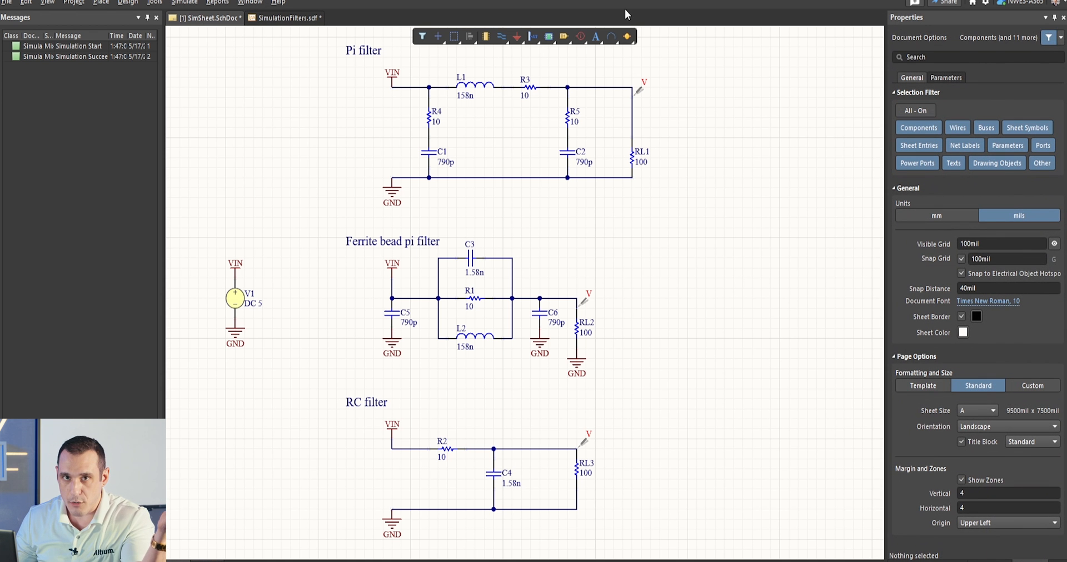
click(631, 157)
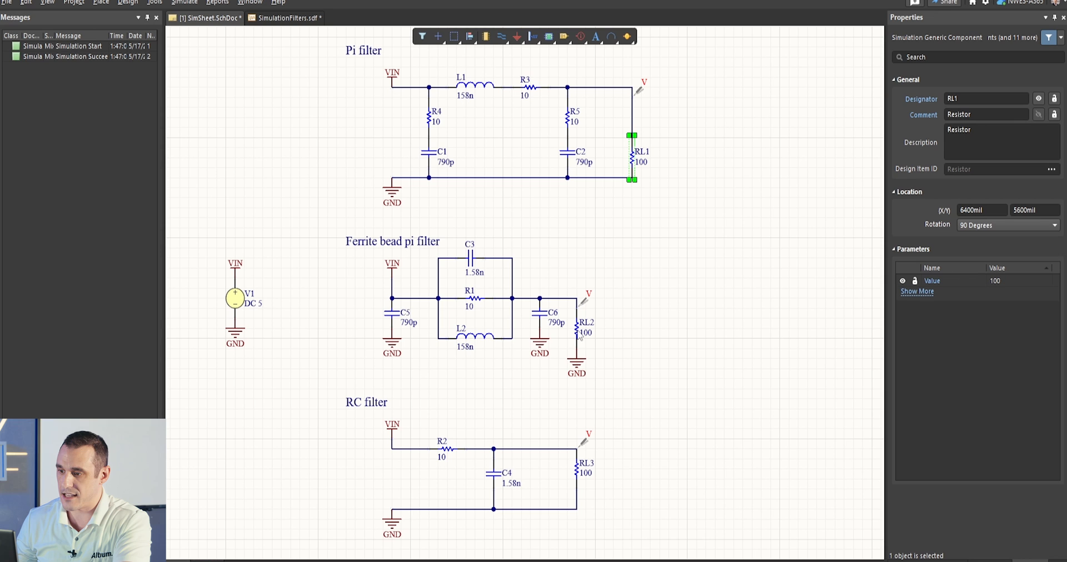
click(579, 326)
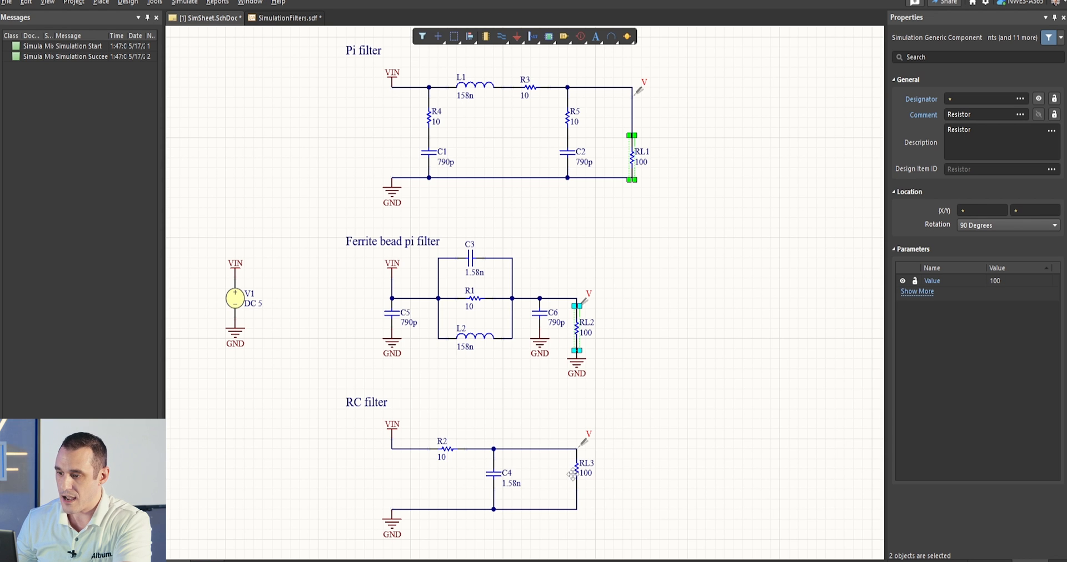
click(575, 466)
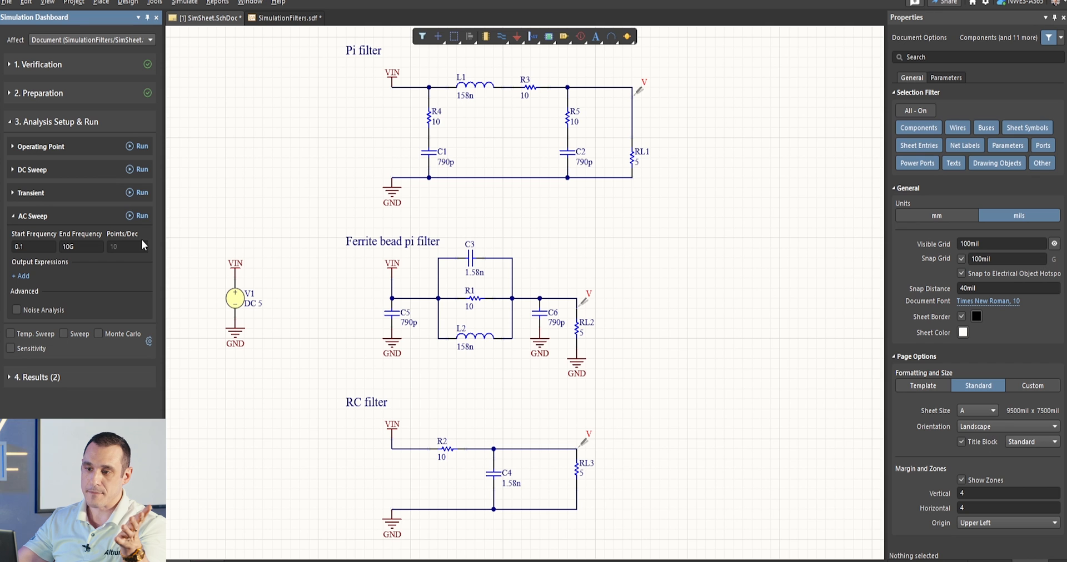
- Rerun the AC sweep with 5 Ω loads and view the resulting output curves
click(139, 216)
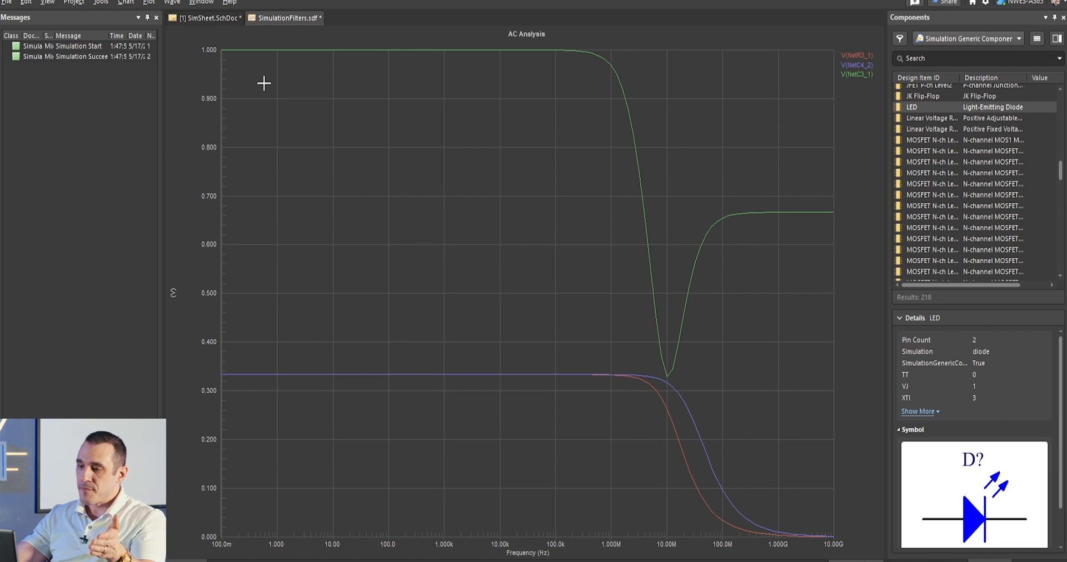
mouse_move(341, 37)
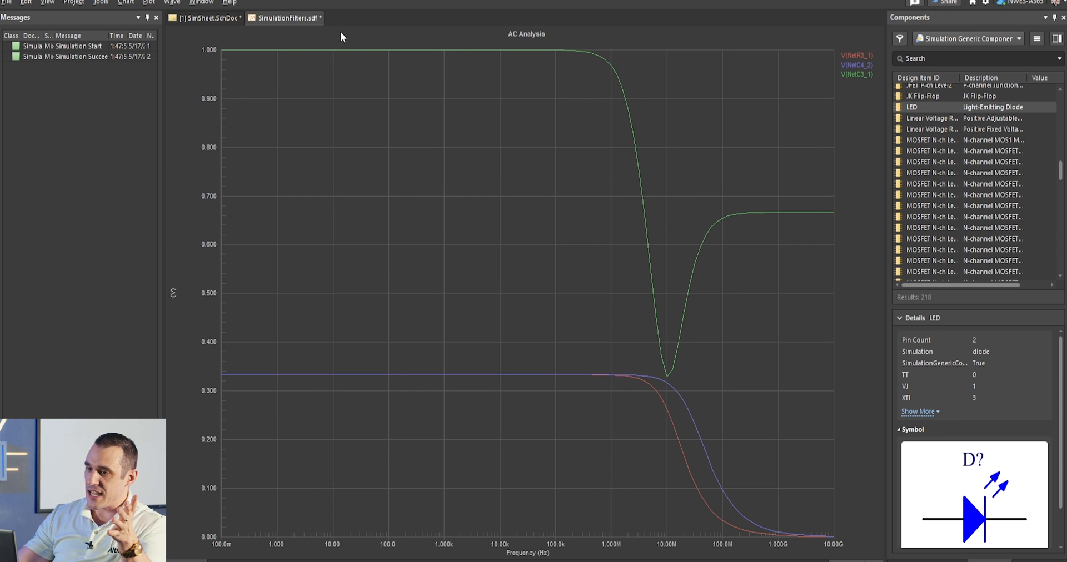
click(208, 17)
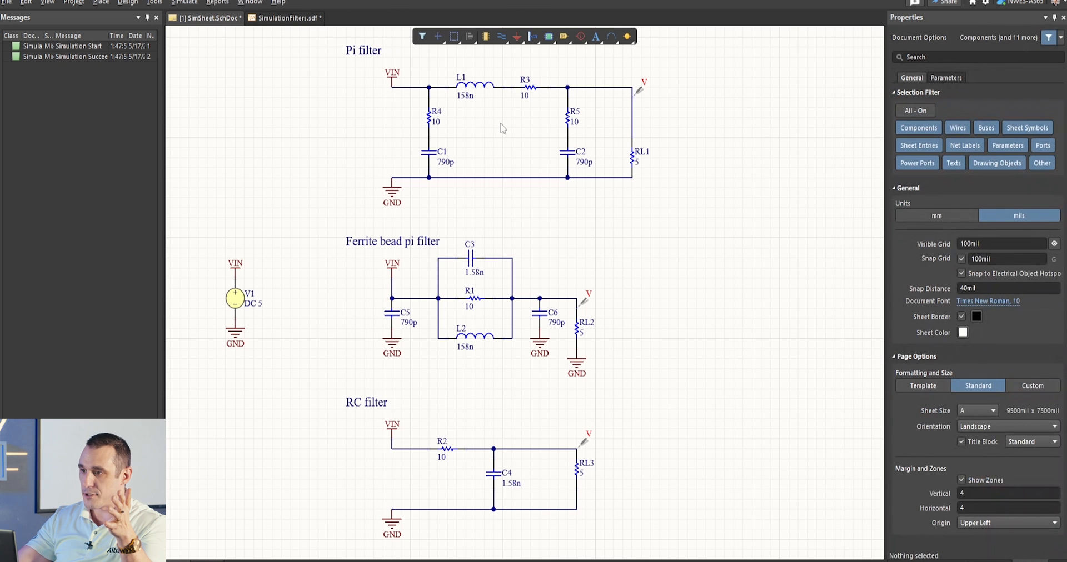
mouse_move(572, 12)
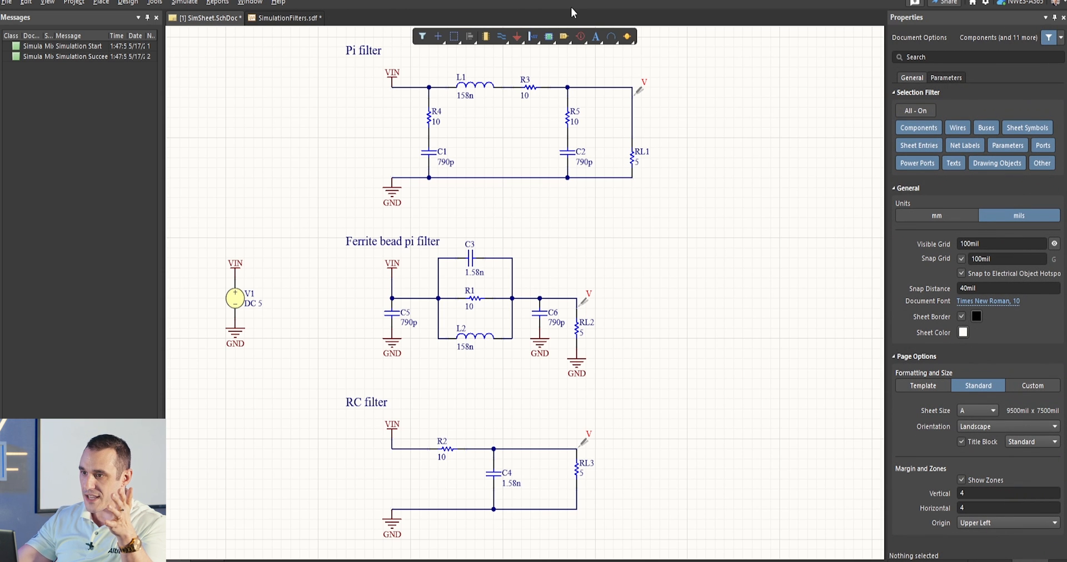
mouse_move(544, 135)
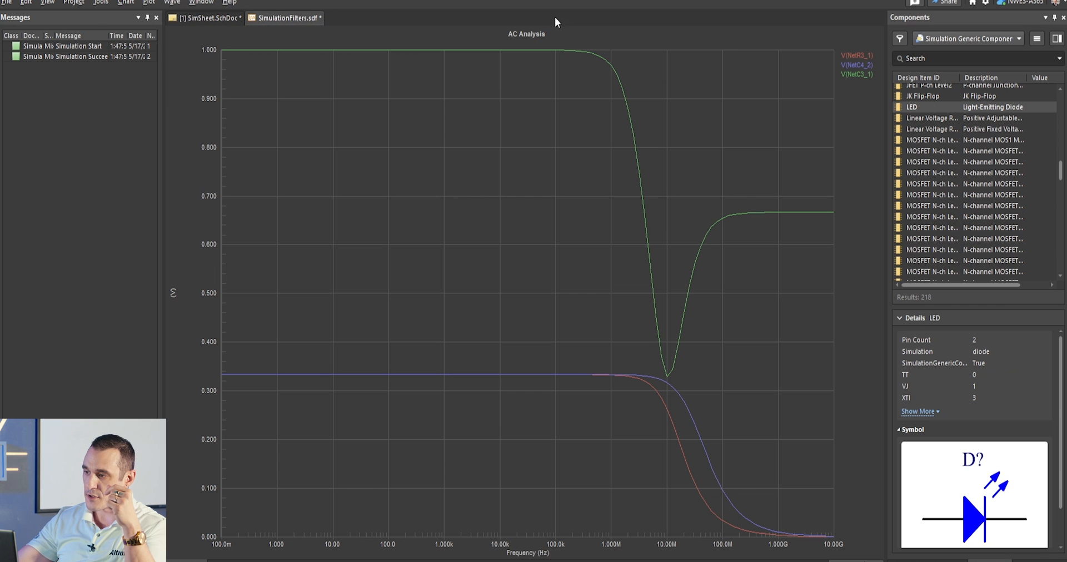
click(856, 55)
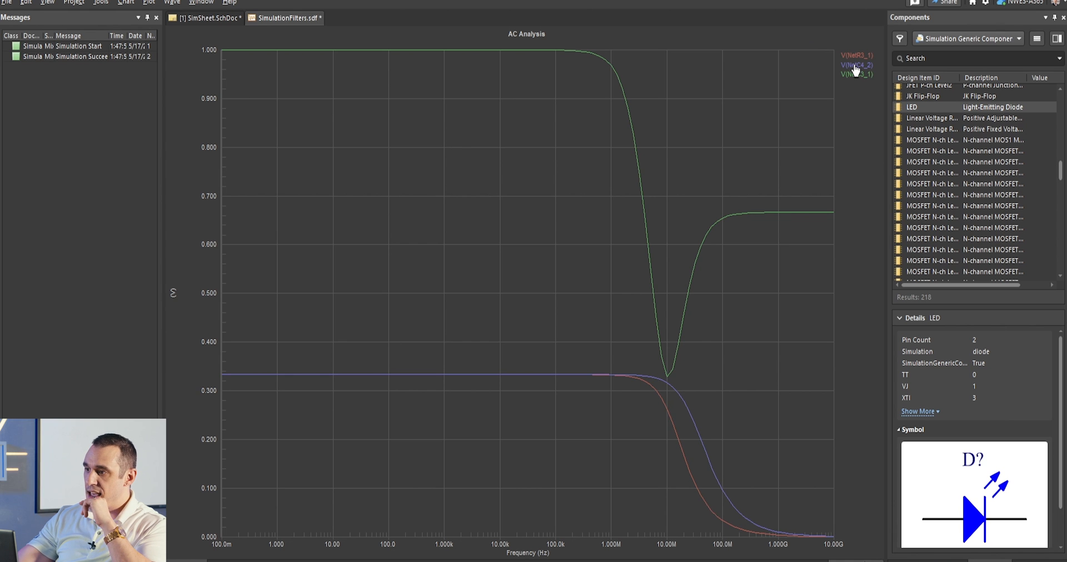
- Highlight V(NetC4_2), then V(NetR3_1), then V(NetC3_1) from the plot legend
click(856, 64)
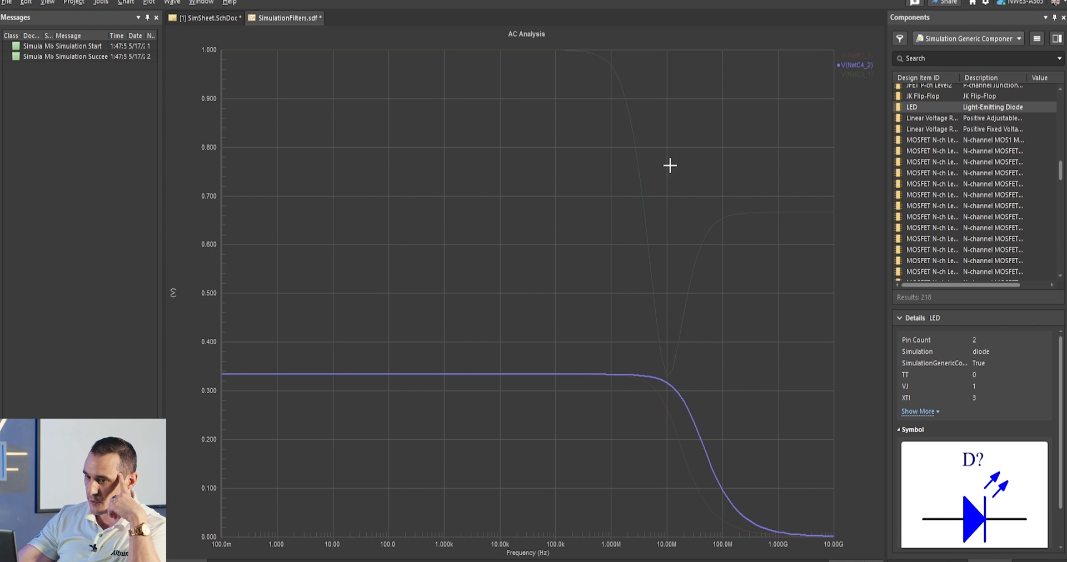
mouse_move(827, 68)
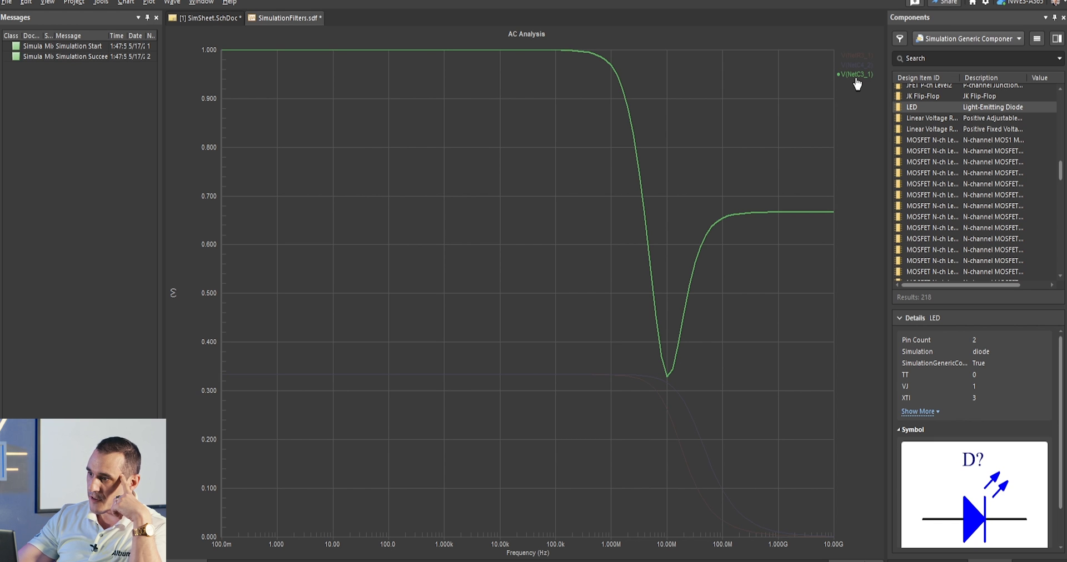
mouse_move(640, 278)
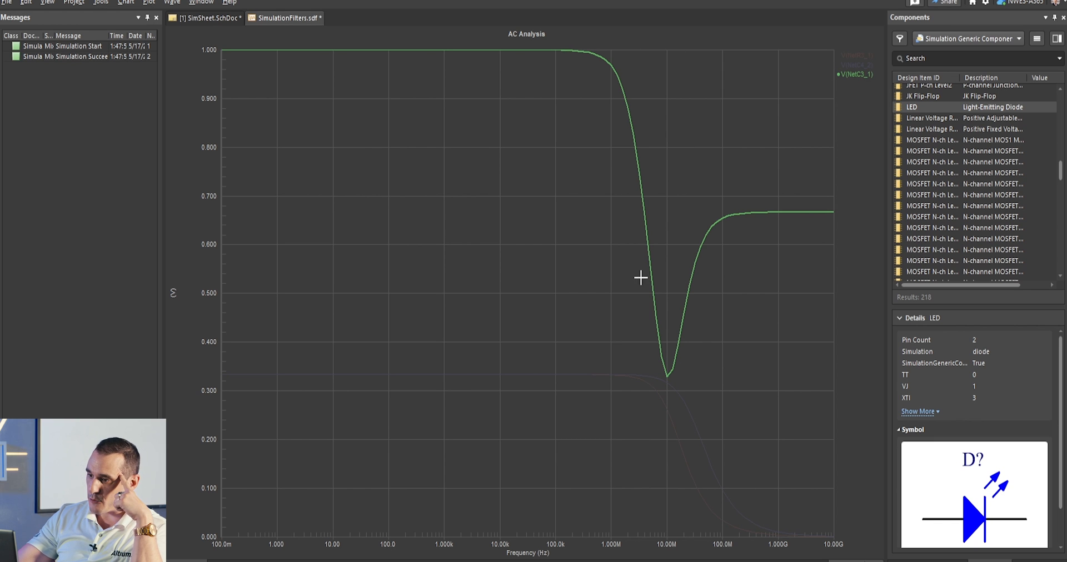
mouse_move(626, 400)
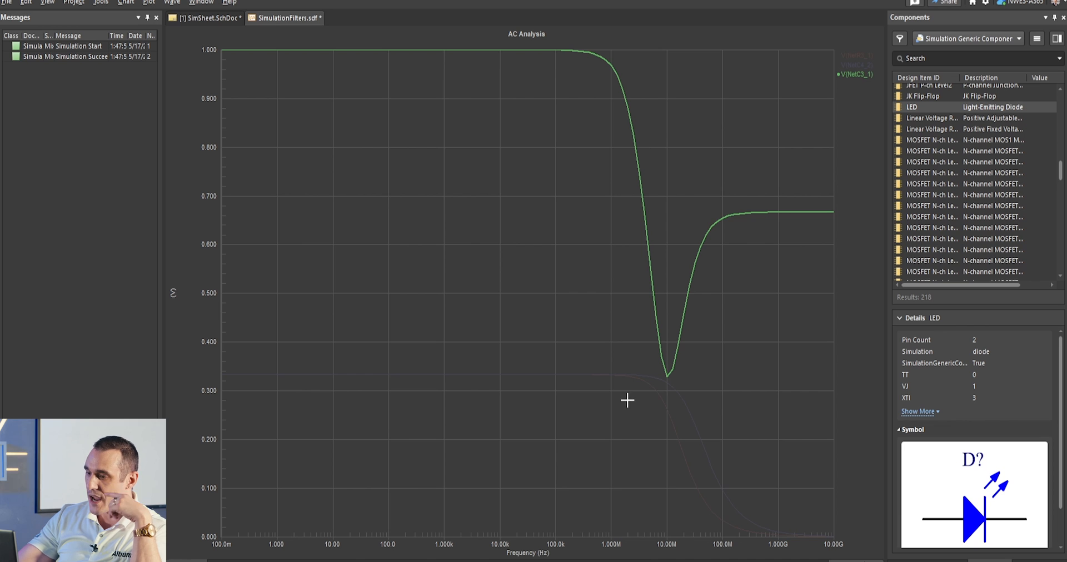
mouse_move(677, 359)
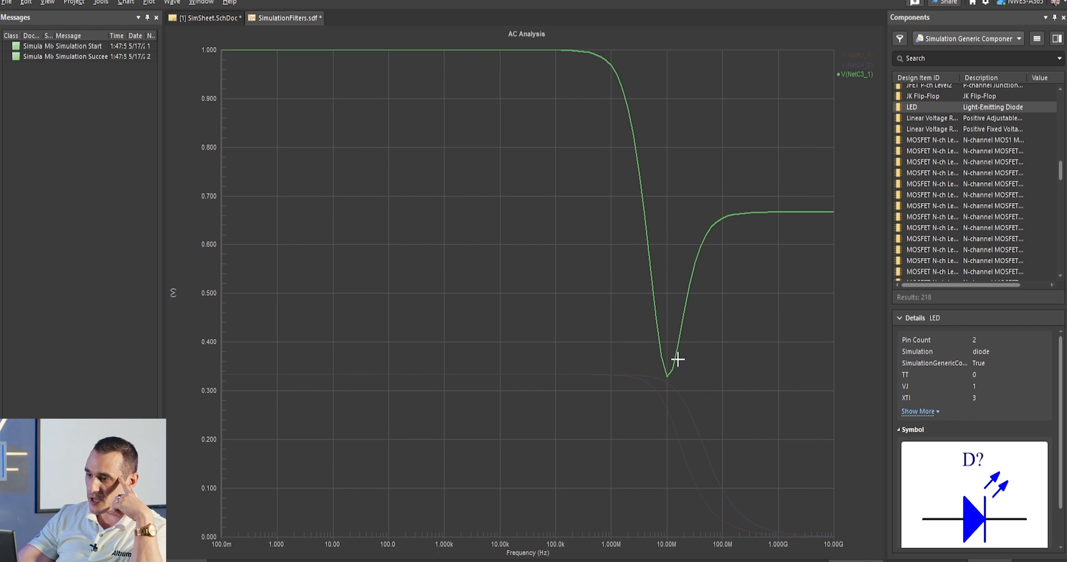
mouse_move(782, 230)
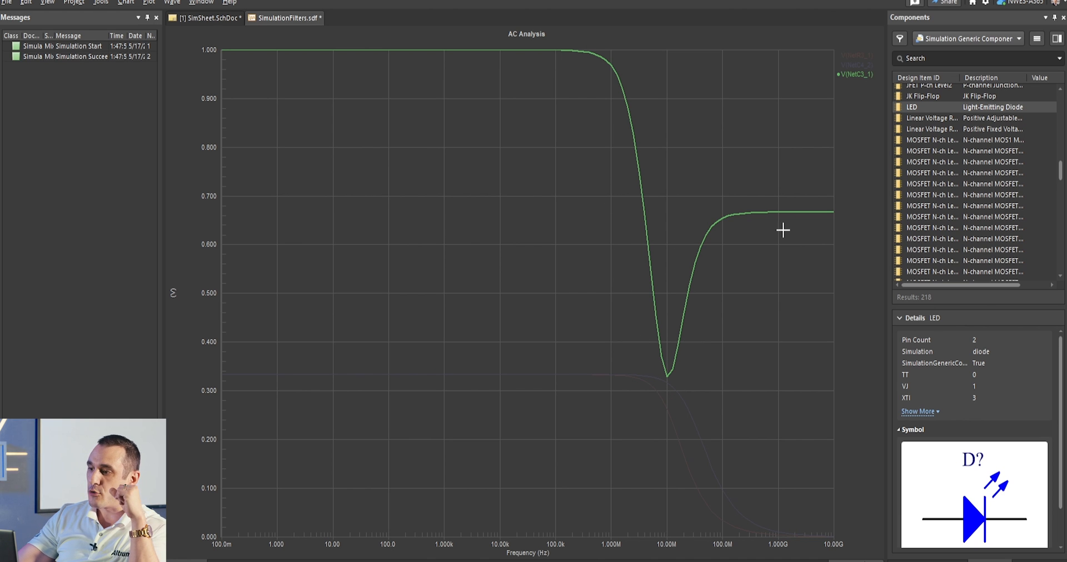
mouse_move(795, 208)
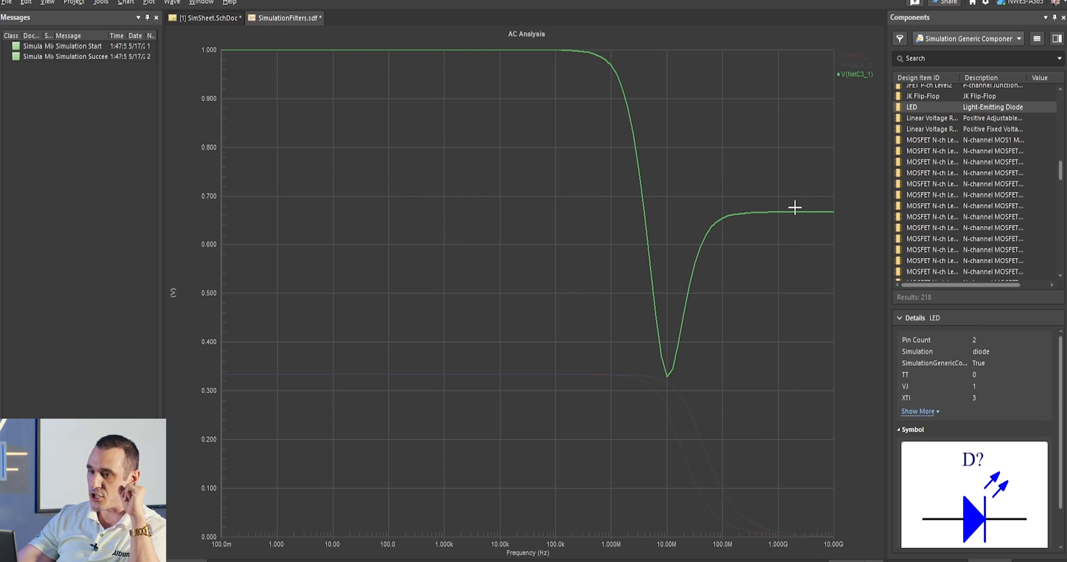
mouse_move(824, 214)
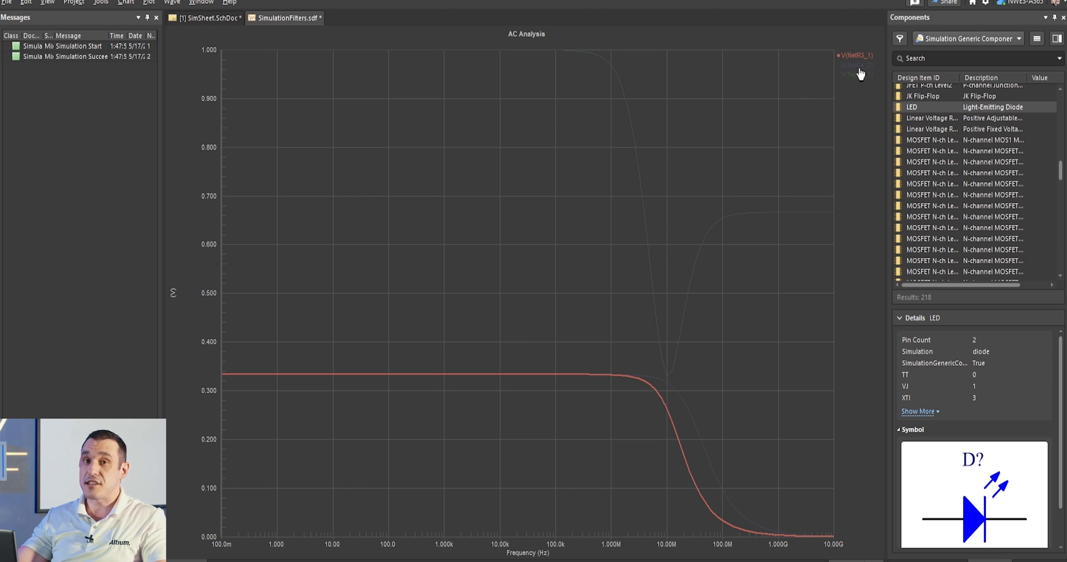
click(857, 65)
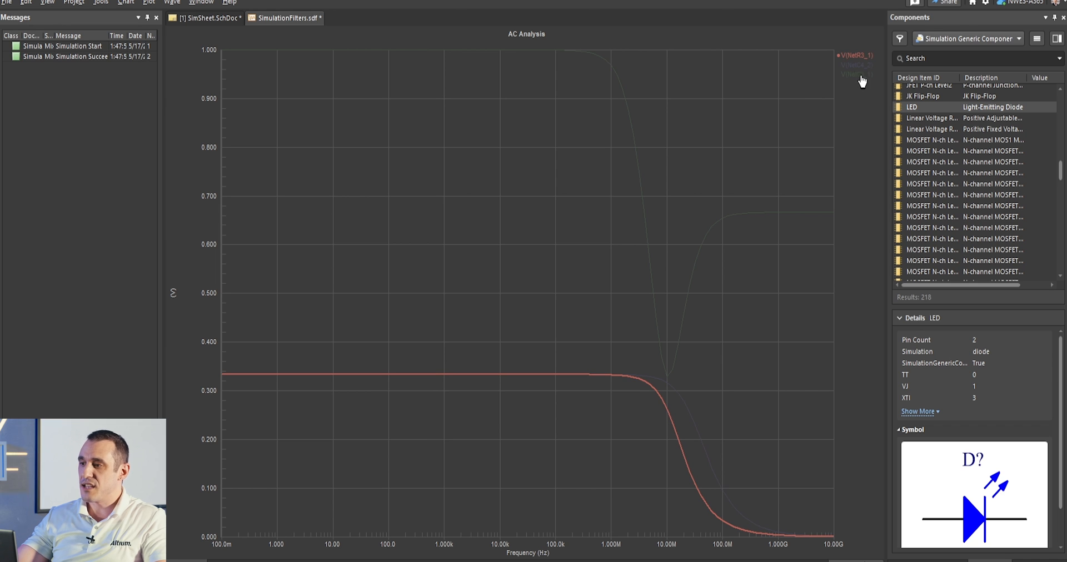
mouse_move(827, 154)
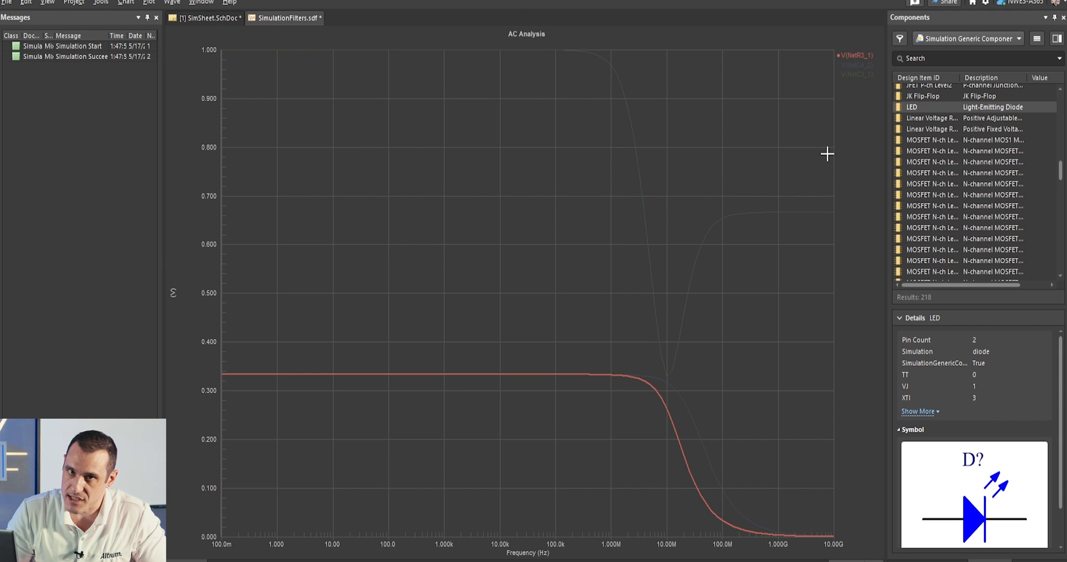
click(858, 74)
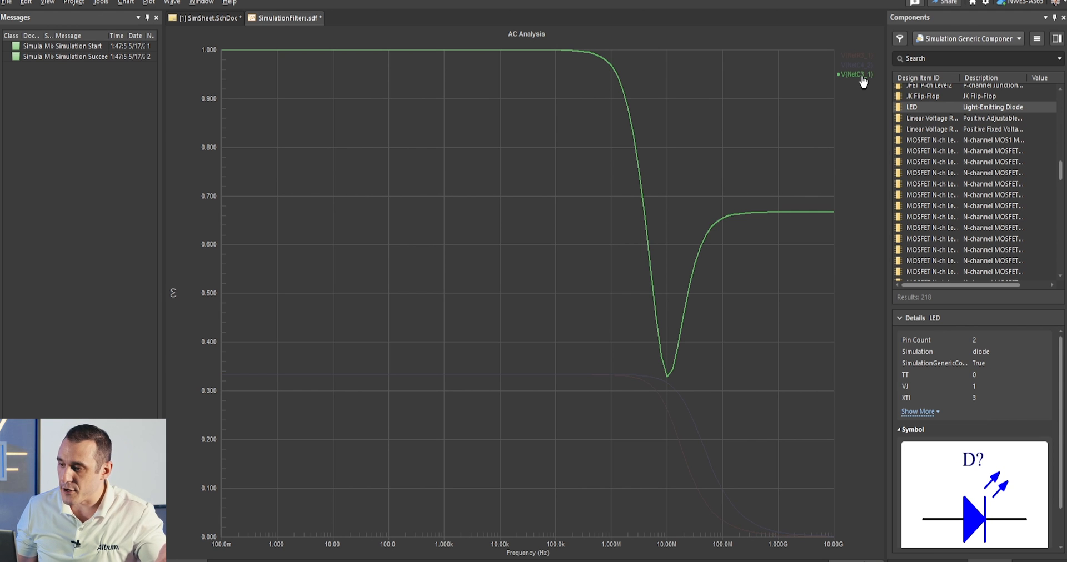
mouse_move(799, 212)
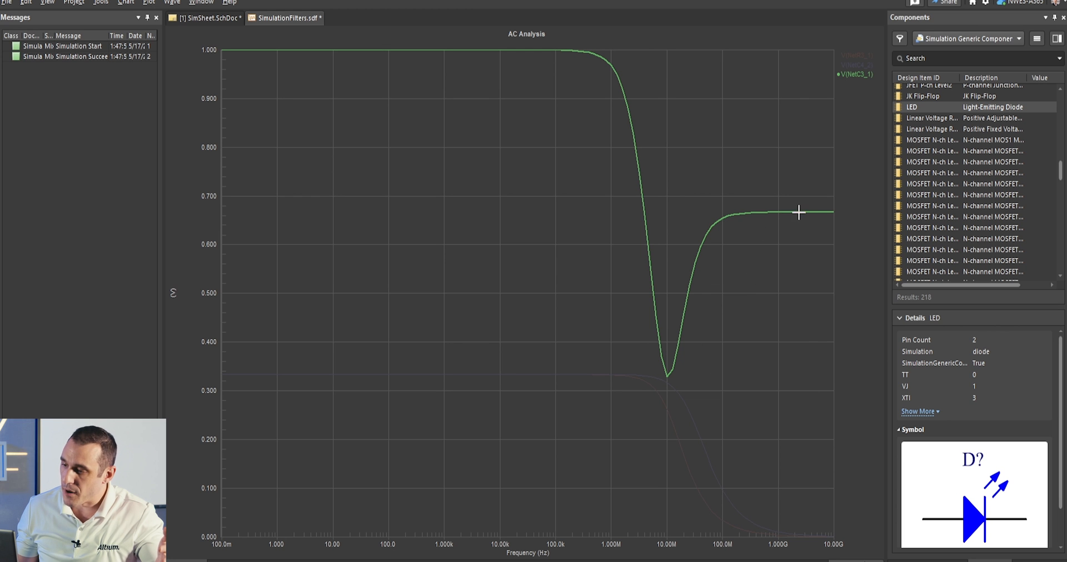
mouse_move(820, 233)
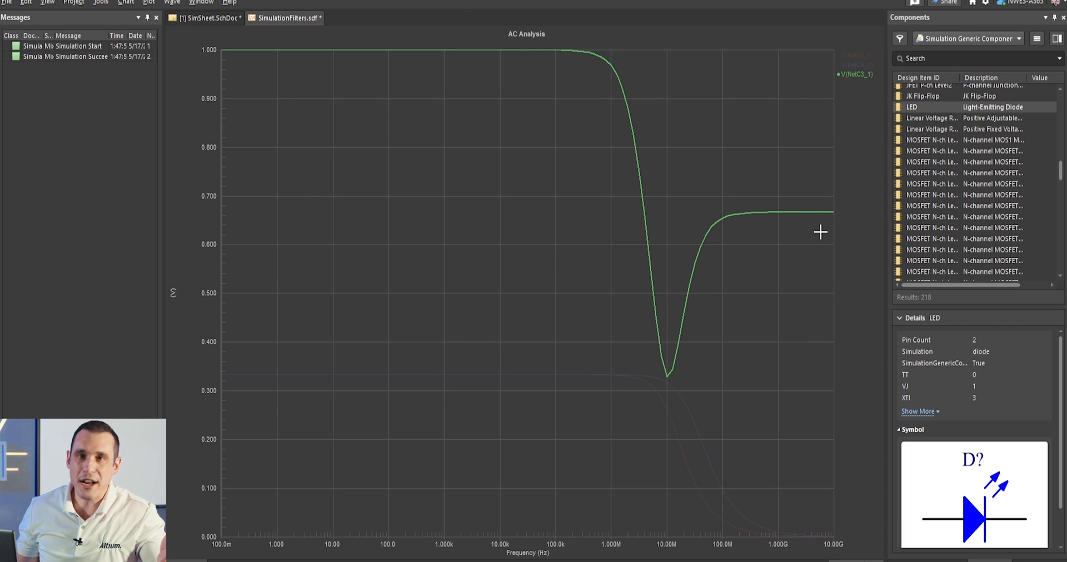